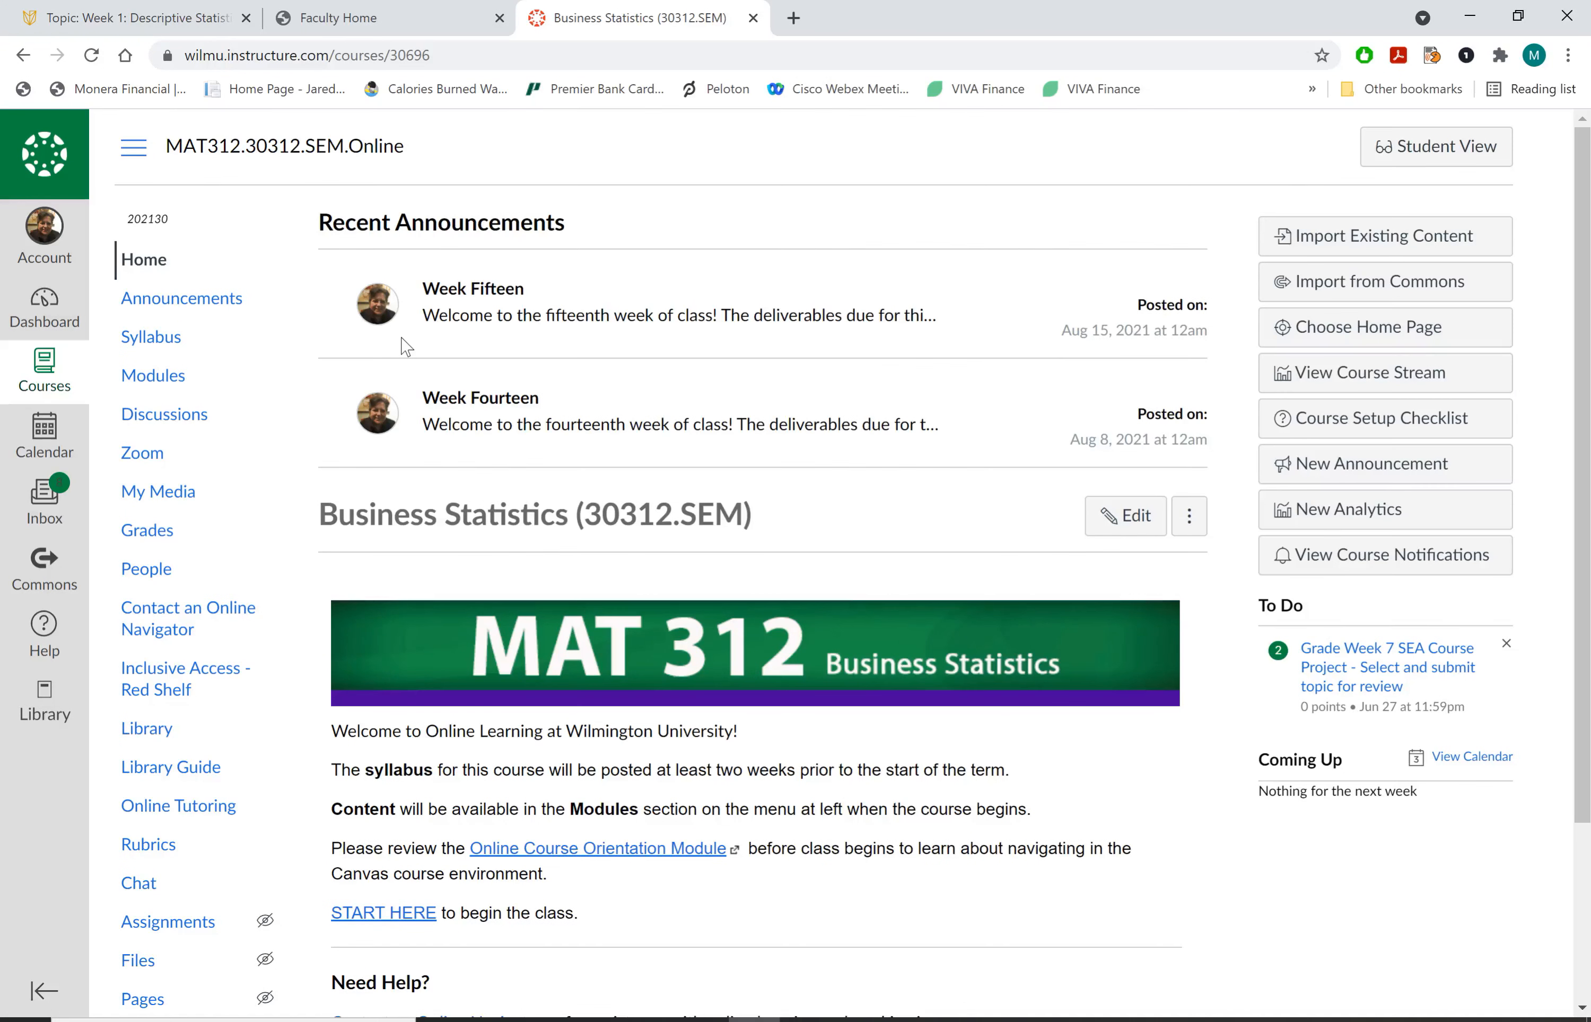
pyautogui.moveTo(323, 297)
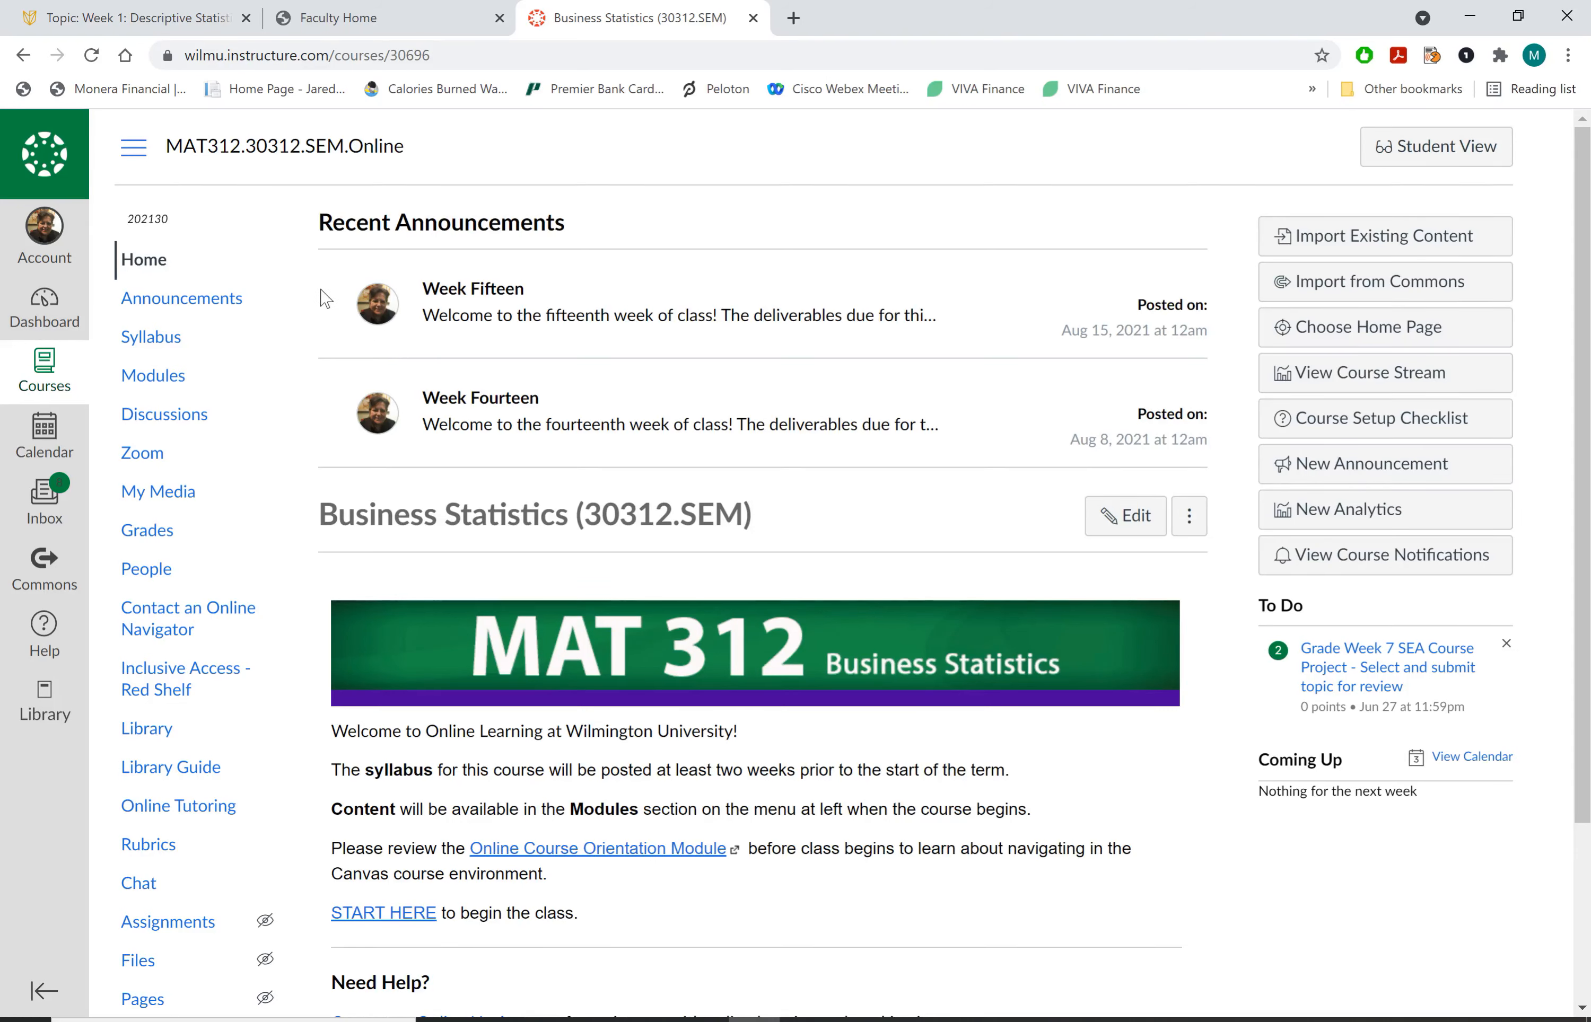
pyautogui.moveTo(404, 205)
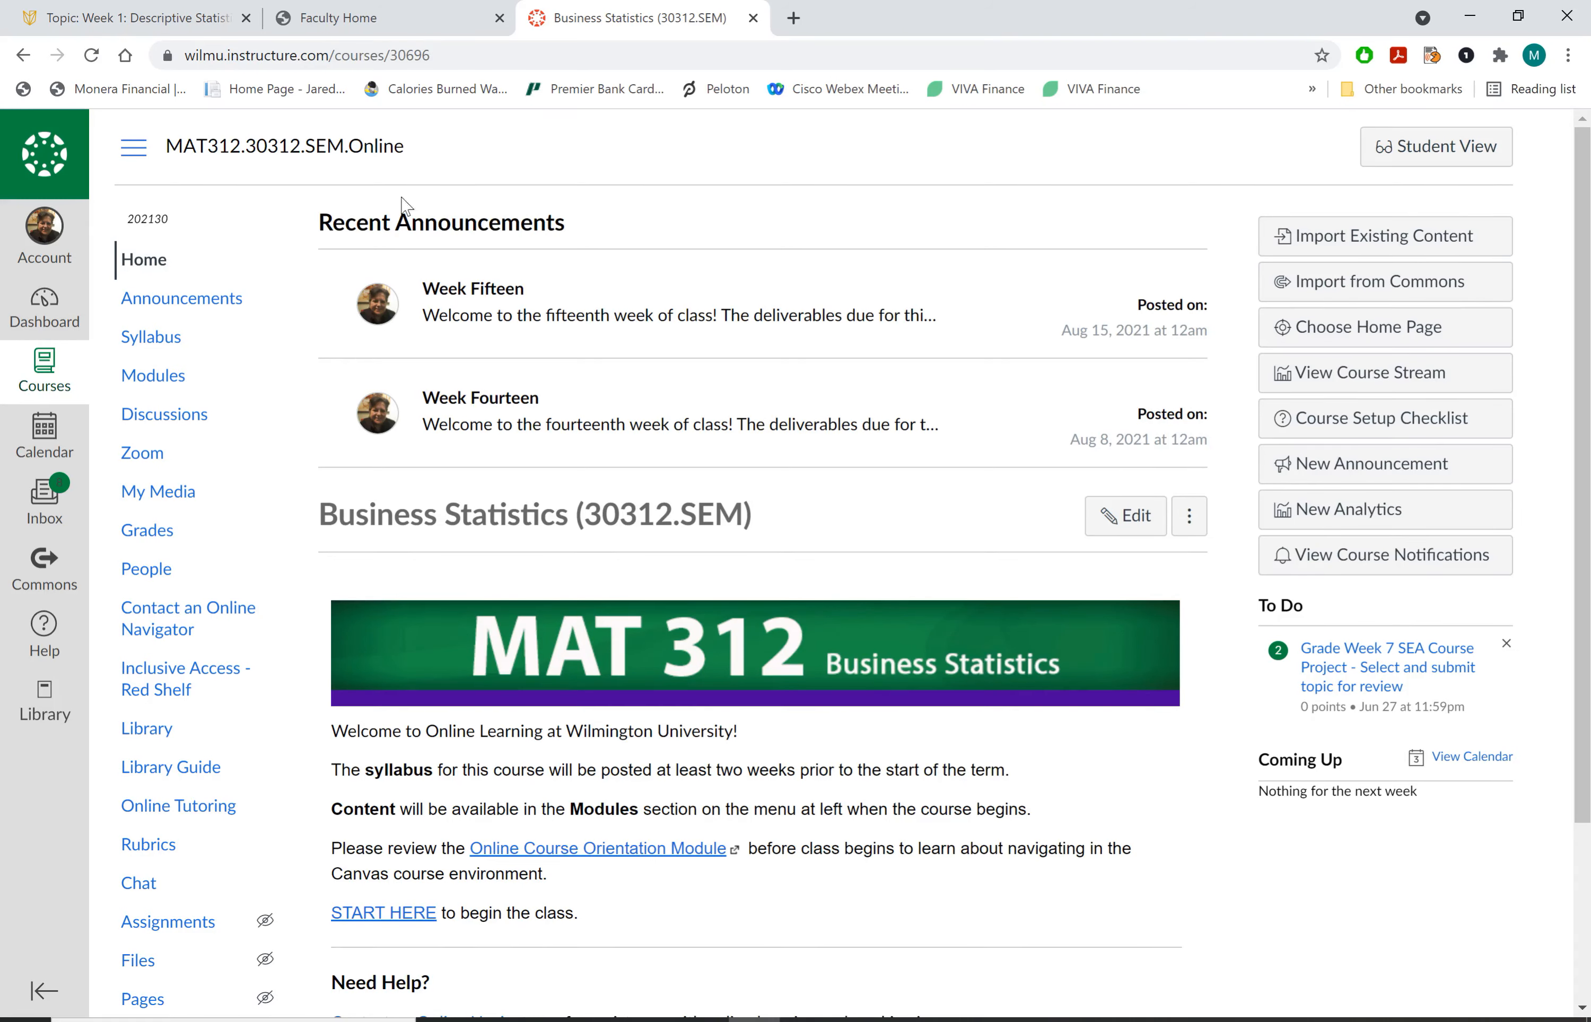
pyautogui.moveTo(270, 198)
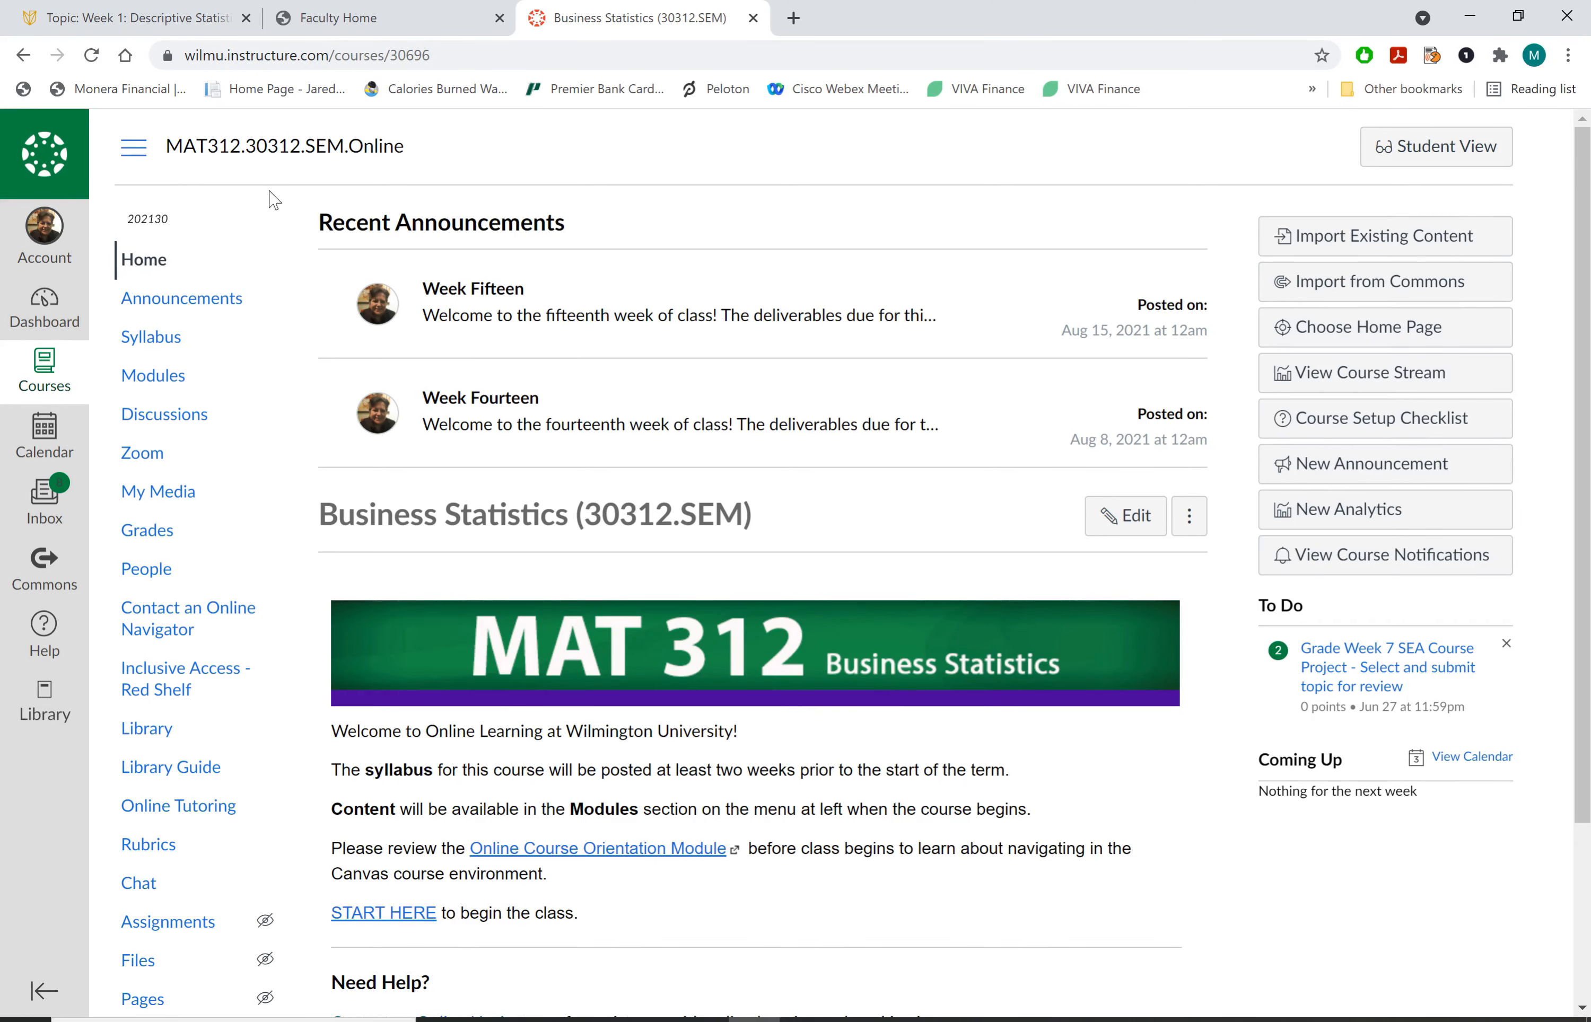
pyautogui.moveTo(209, 245)
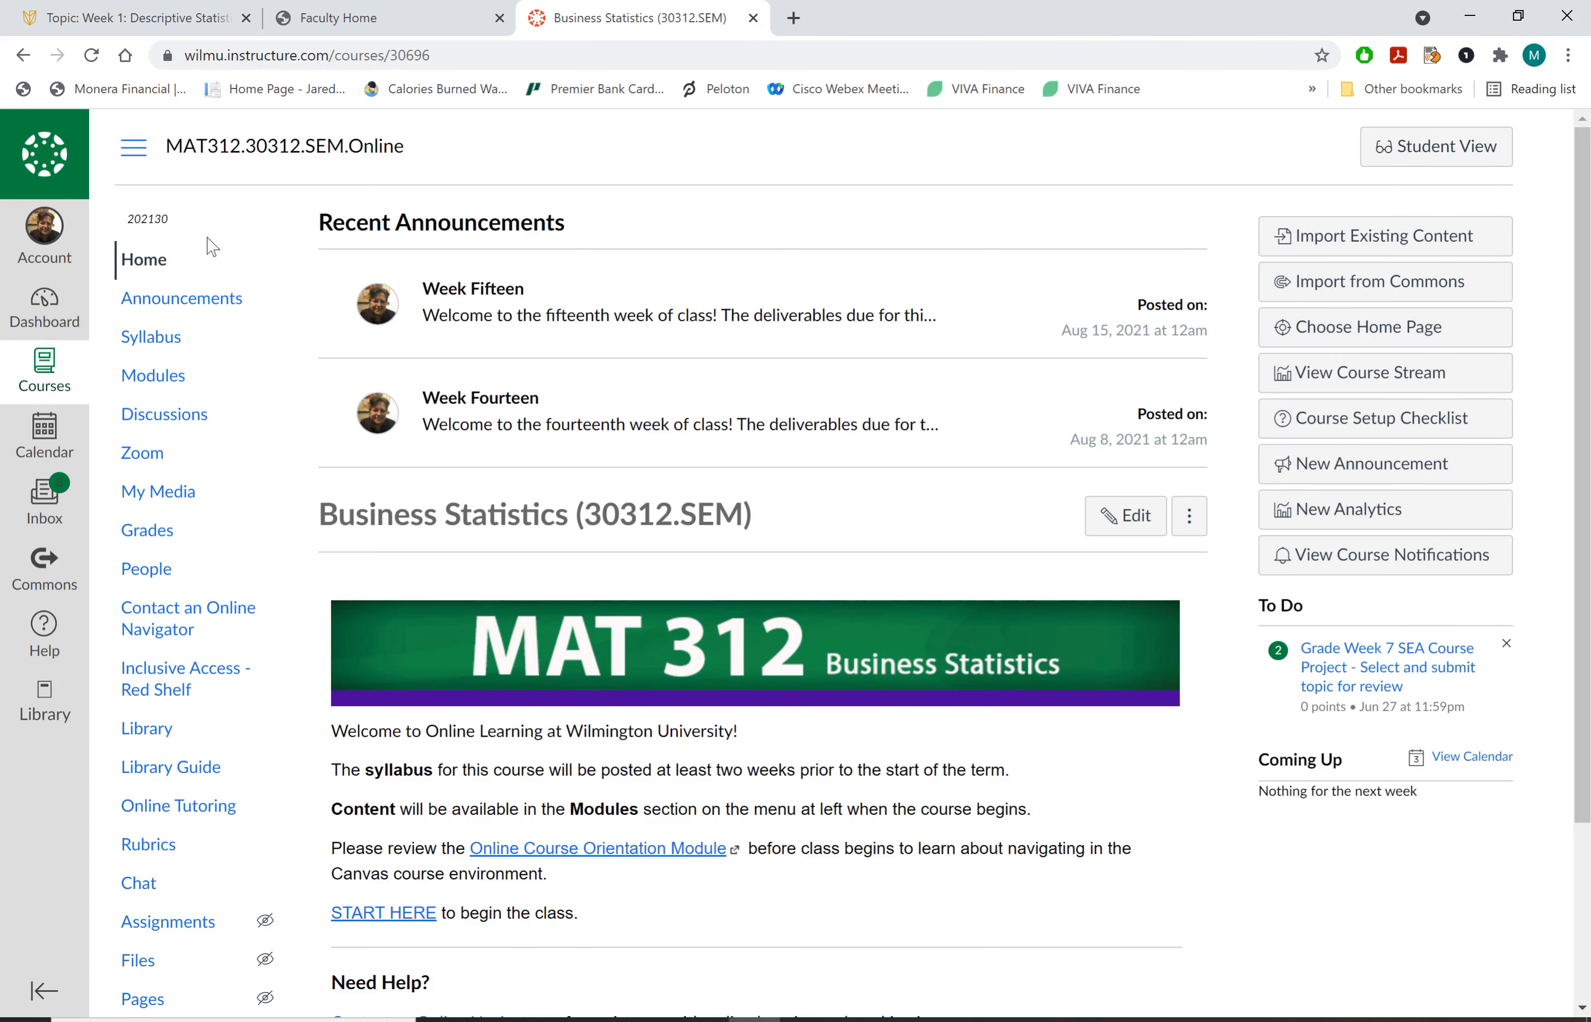
# Go to the Business Statistics Modules page and scroll to the Week 1 May 10-16 module
pyautogui.click(151, 376)
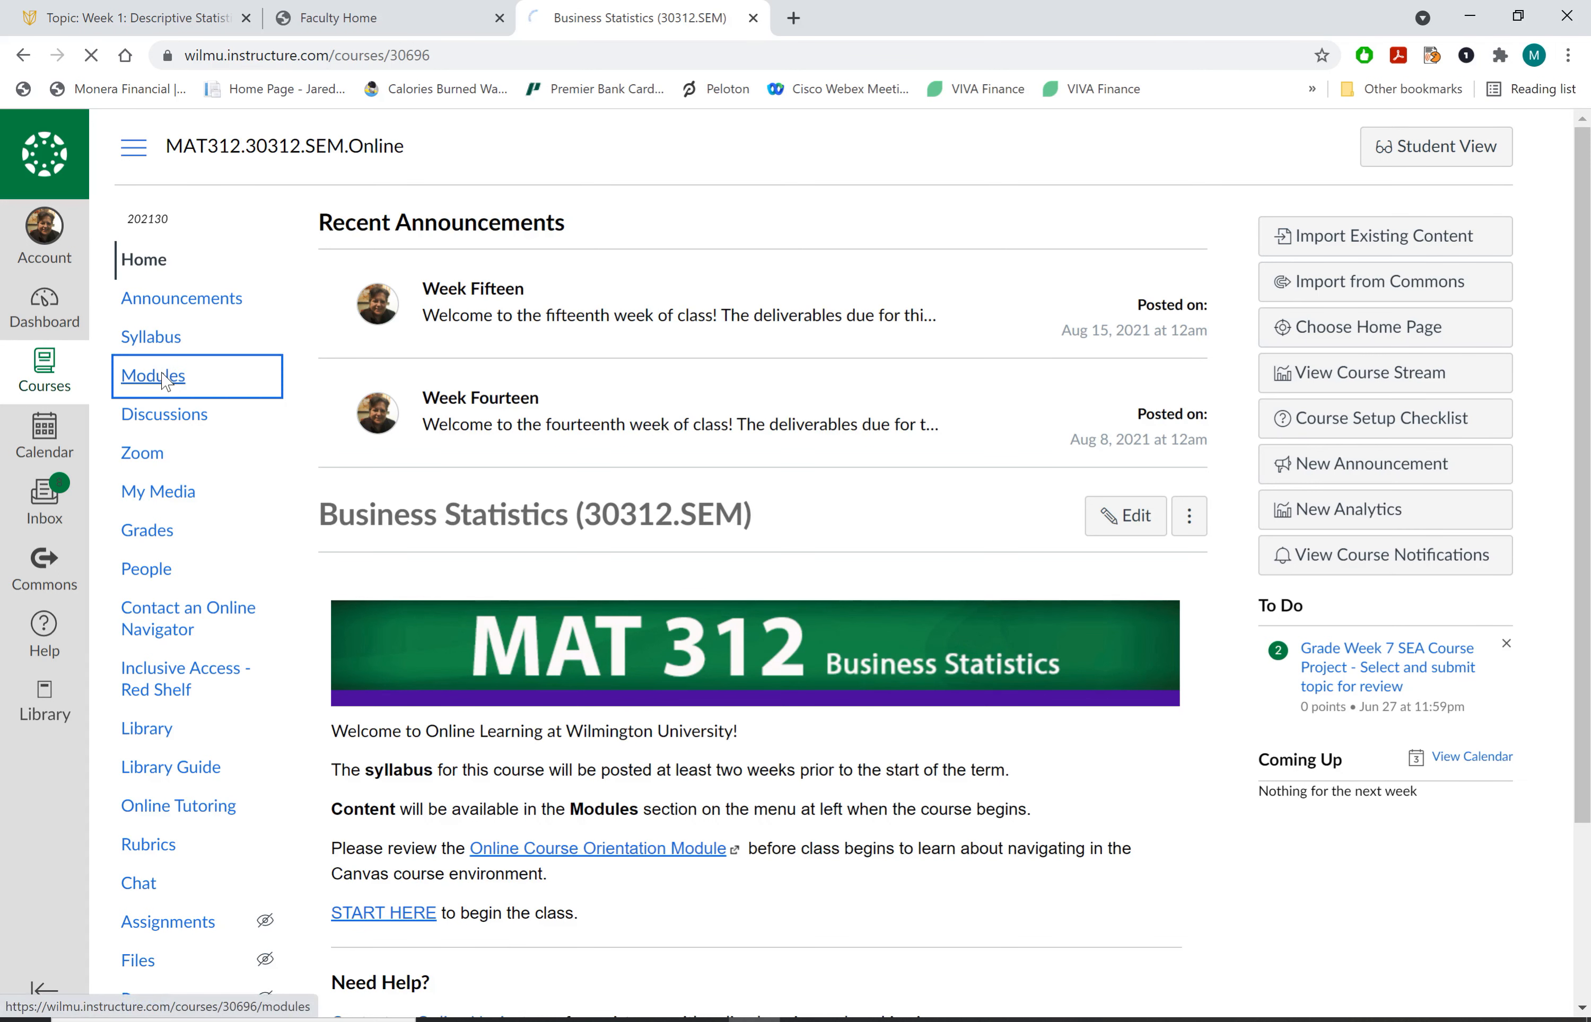
pyautogui.click(151, 376)
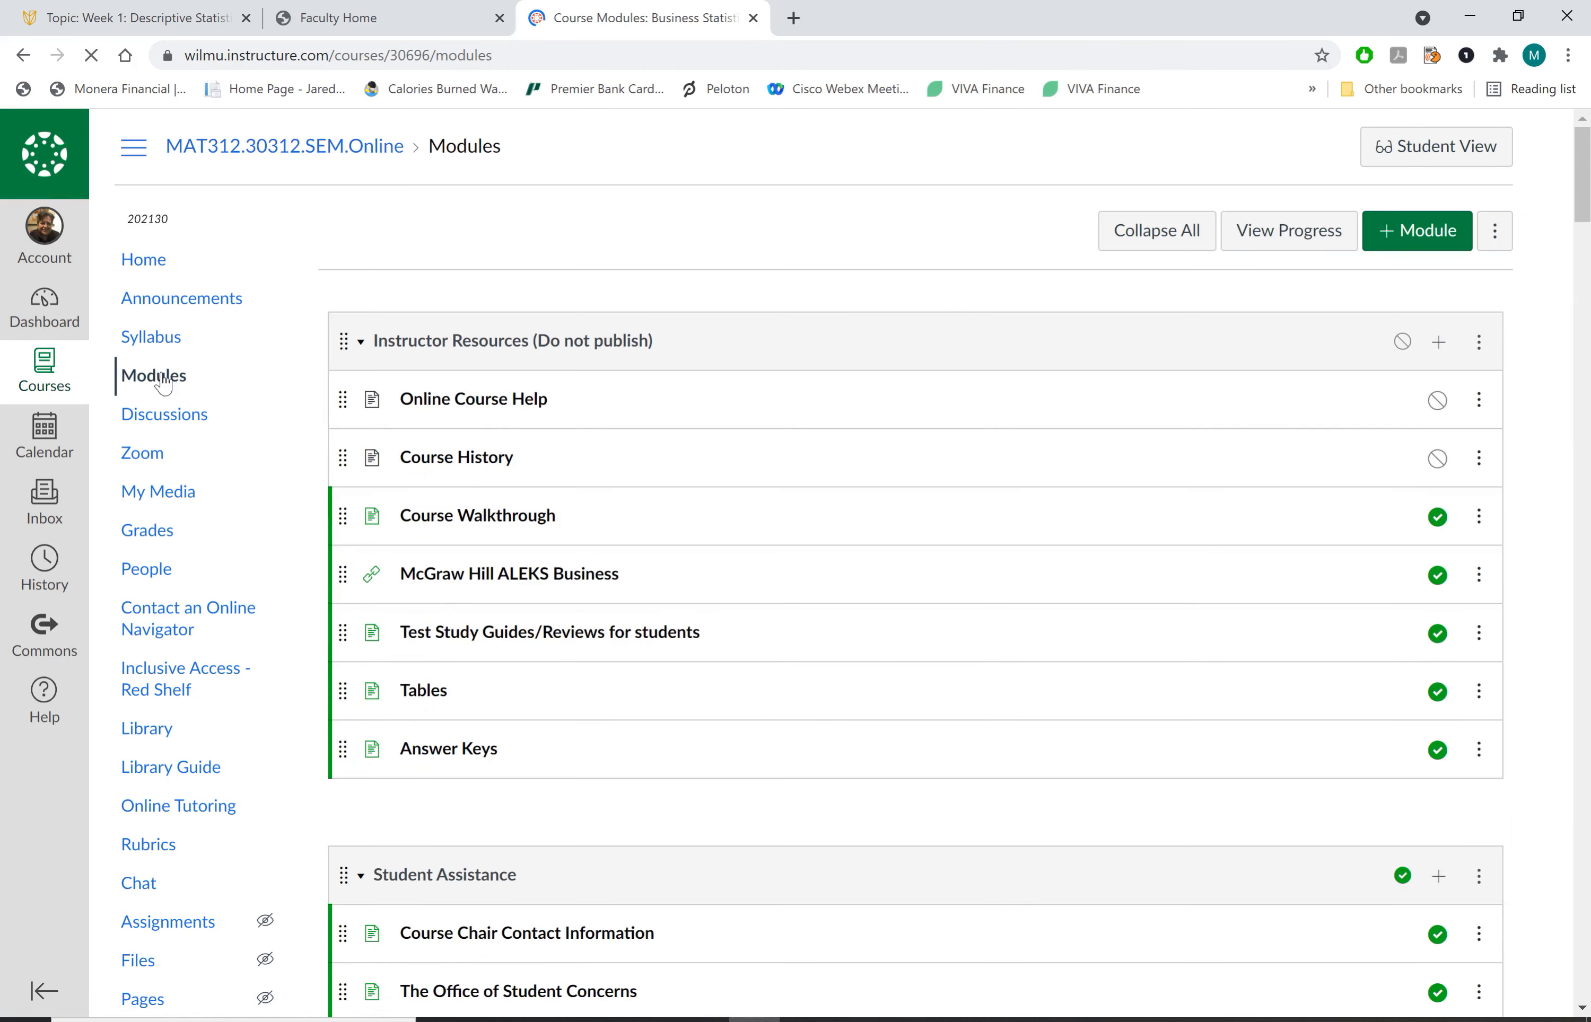
pyautogui.scroll(-3)
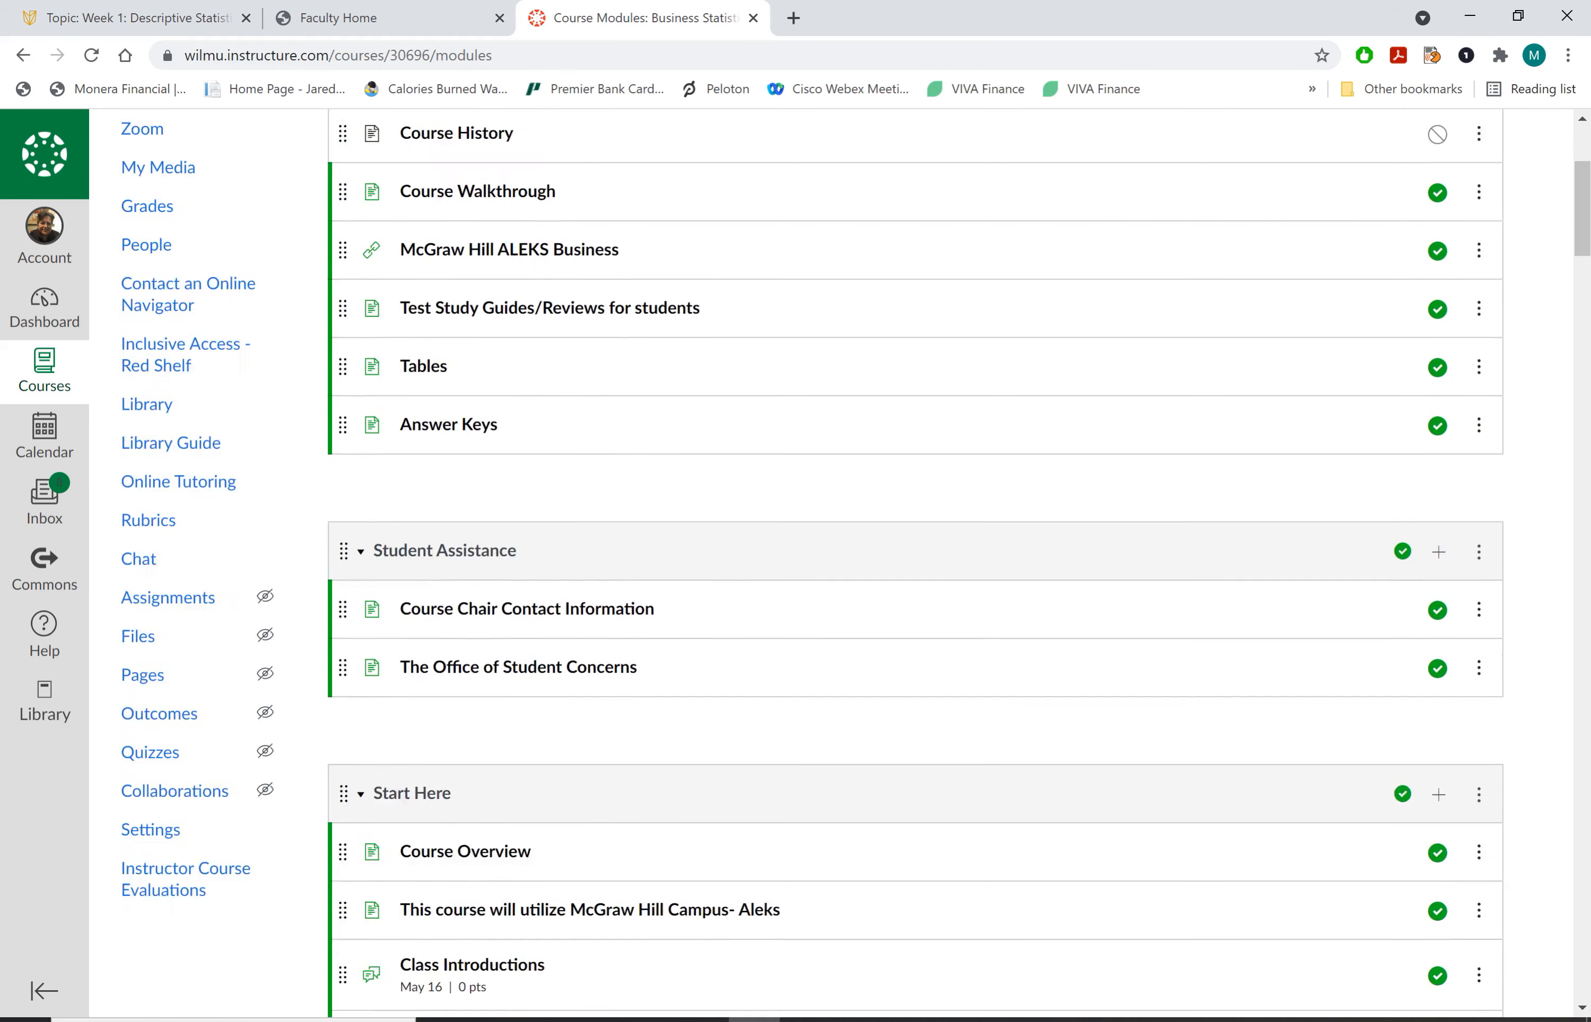
pyautogui.scroll(-3)
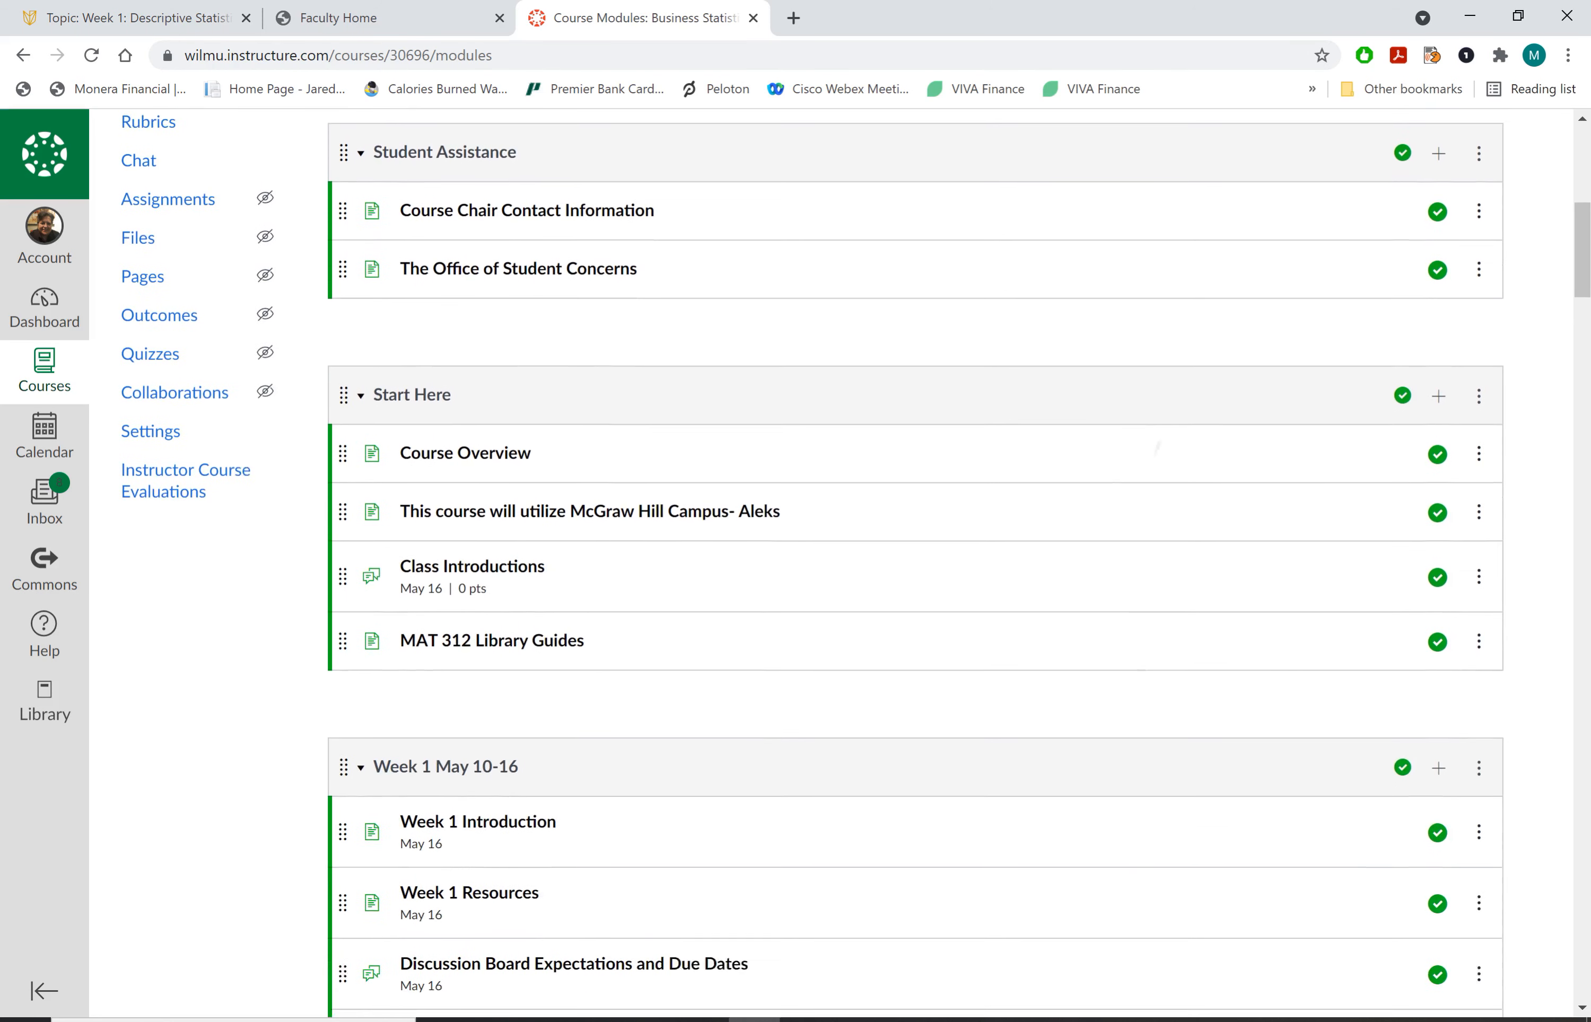
pyautogui.scroll(-3)
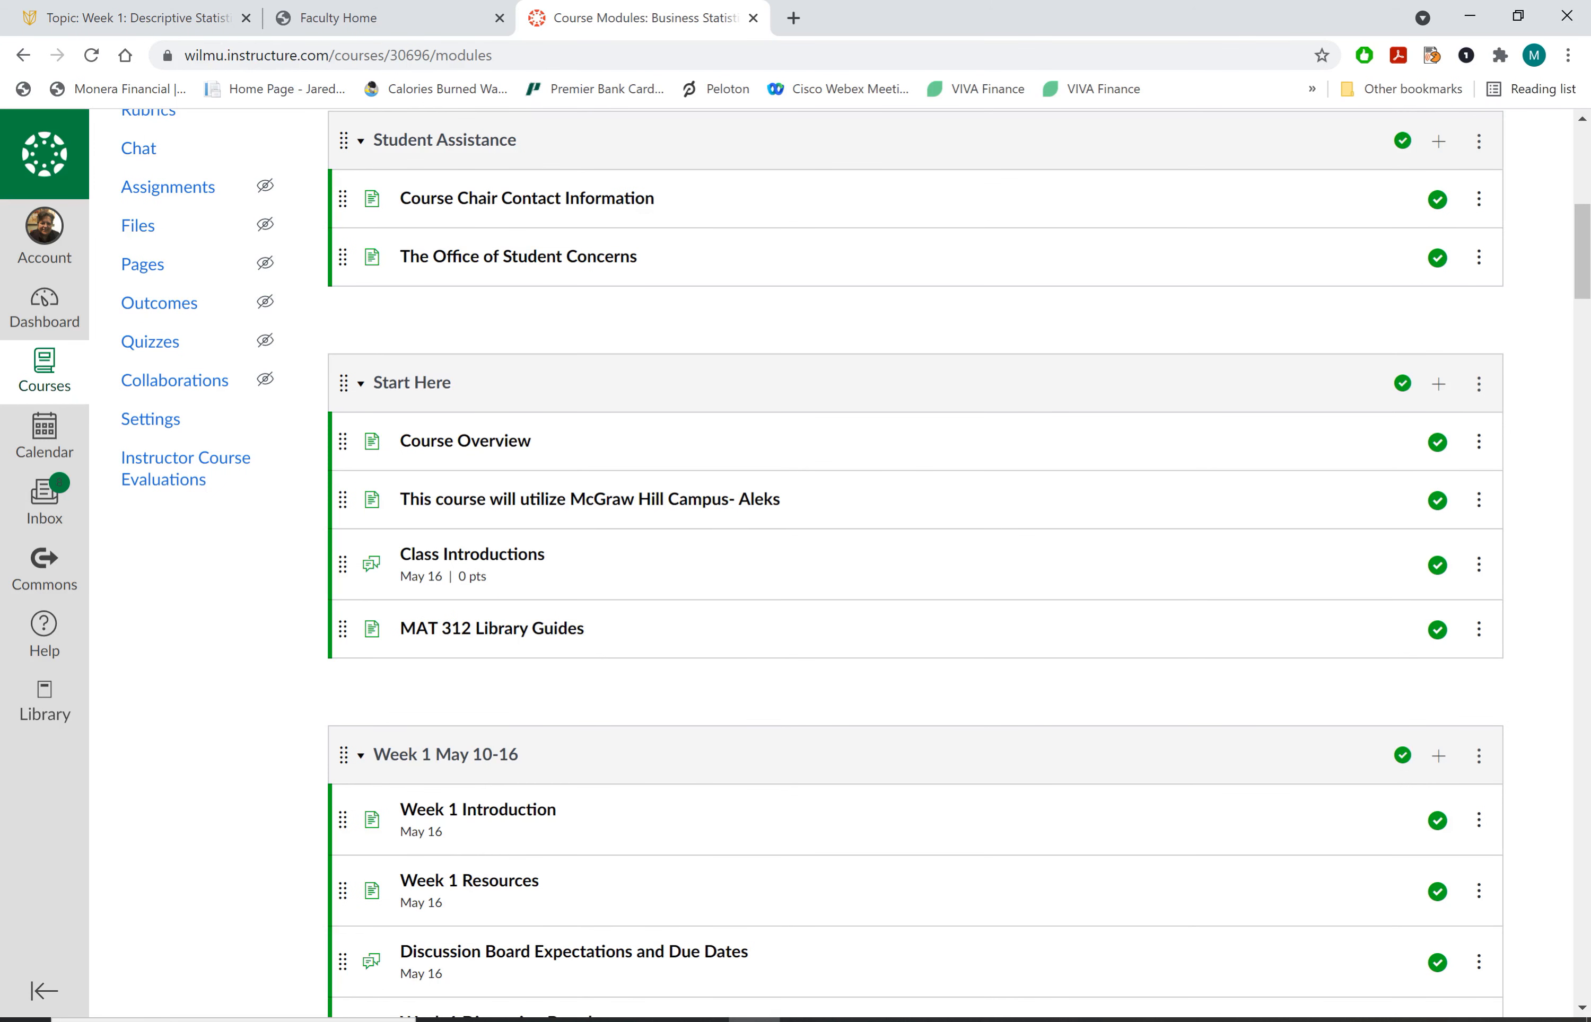
pyautogui.scroll(-3)
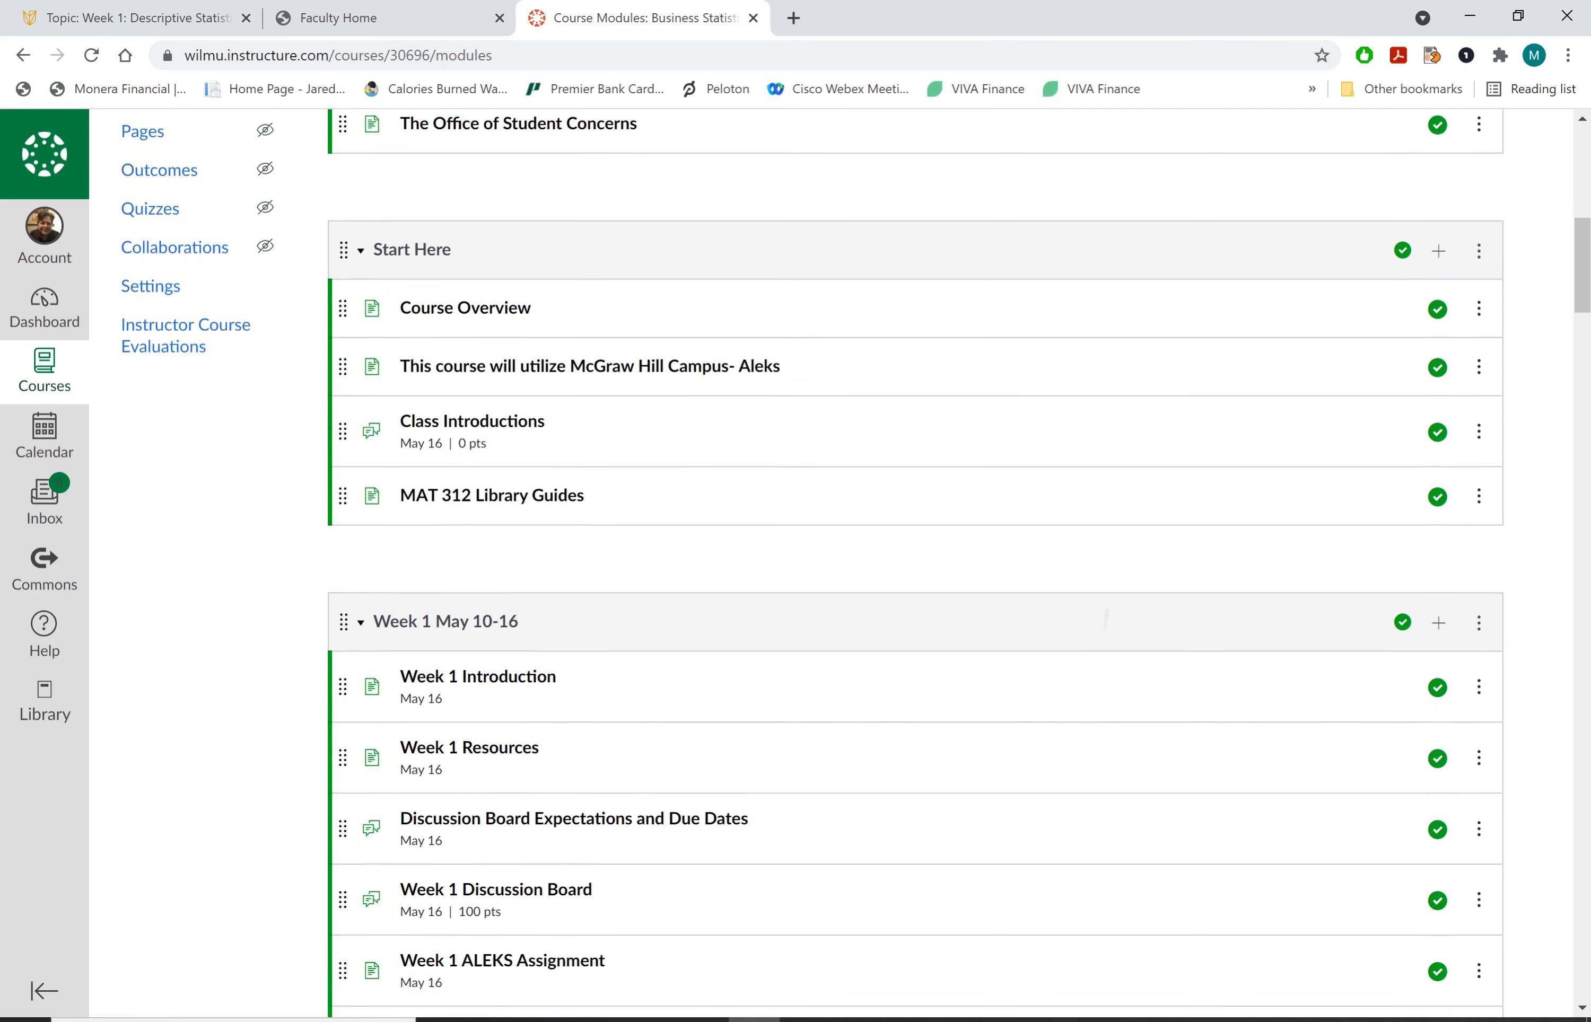
pyautogui.scroll(-3)
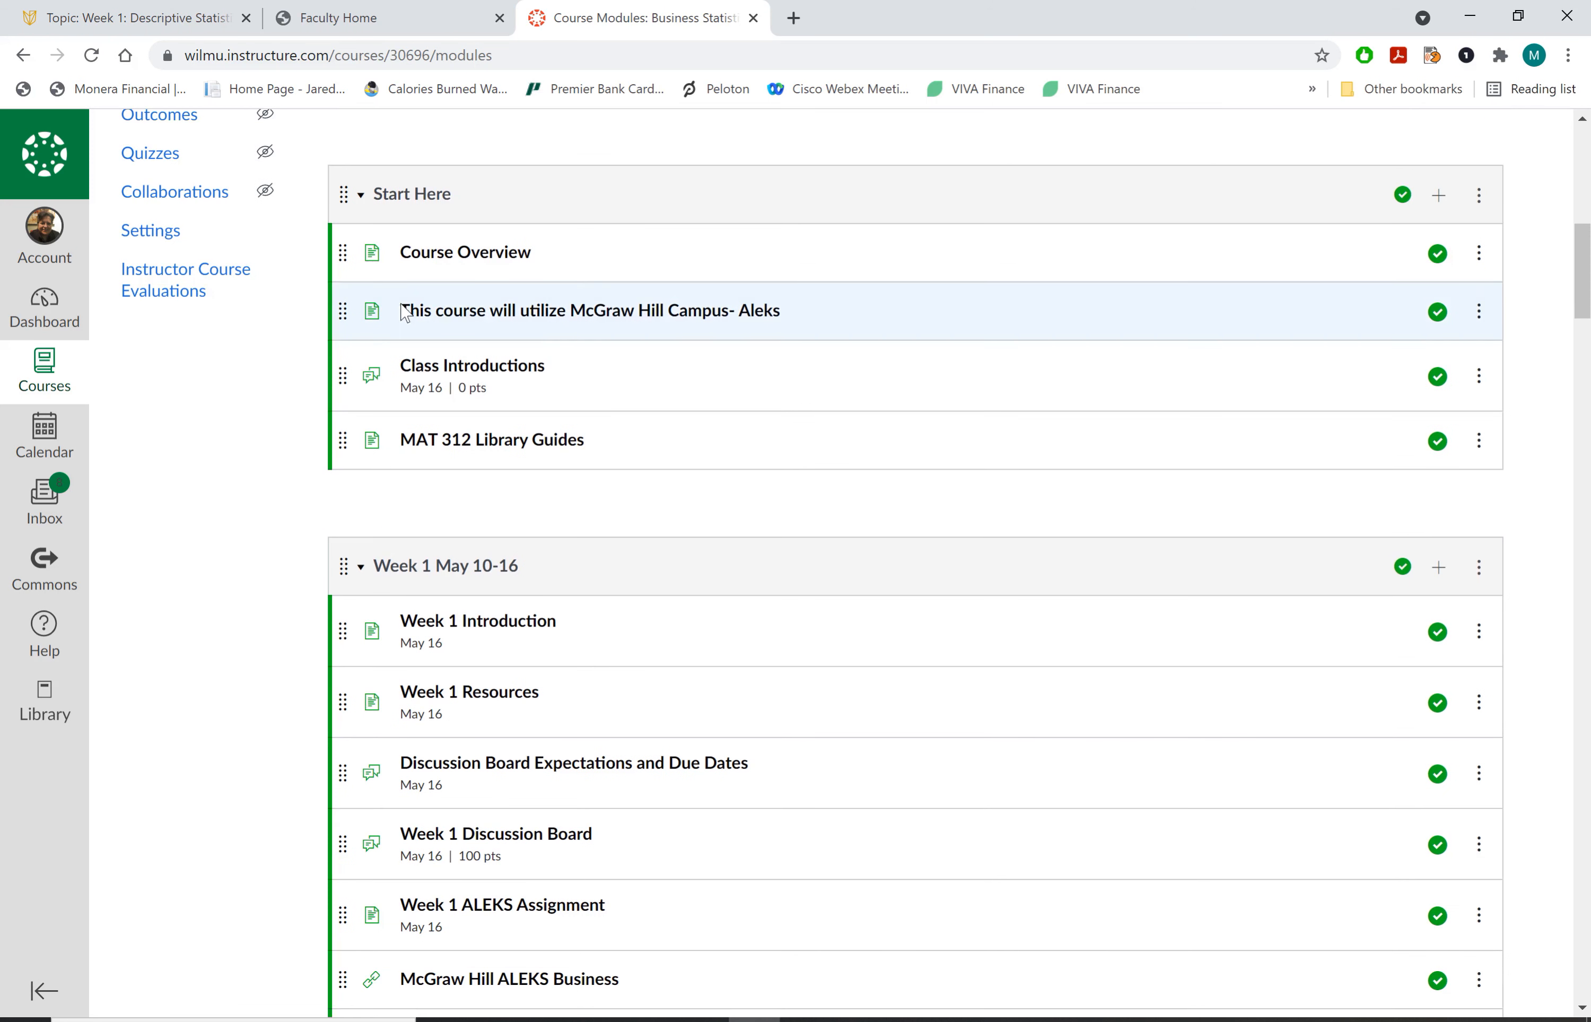
pyautogui.moveTo(472, 364)
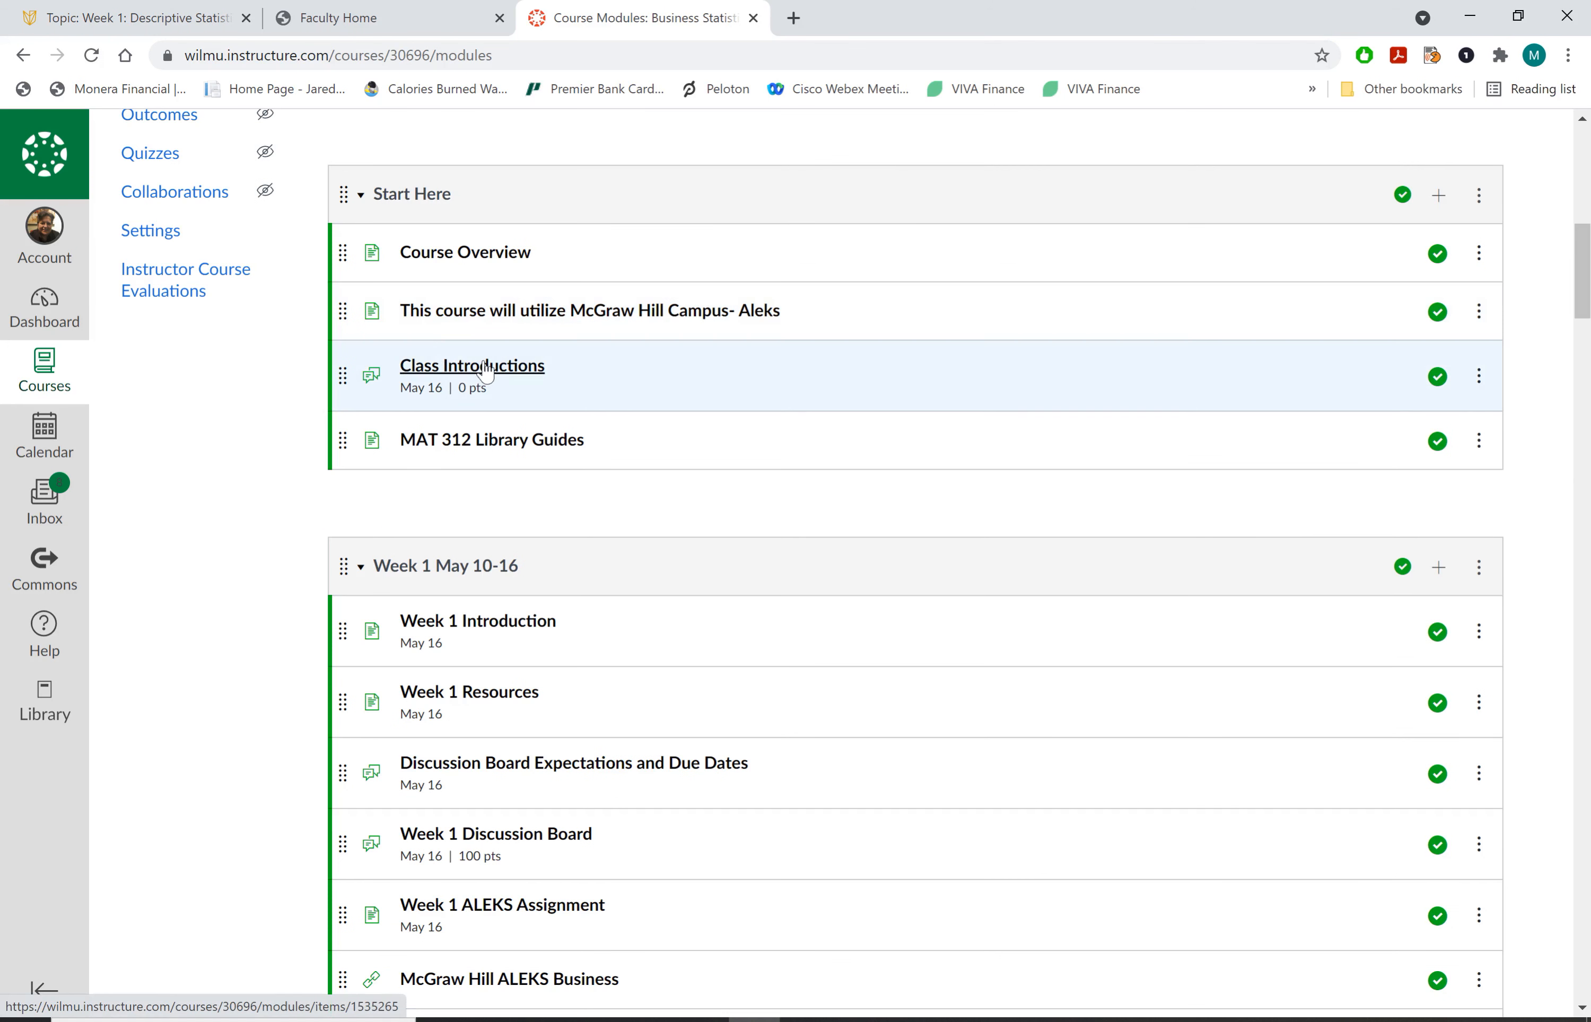
pyautogui.moveTo(690, 450)
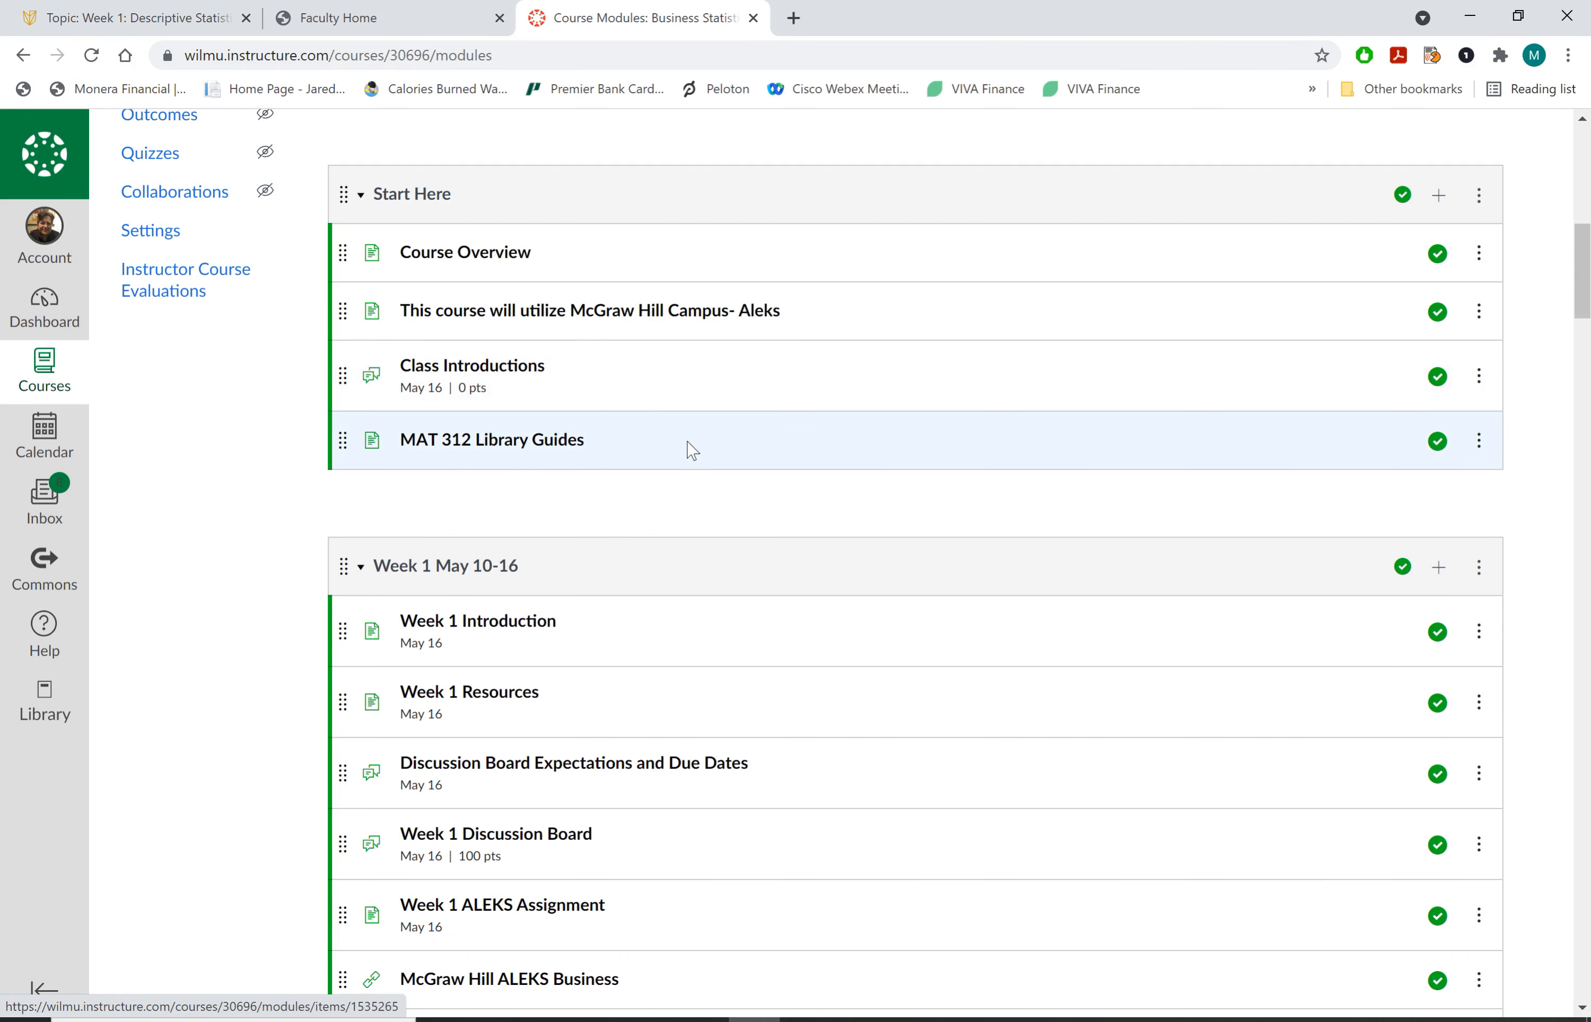
pyautogui.scroll(-3)
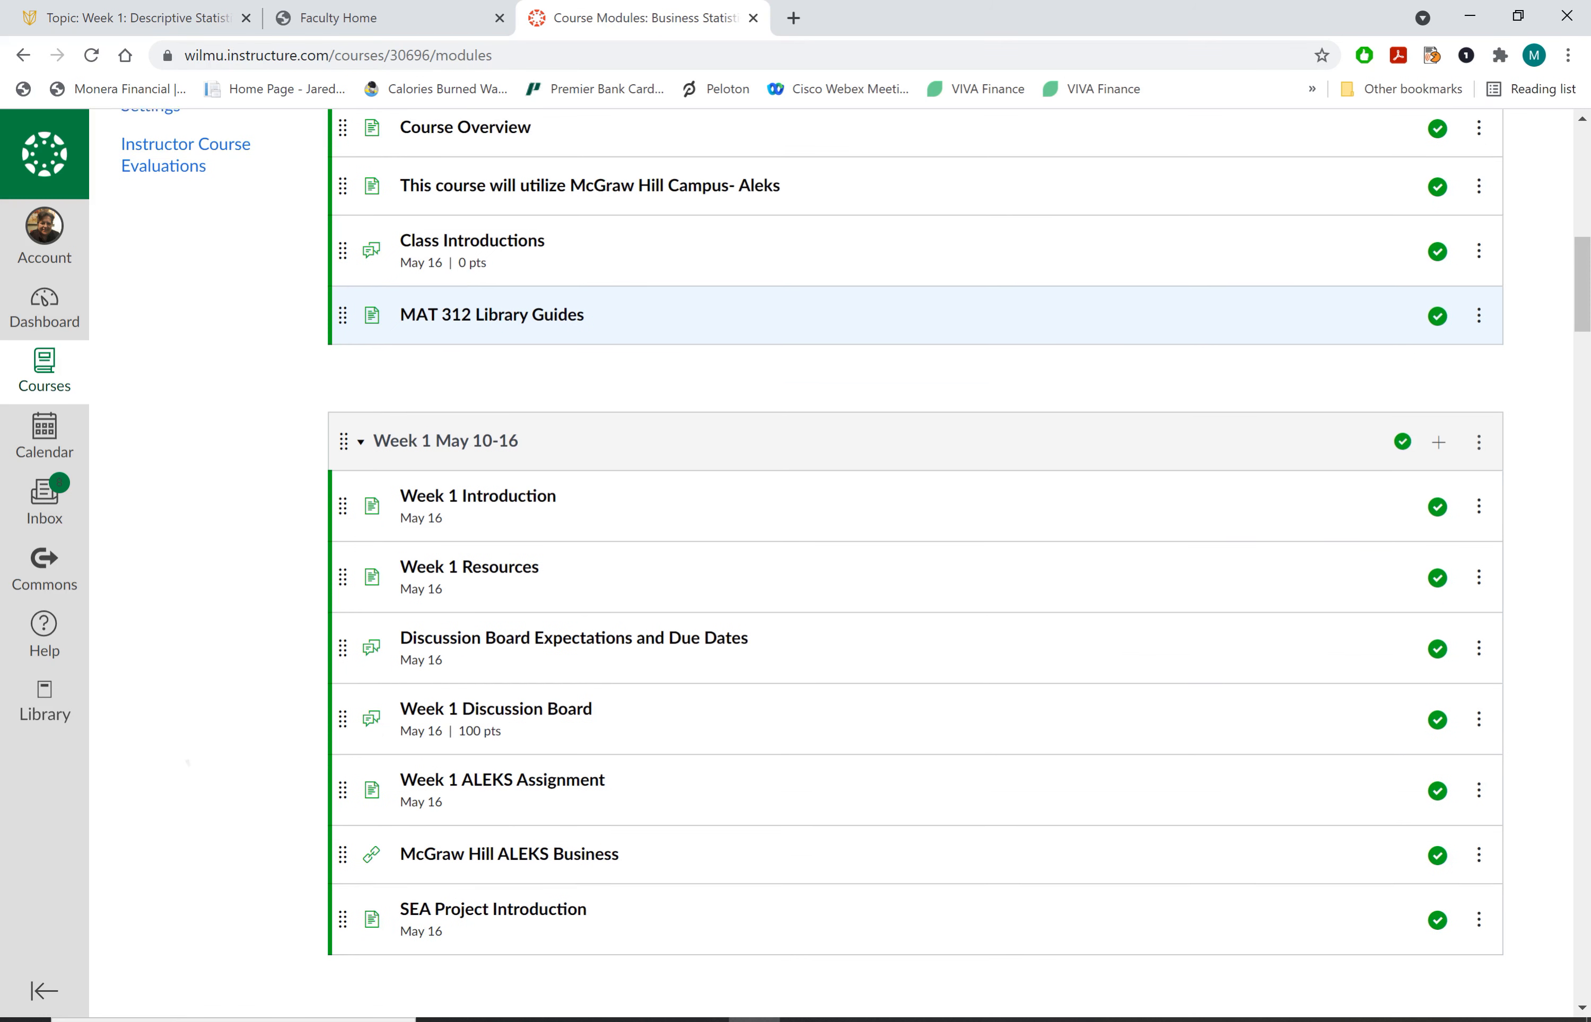
pyautogui.scroll(3)
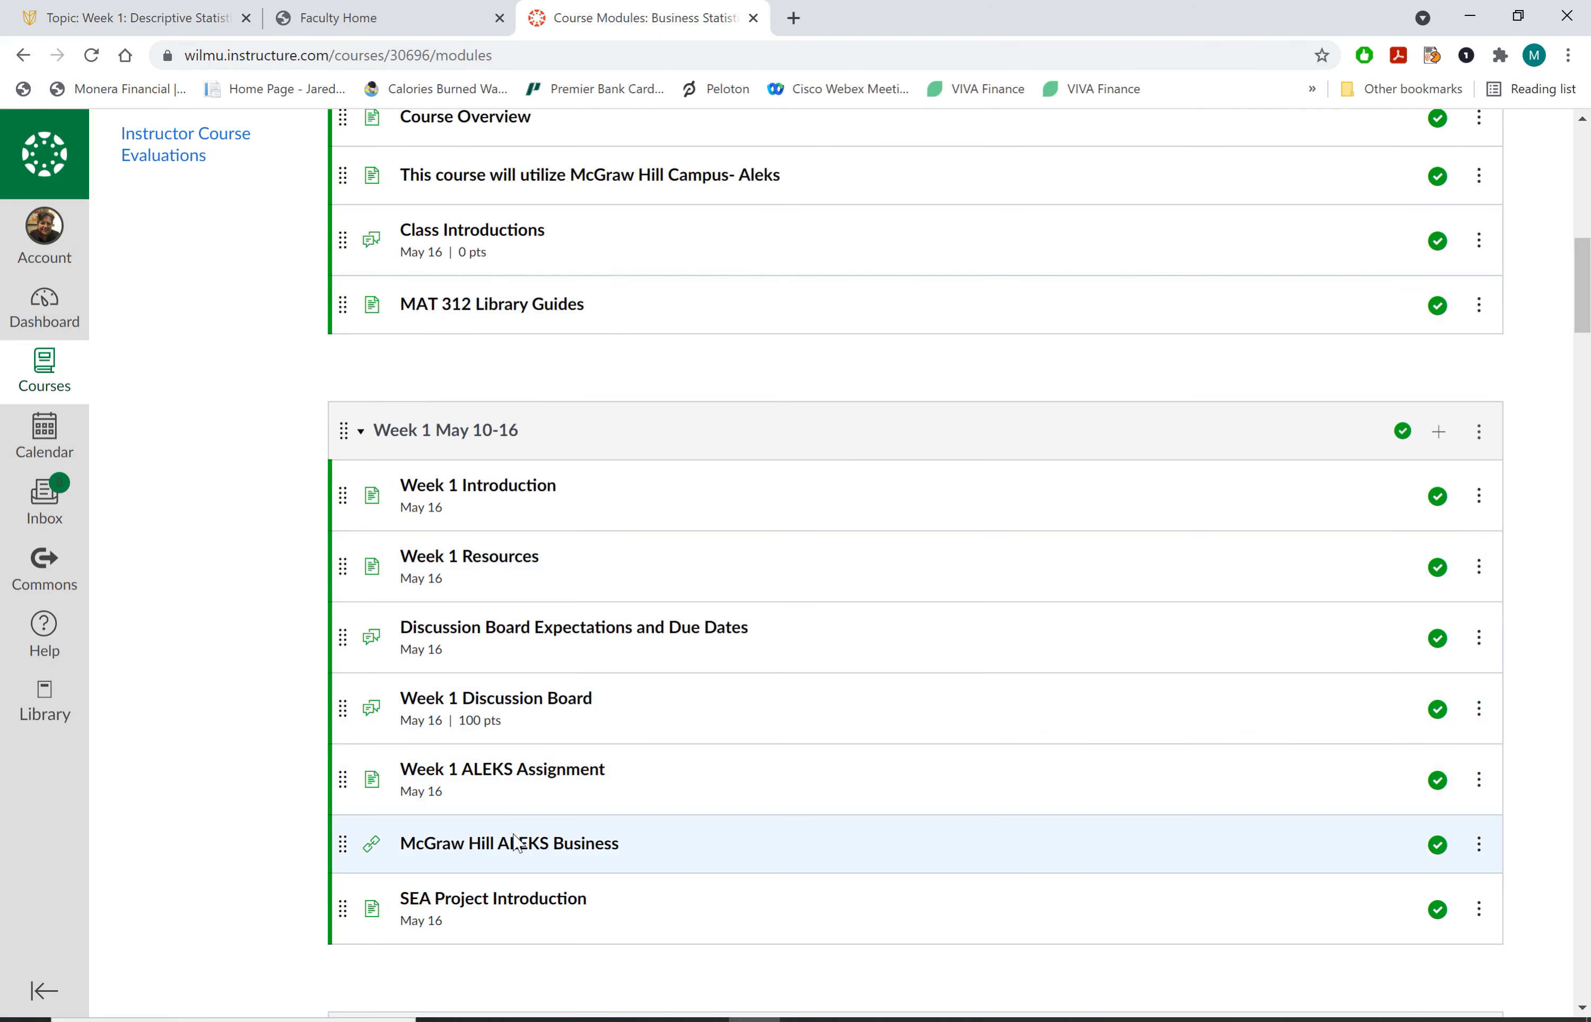
pyautogui.moveTo(478, 485)
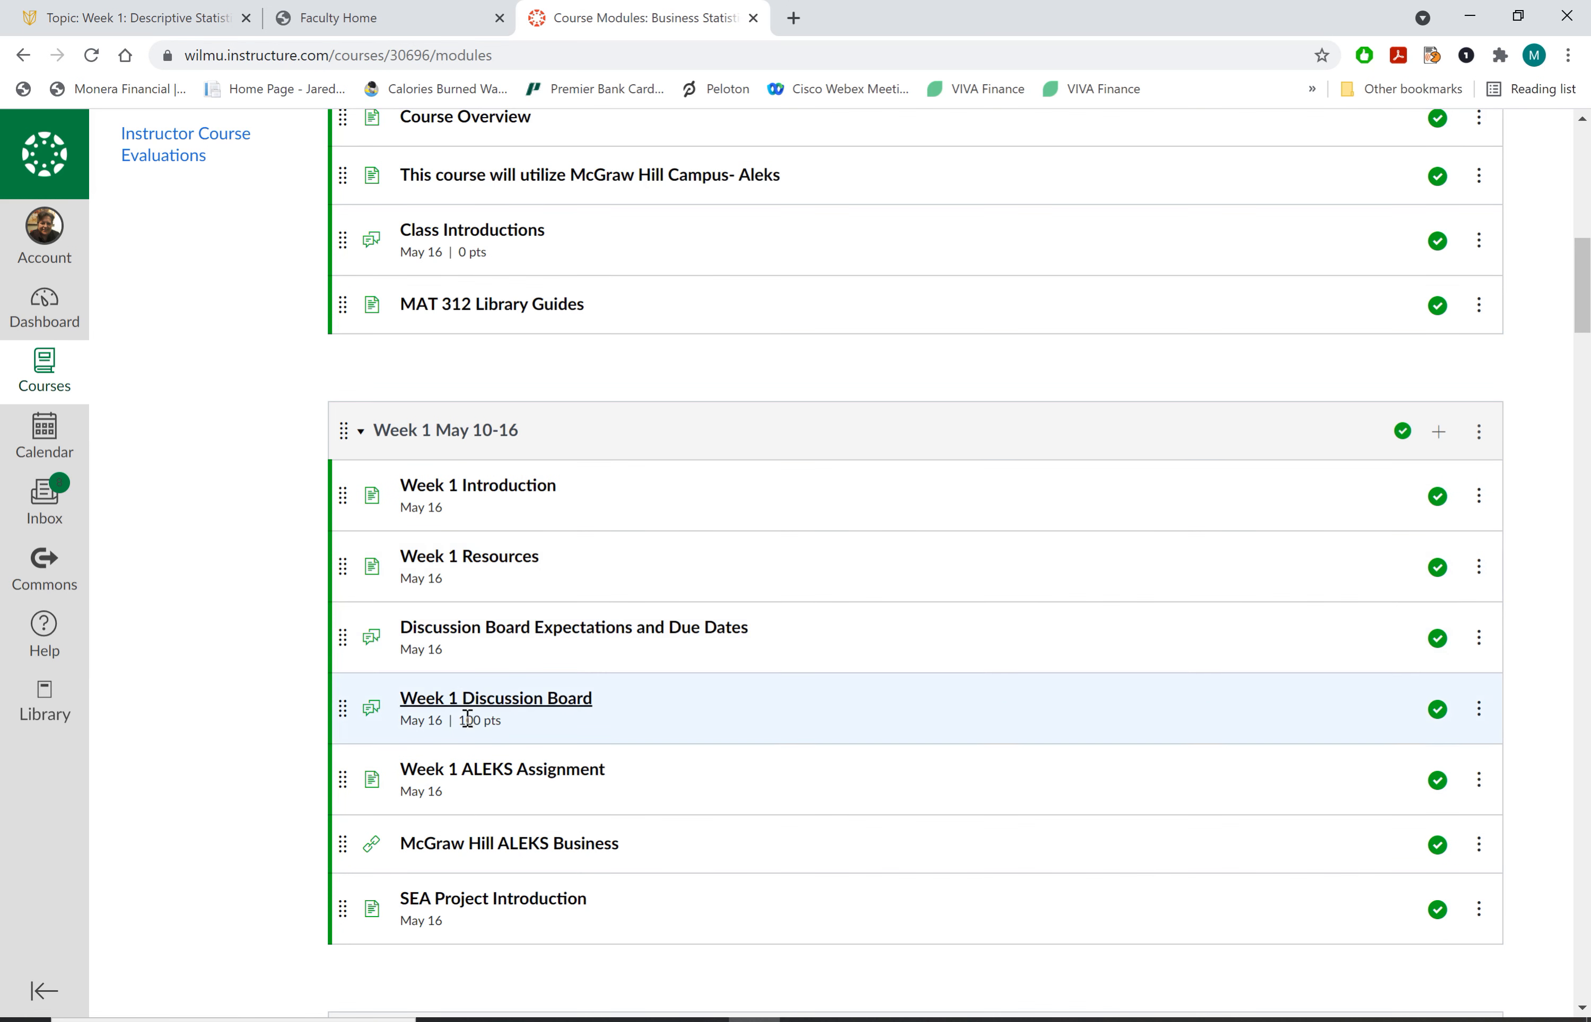
pyautogui.moveTo(508, 843)
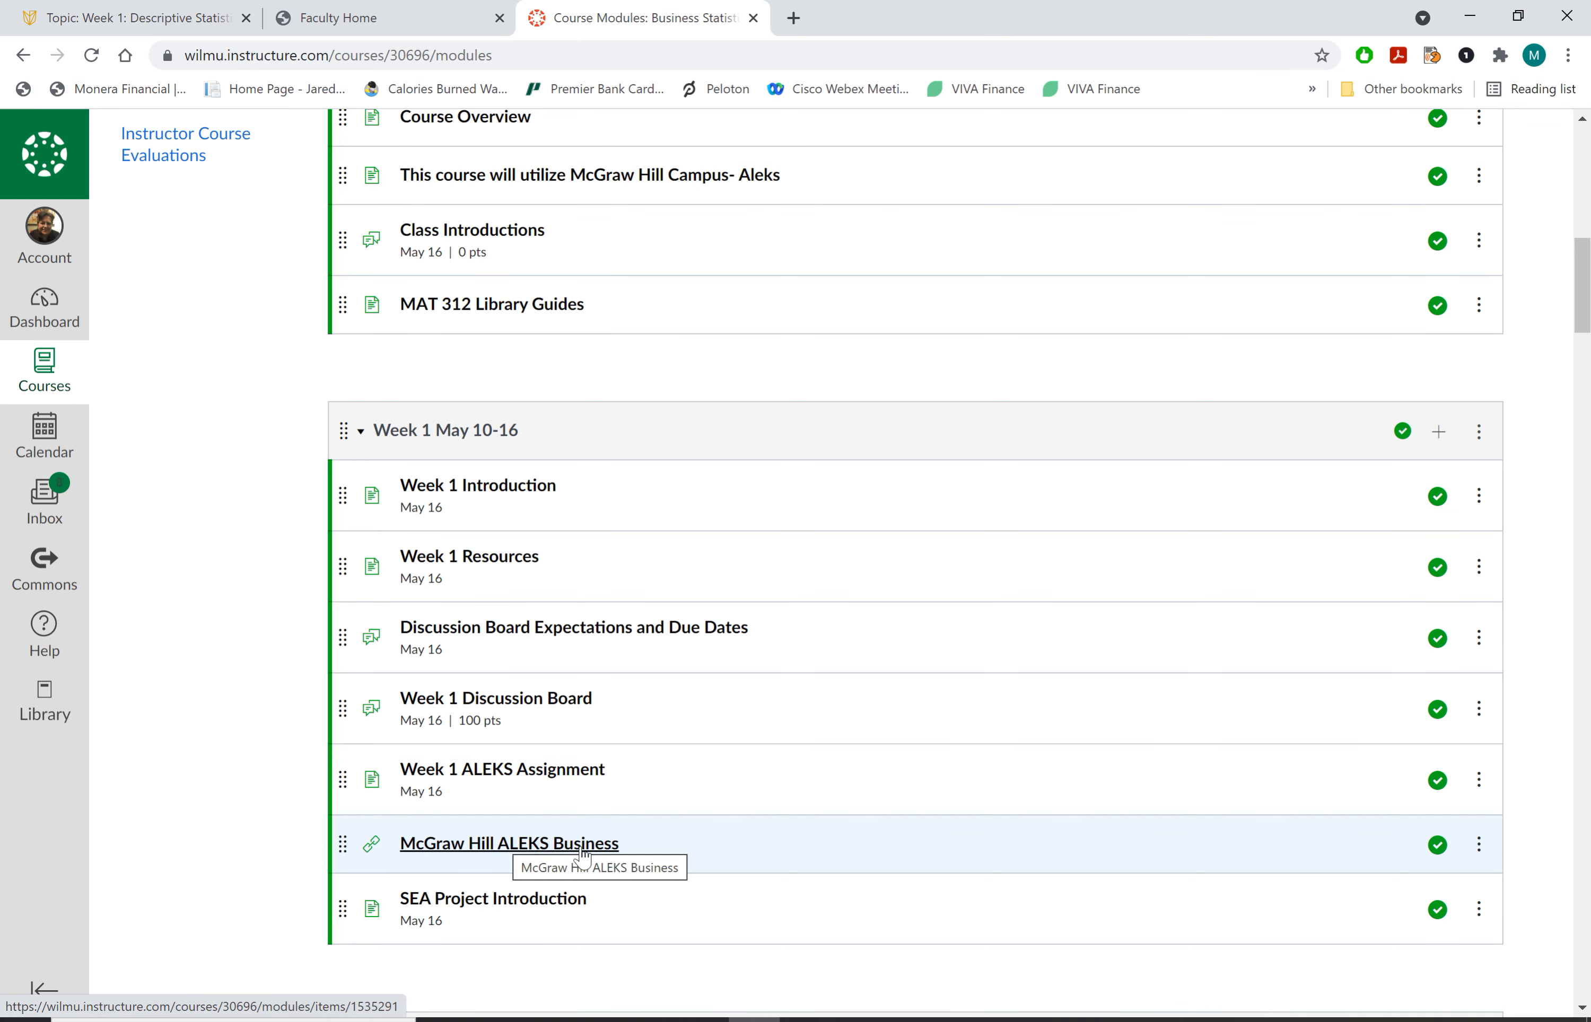
# Open the McGraw Hill ALEKS Business item in the Week 1 module
pyautogui.click(508, 843)
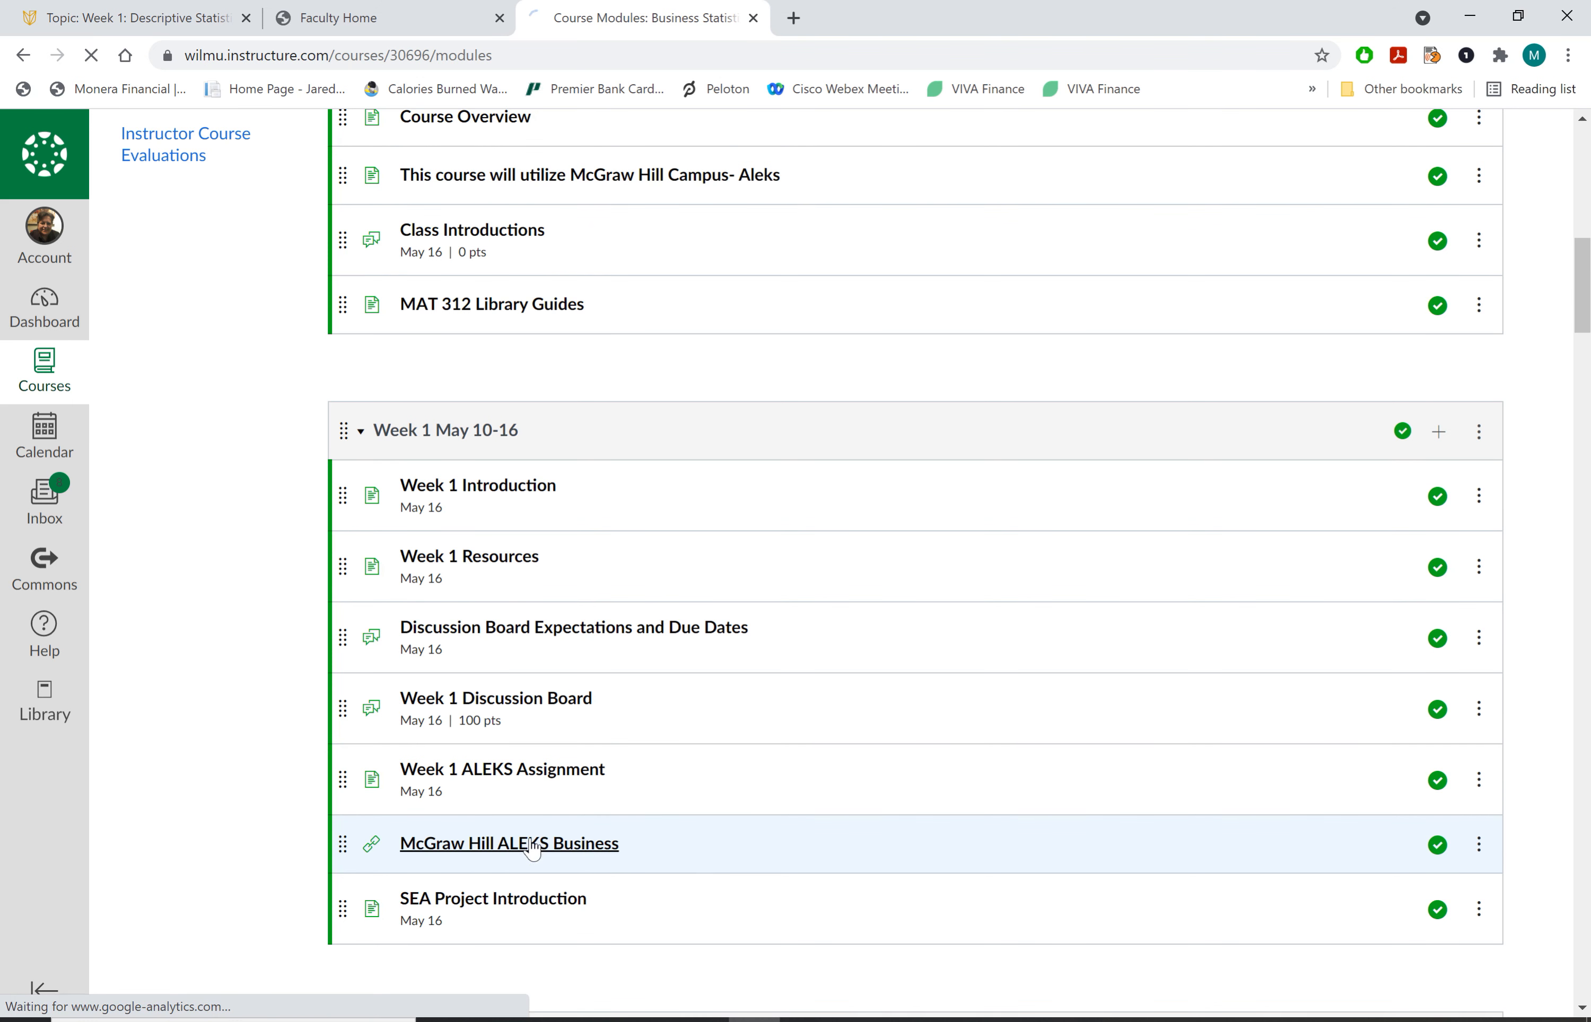
pyautogui.click(509, 843)
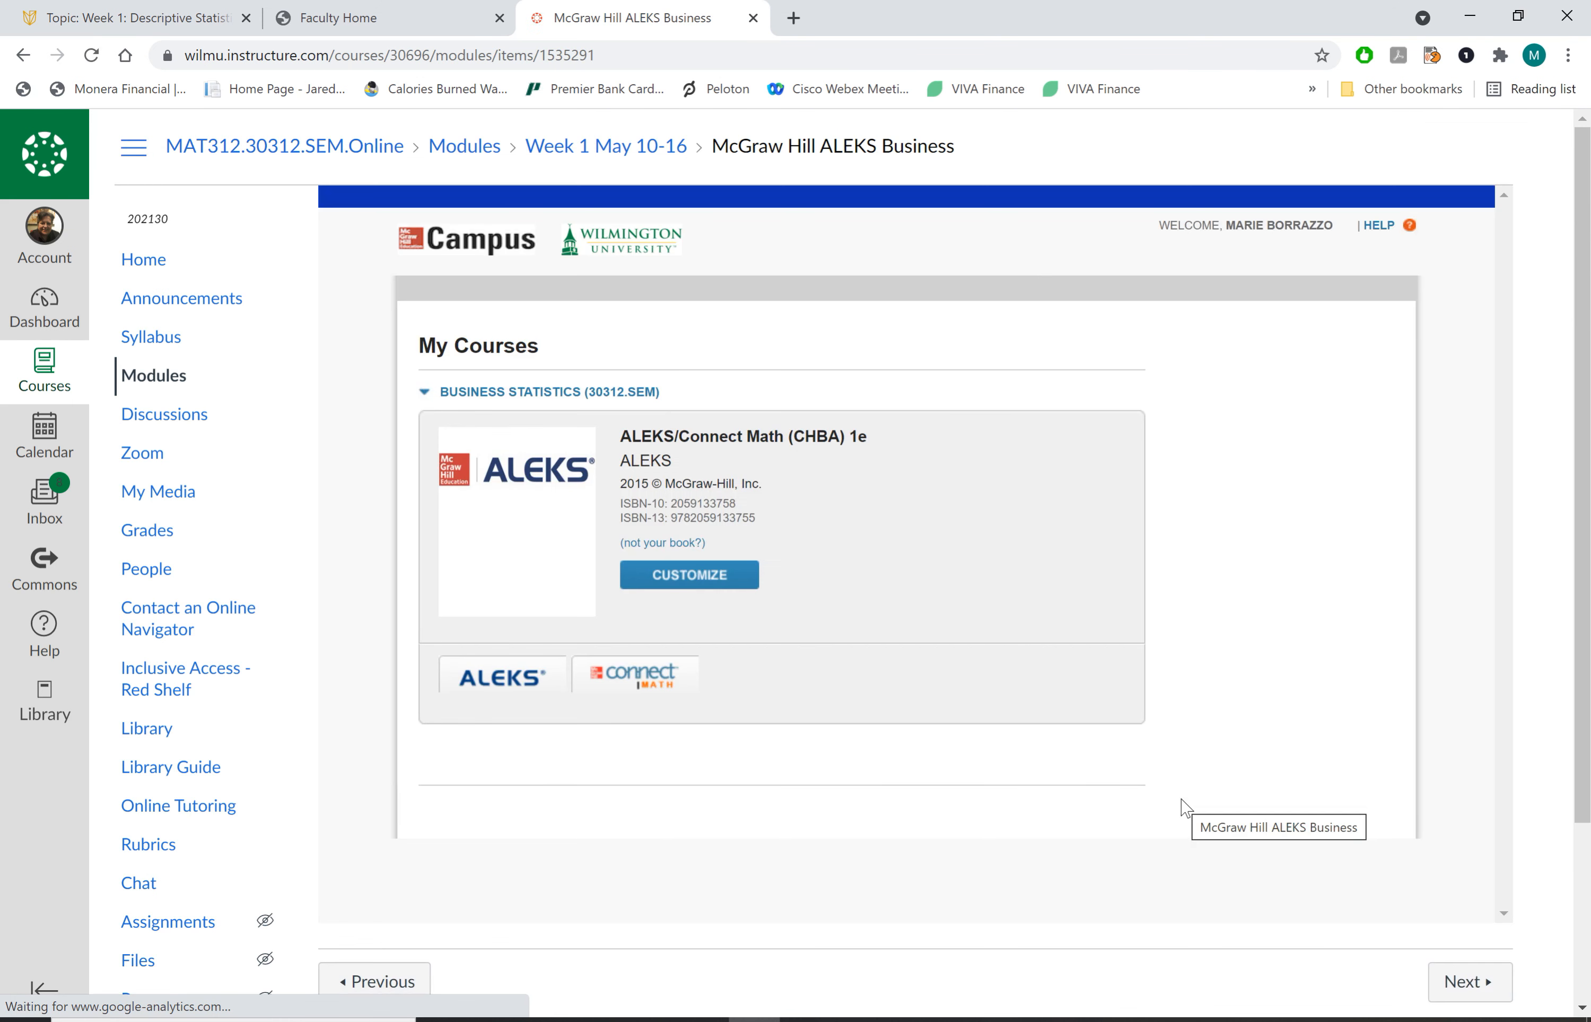
pyautogui.moveTo(1101, 720)
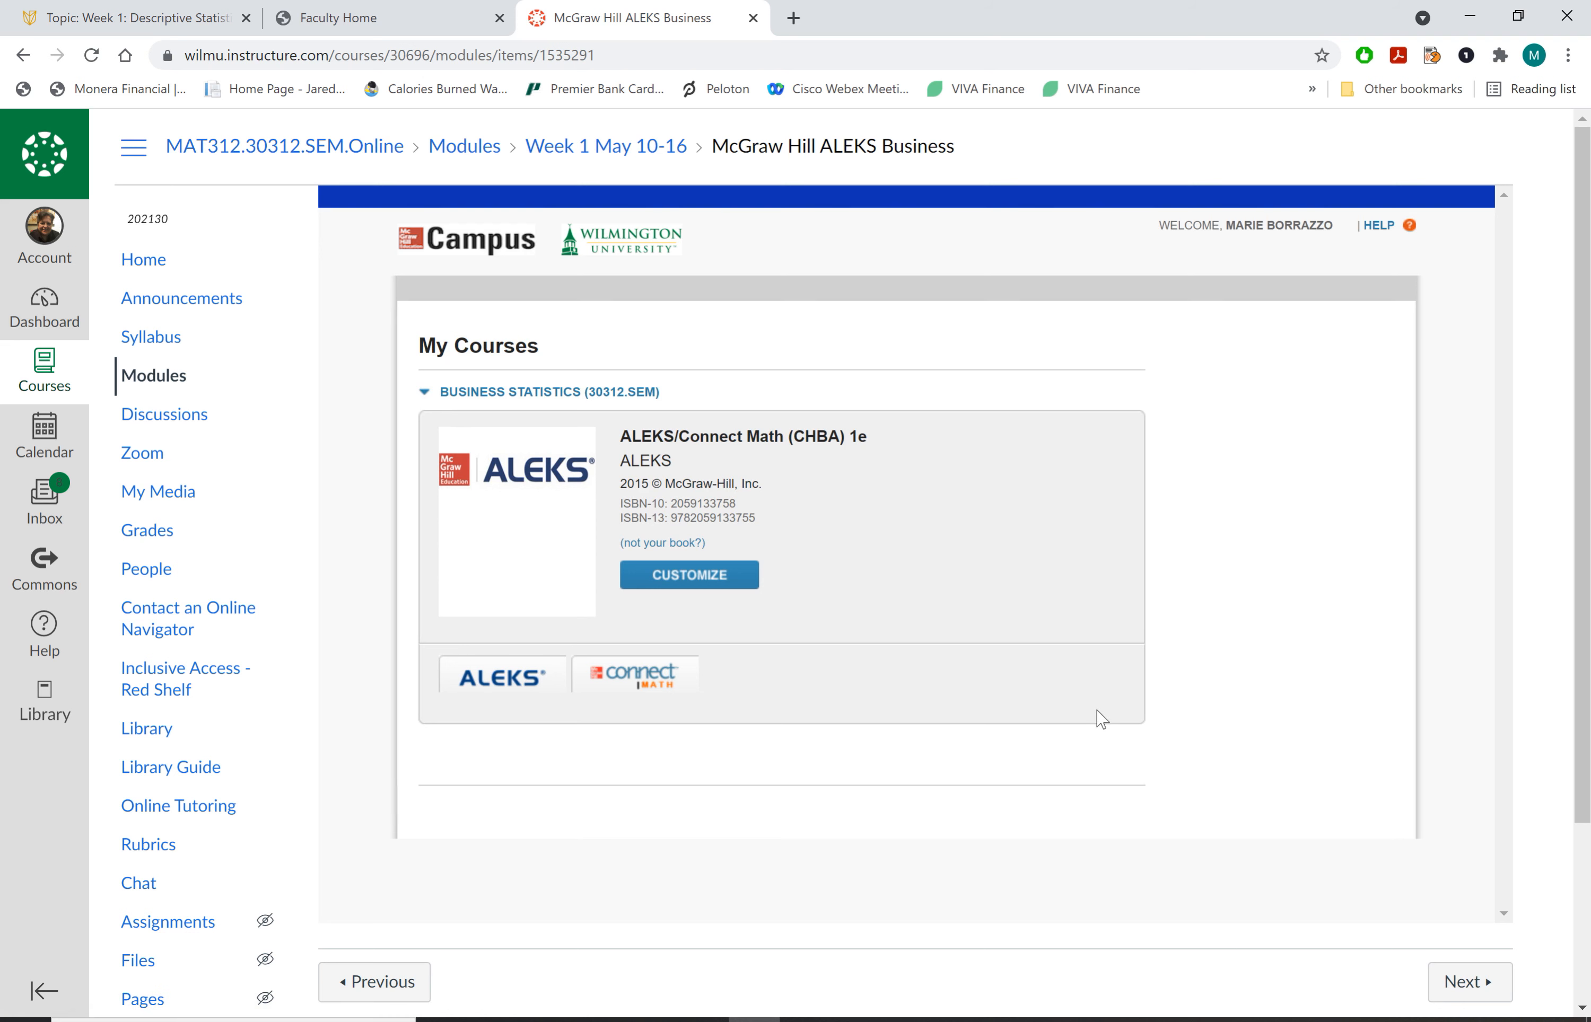
pyautogui.moveTo(1087, 729)
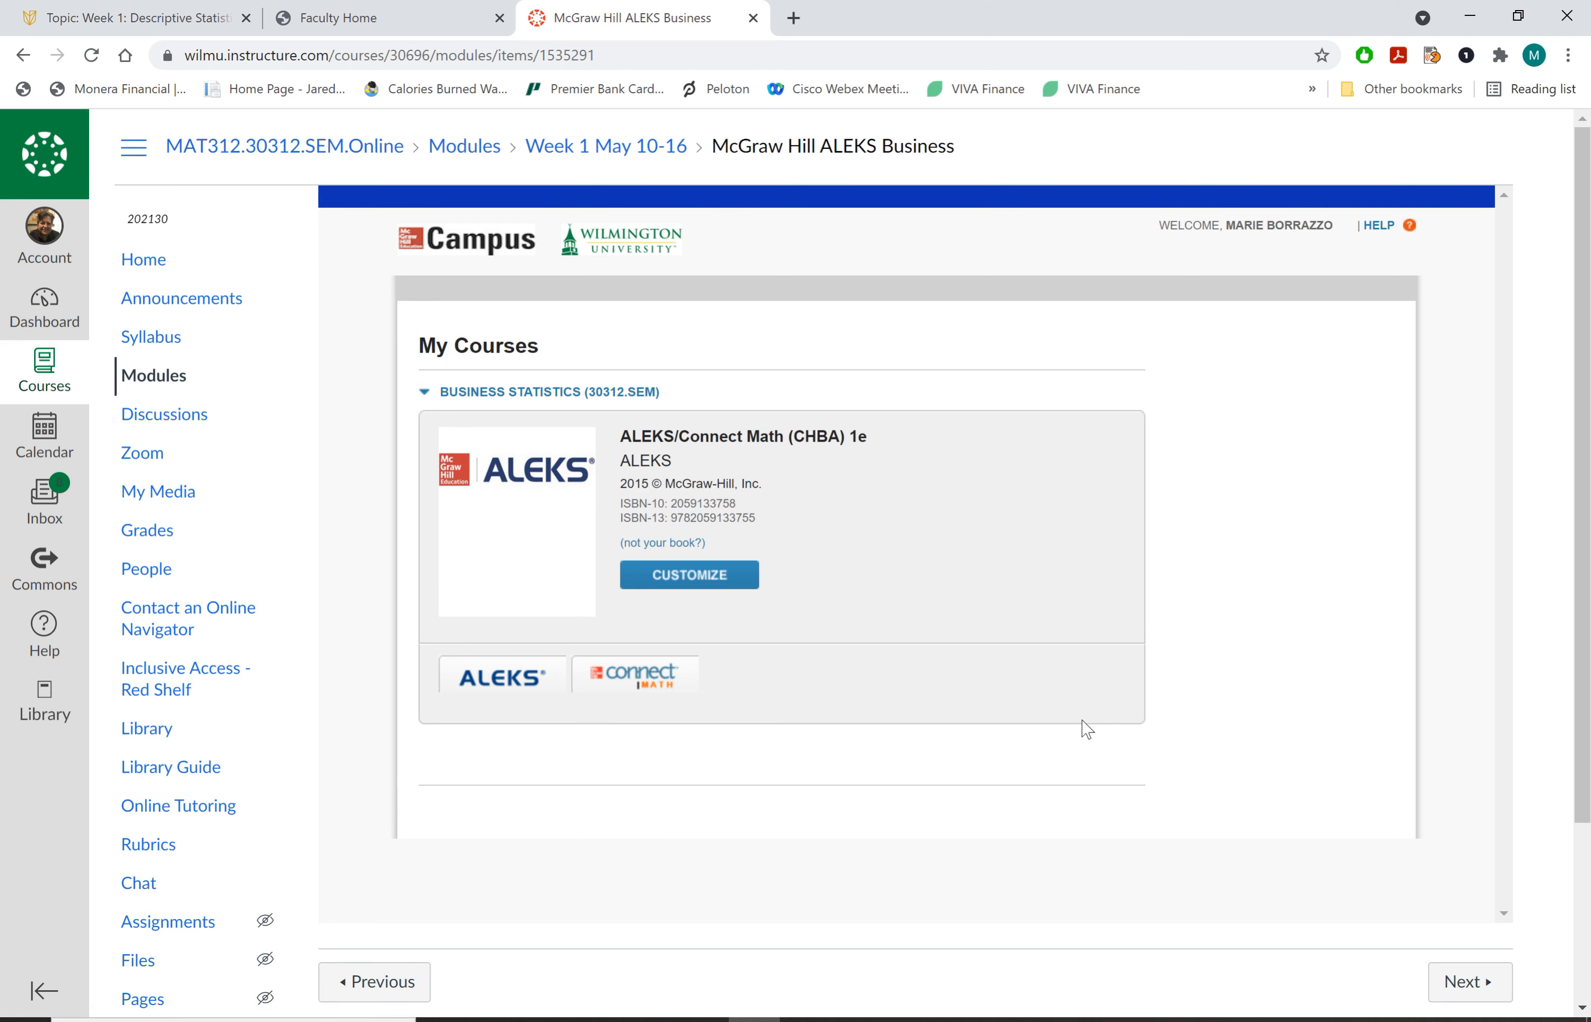
pyautogui.moveTo(504, 676)
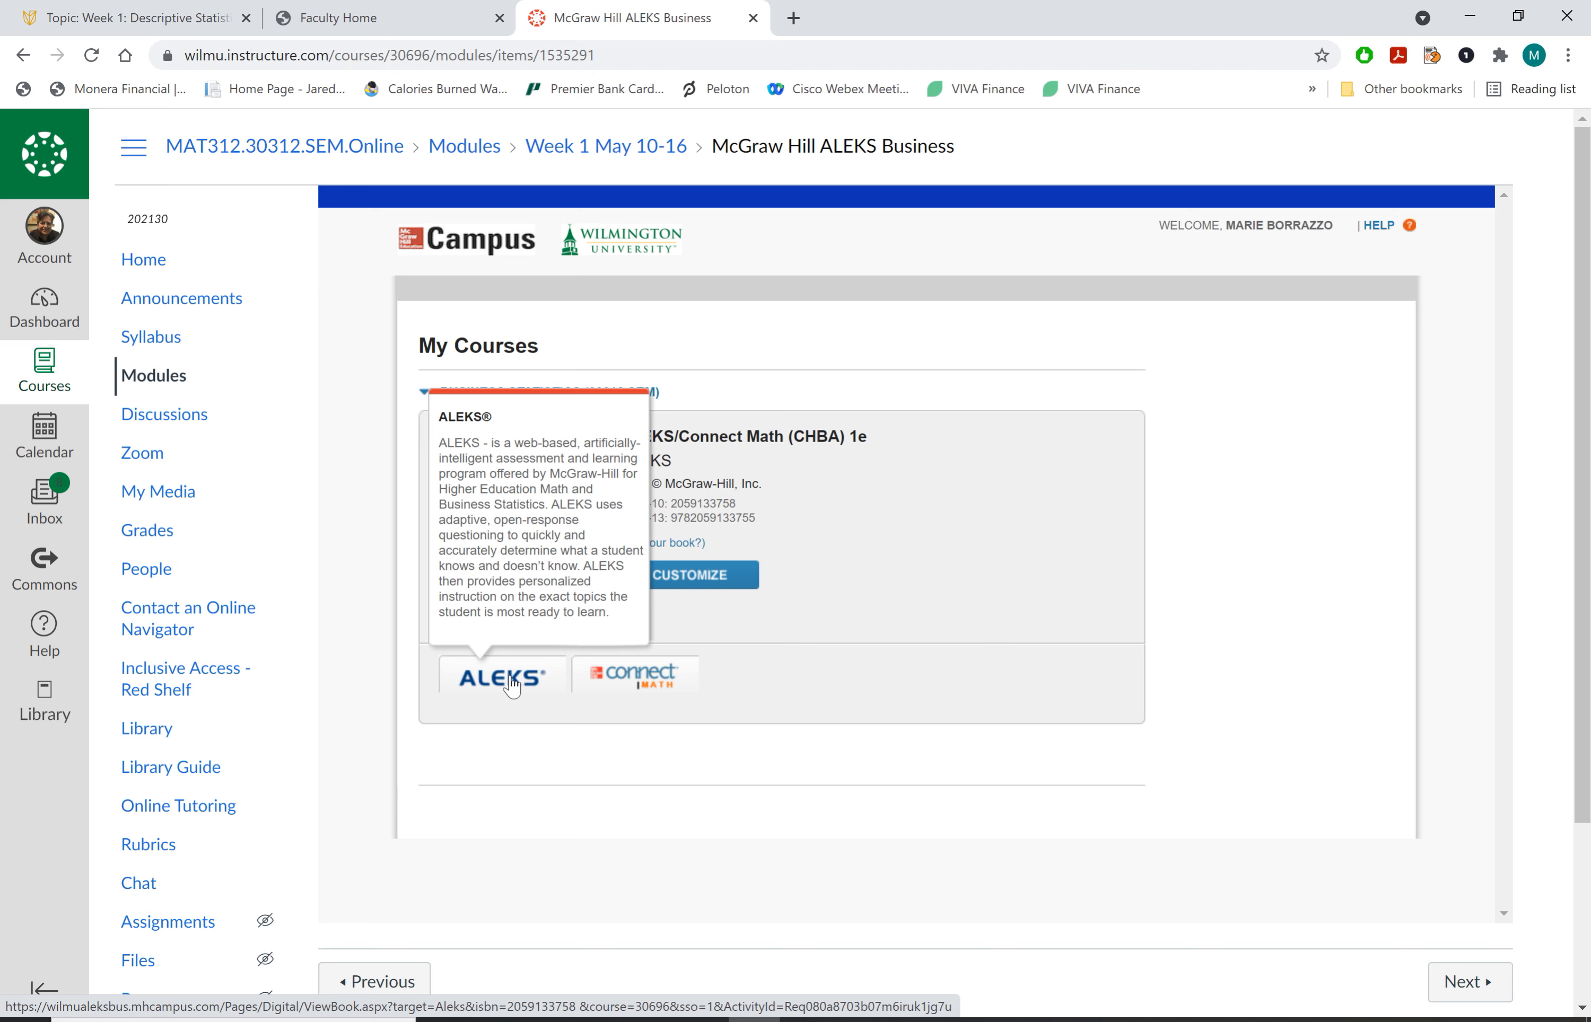
# Launch the MAT312 summer 2021 ALEKS class dashboard from the ALEKS tile
pyautogui.click(503, 678)
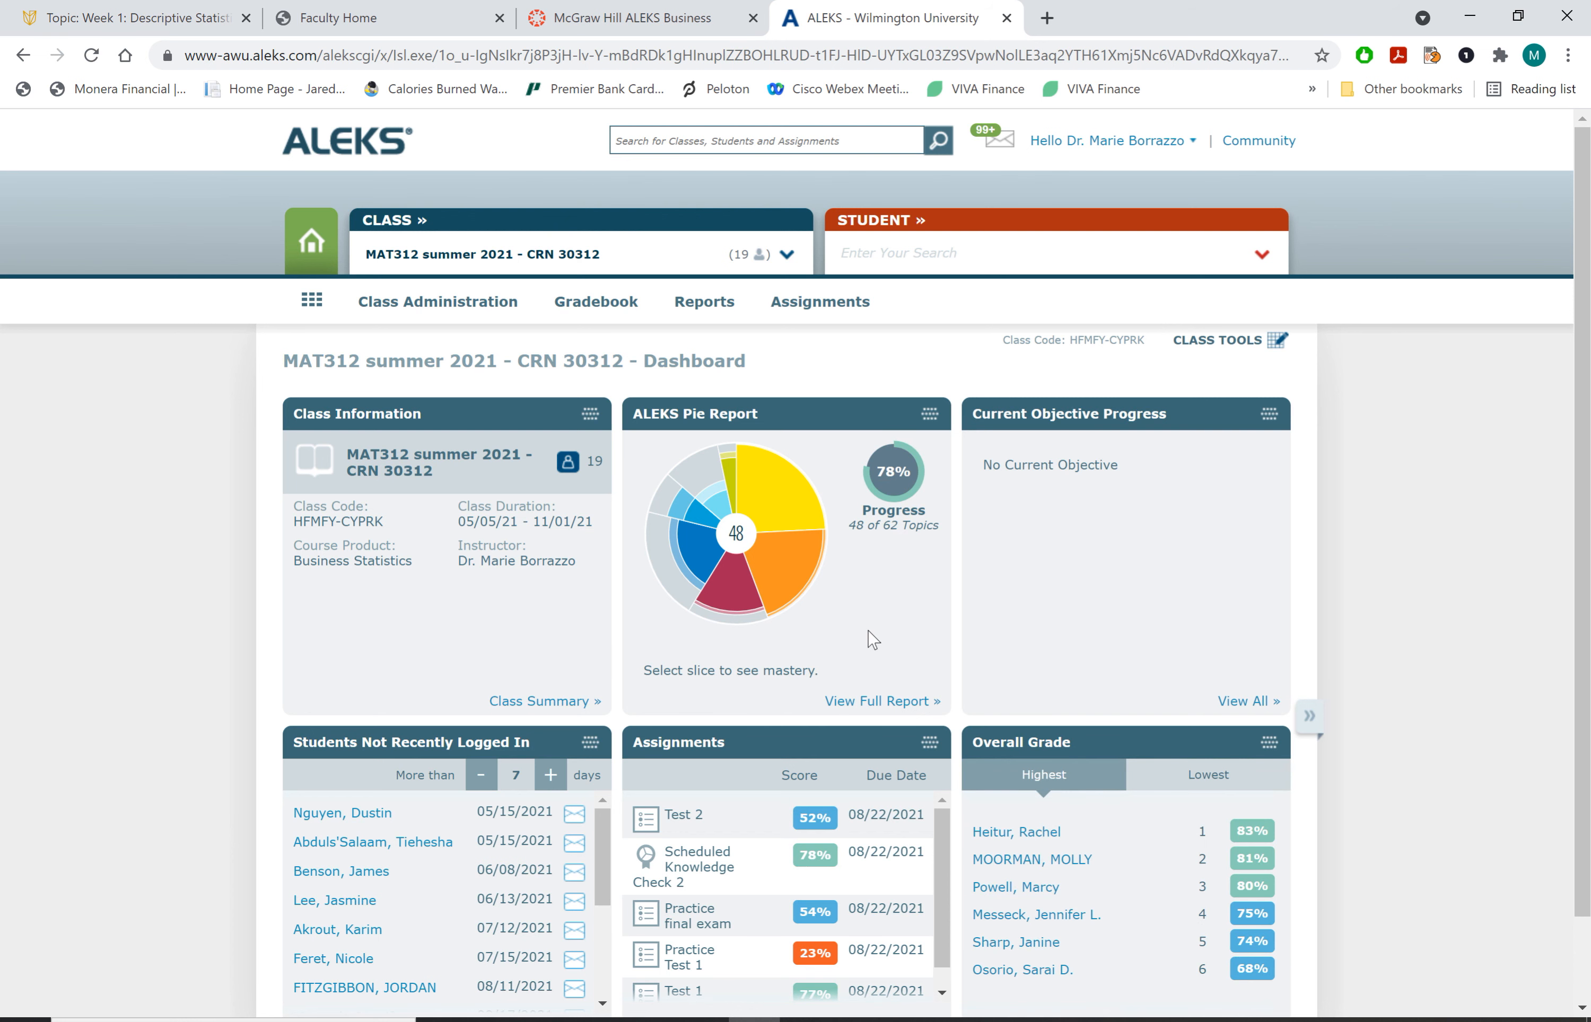
pyautogui.moveTo(386, 366)
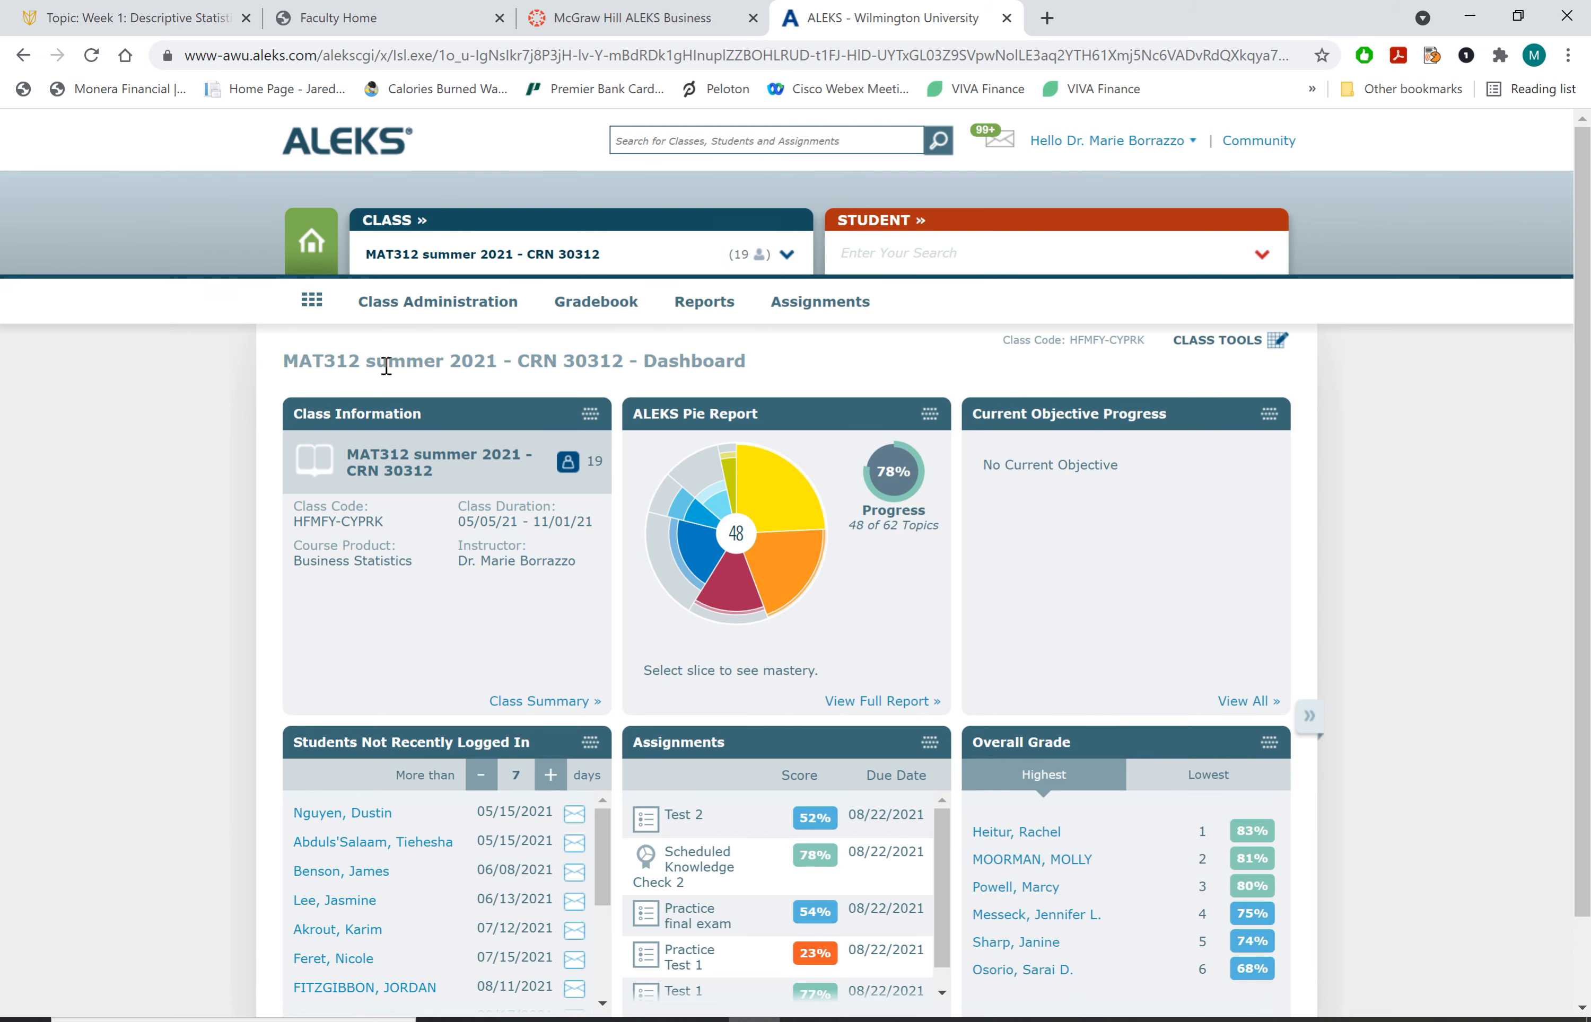
pyautogui.moveTo(456, 387)
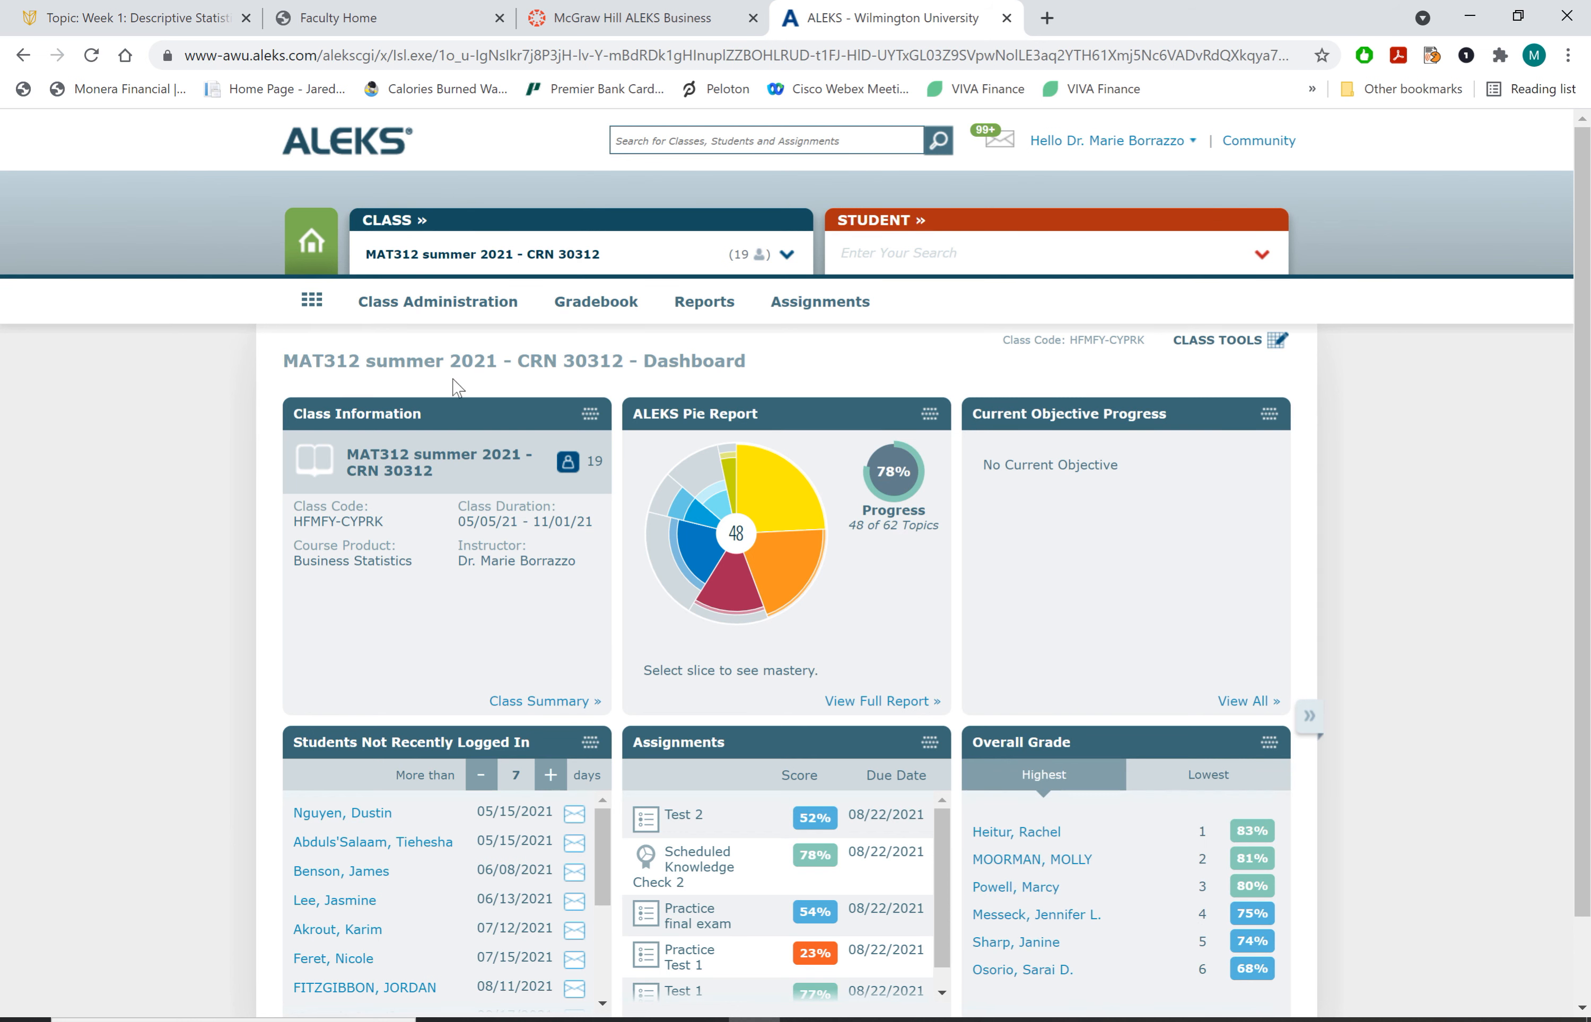
pyautogui.moveTo(535, 394)
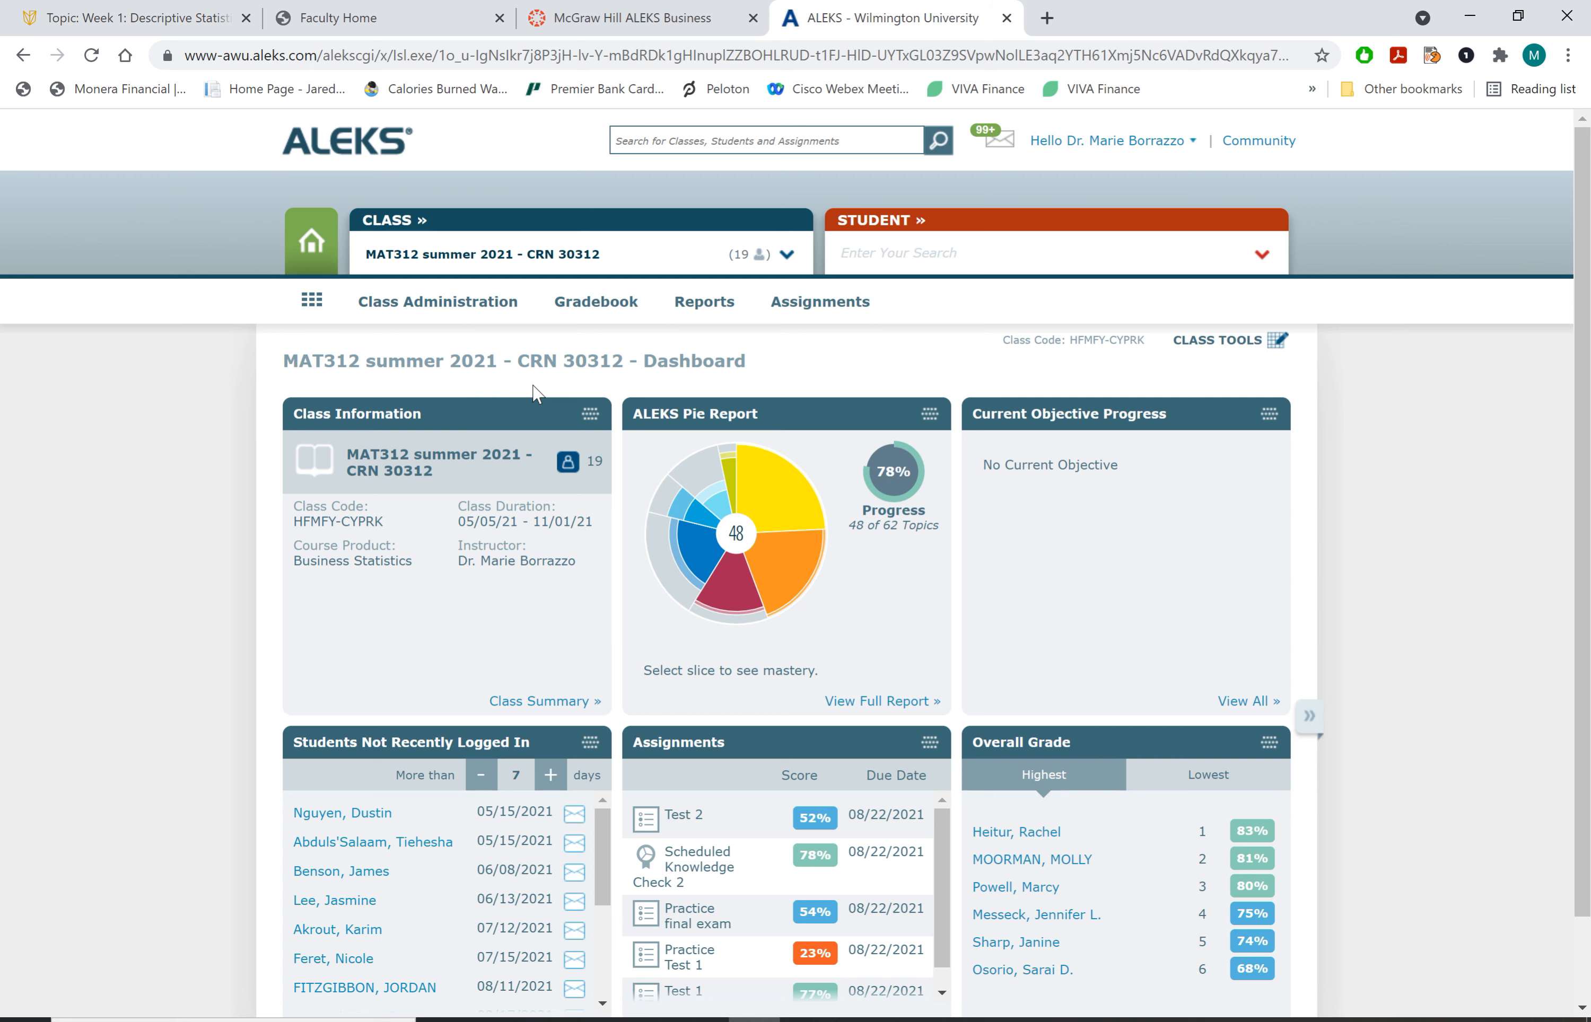
pyautogui.moveTo(630, 387)
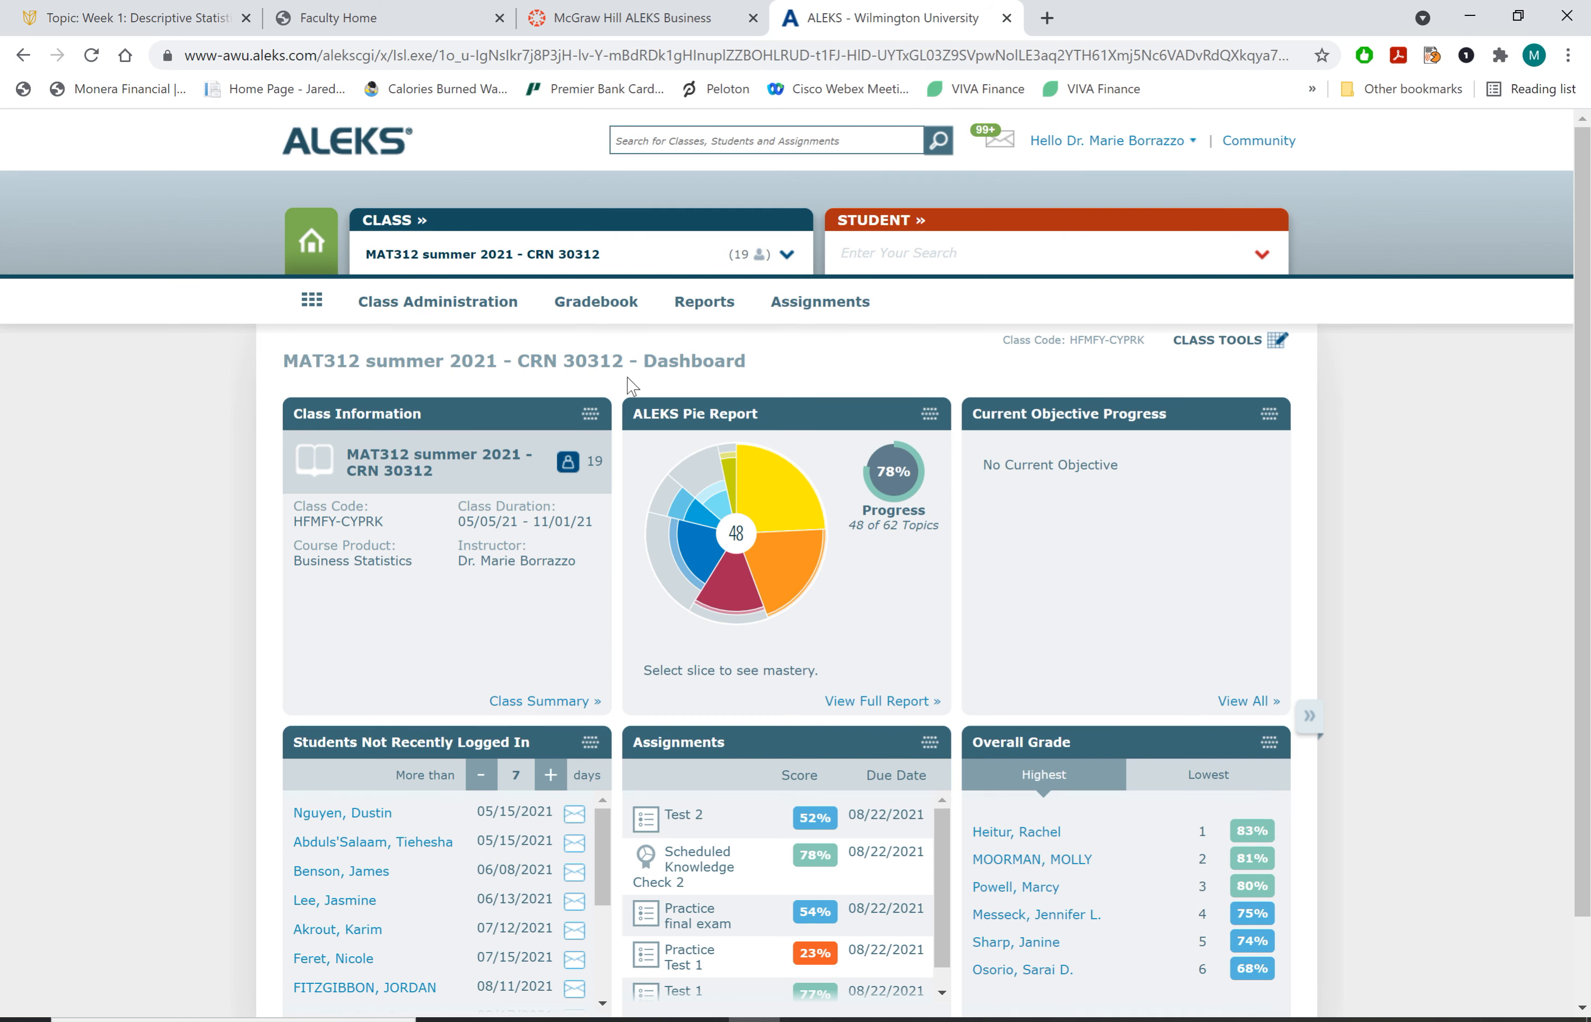
pyautogui.moveTo(781, 385)
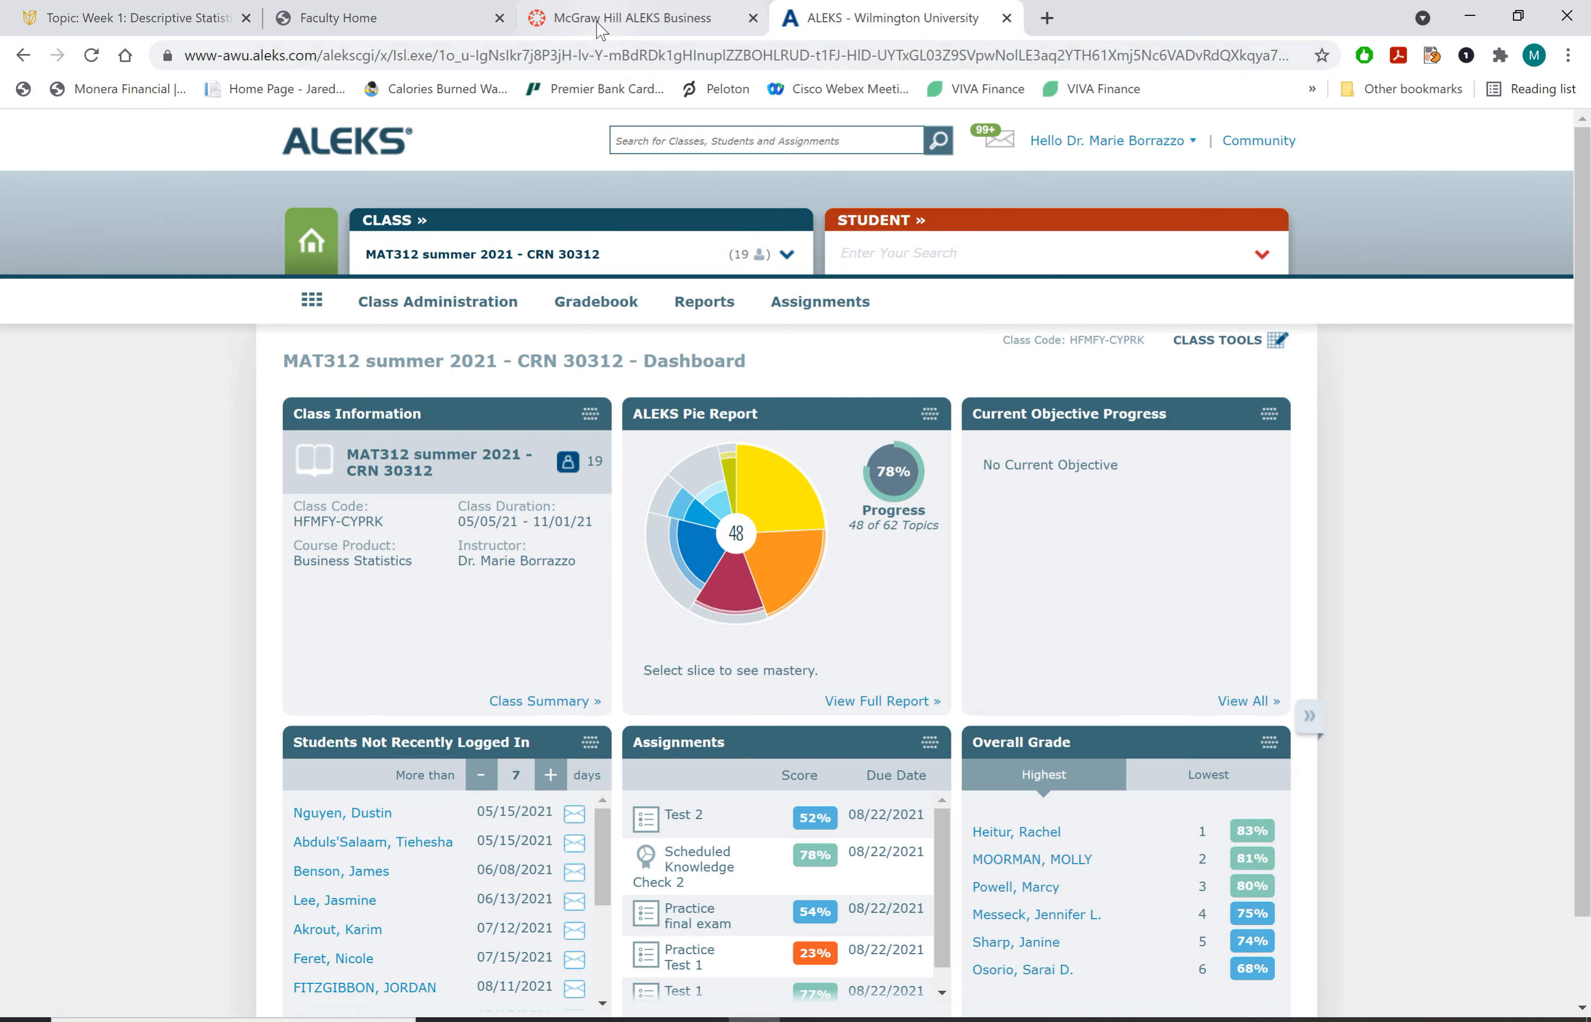
# Switch back to the Canvas McGraw Hill ALEKS Business tab, leaving the ALEKS dashboard open
pyautogui.click(629, 17)
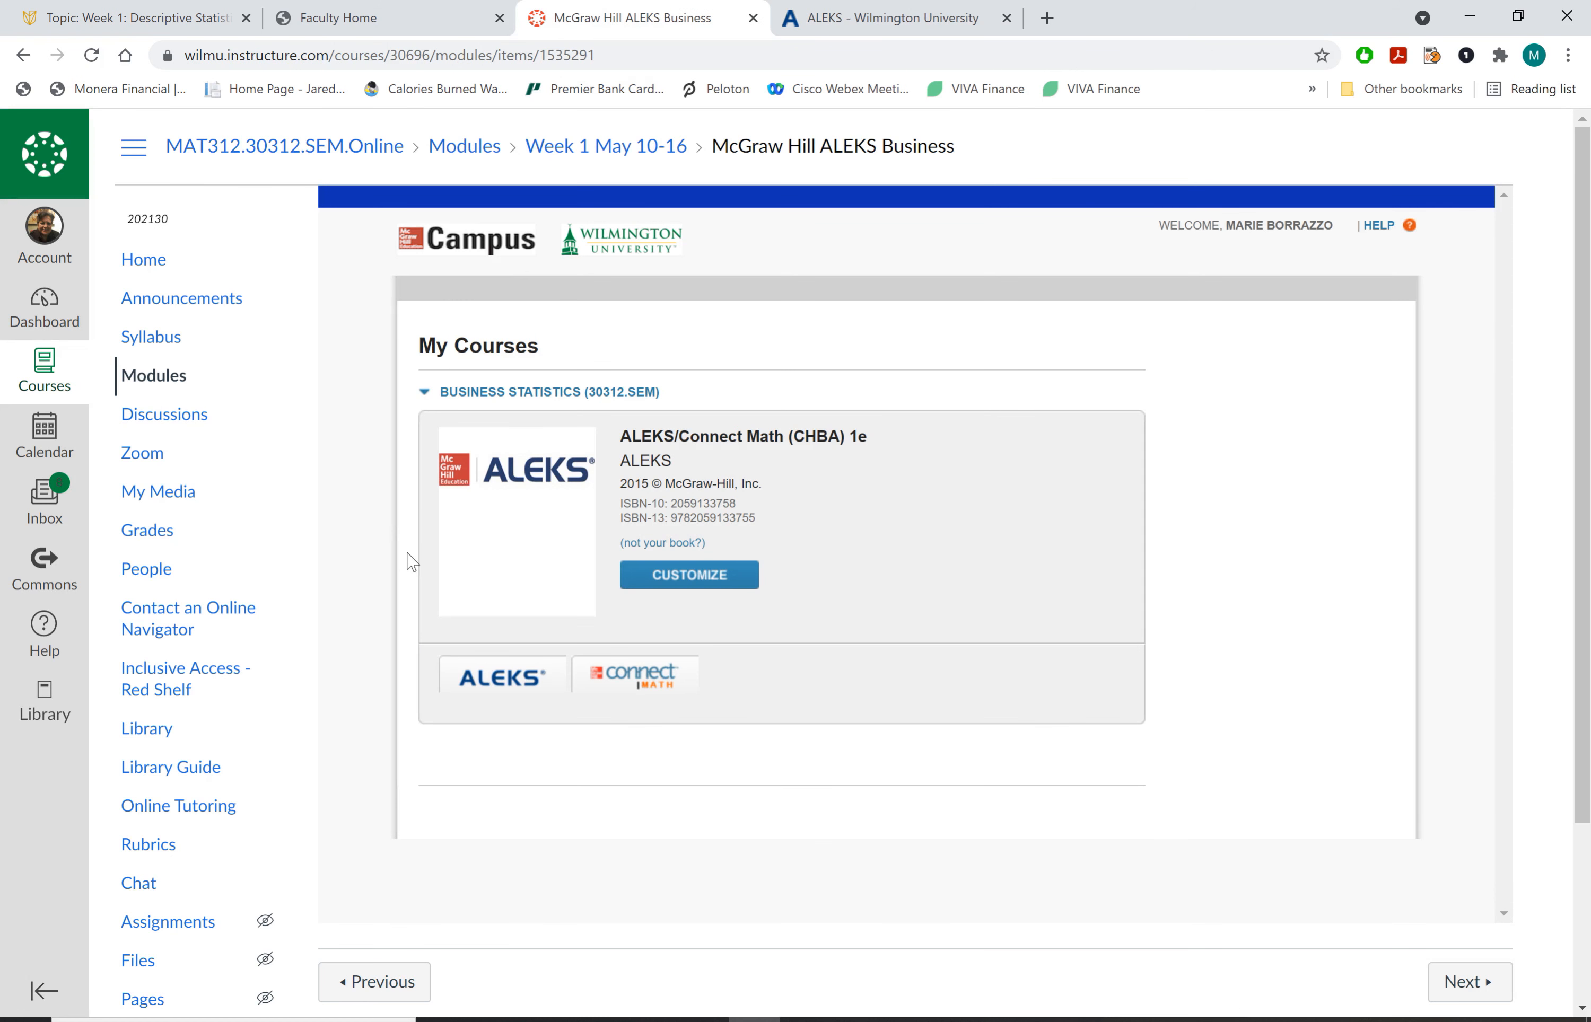
pyautogui.moveTo(449, 743)
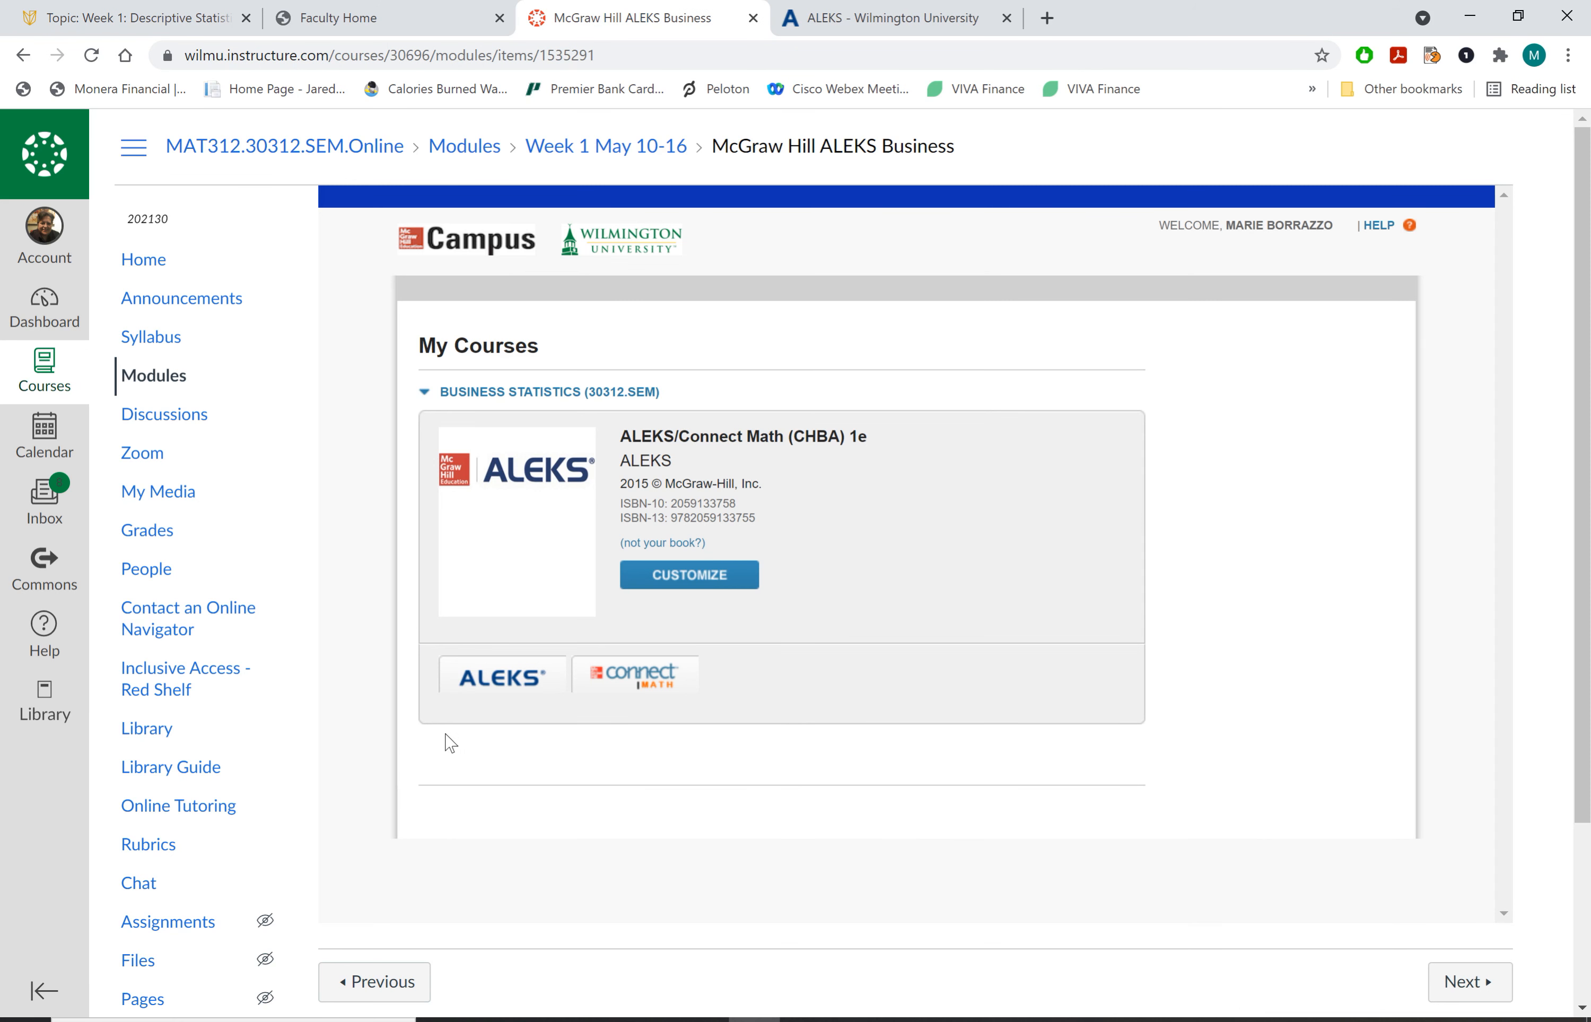
pyautogui.moveTo(518, 732)
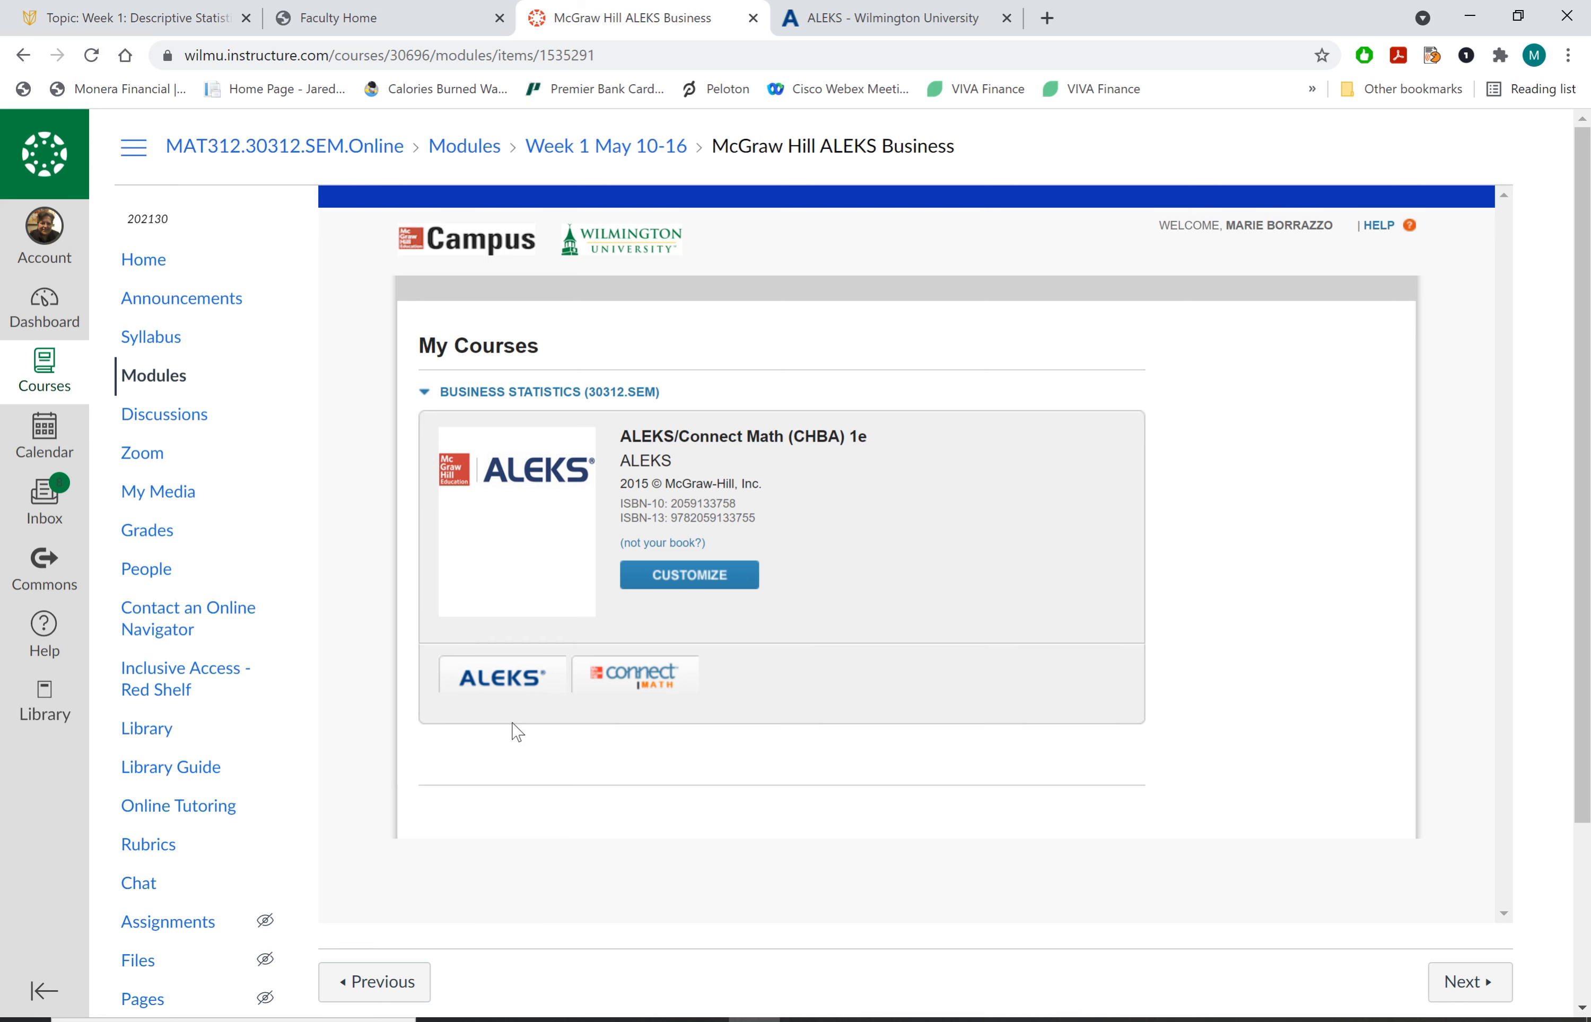
pyautogui.moveTo(511, 733)
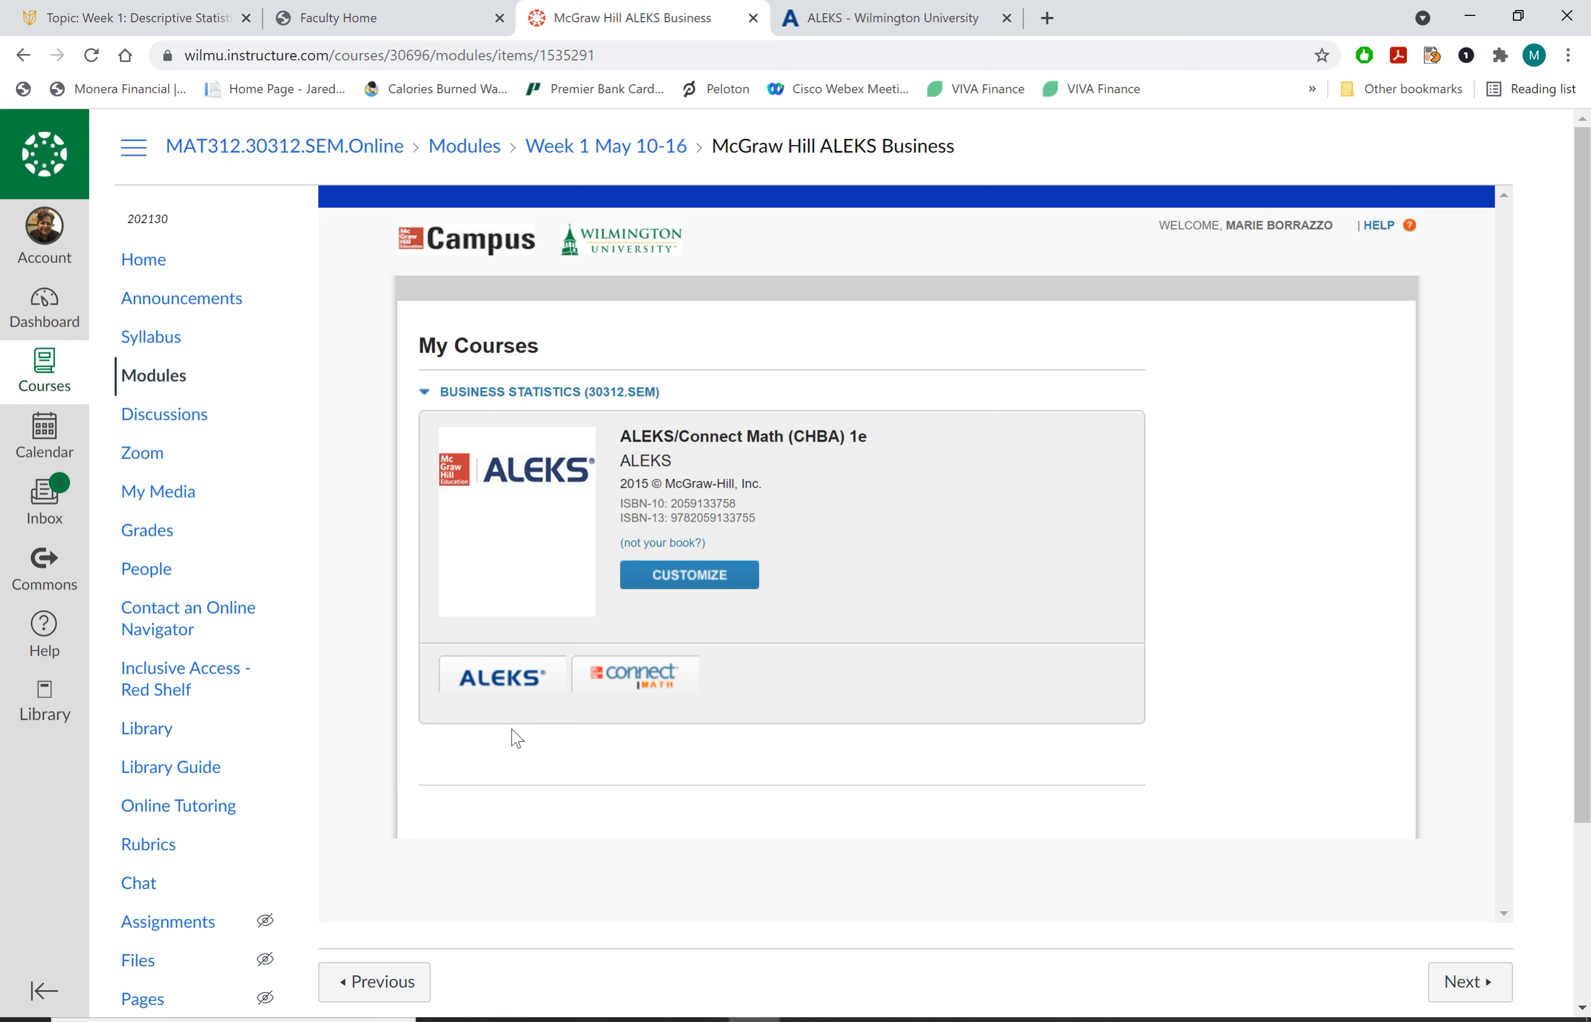
pyautogui.moveTo(502, 677)
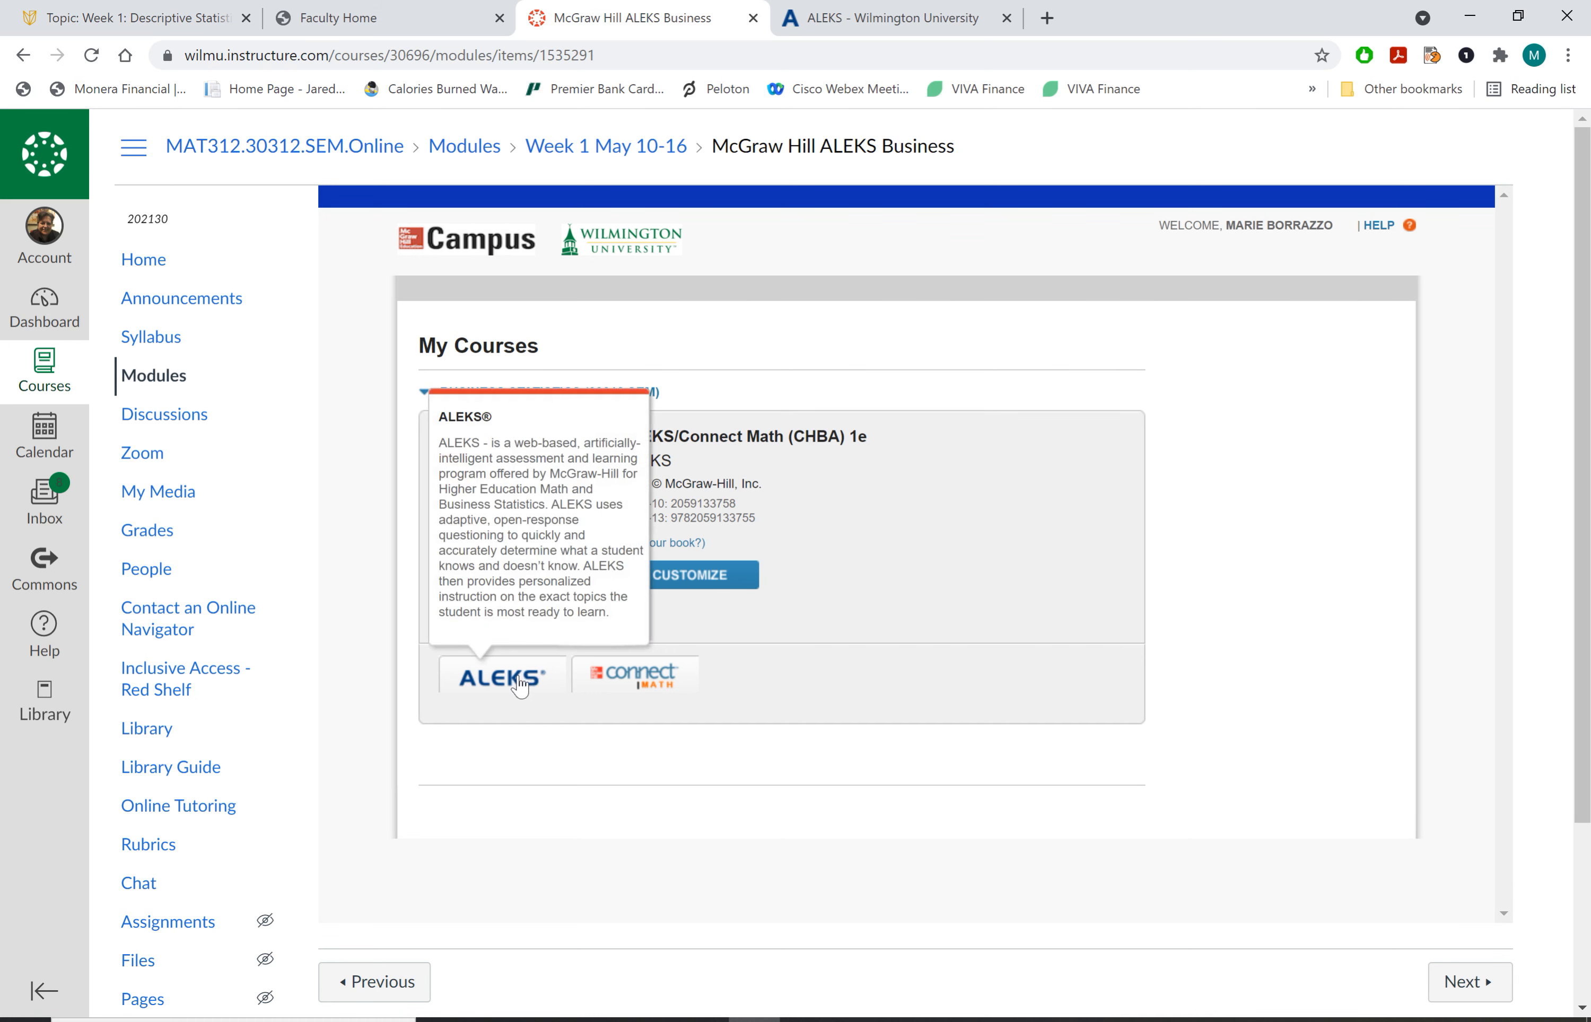
pyautogui.moveTo(561, 745)
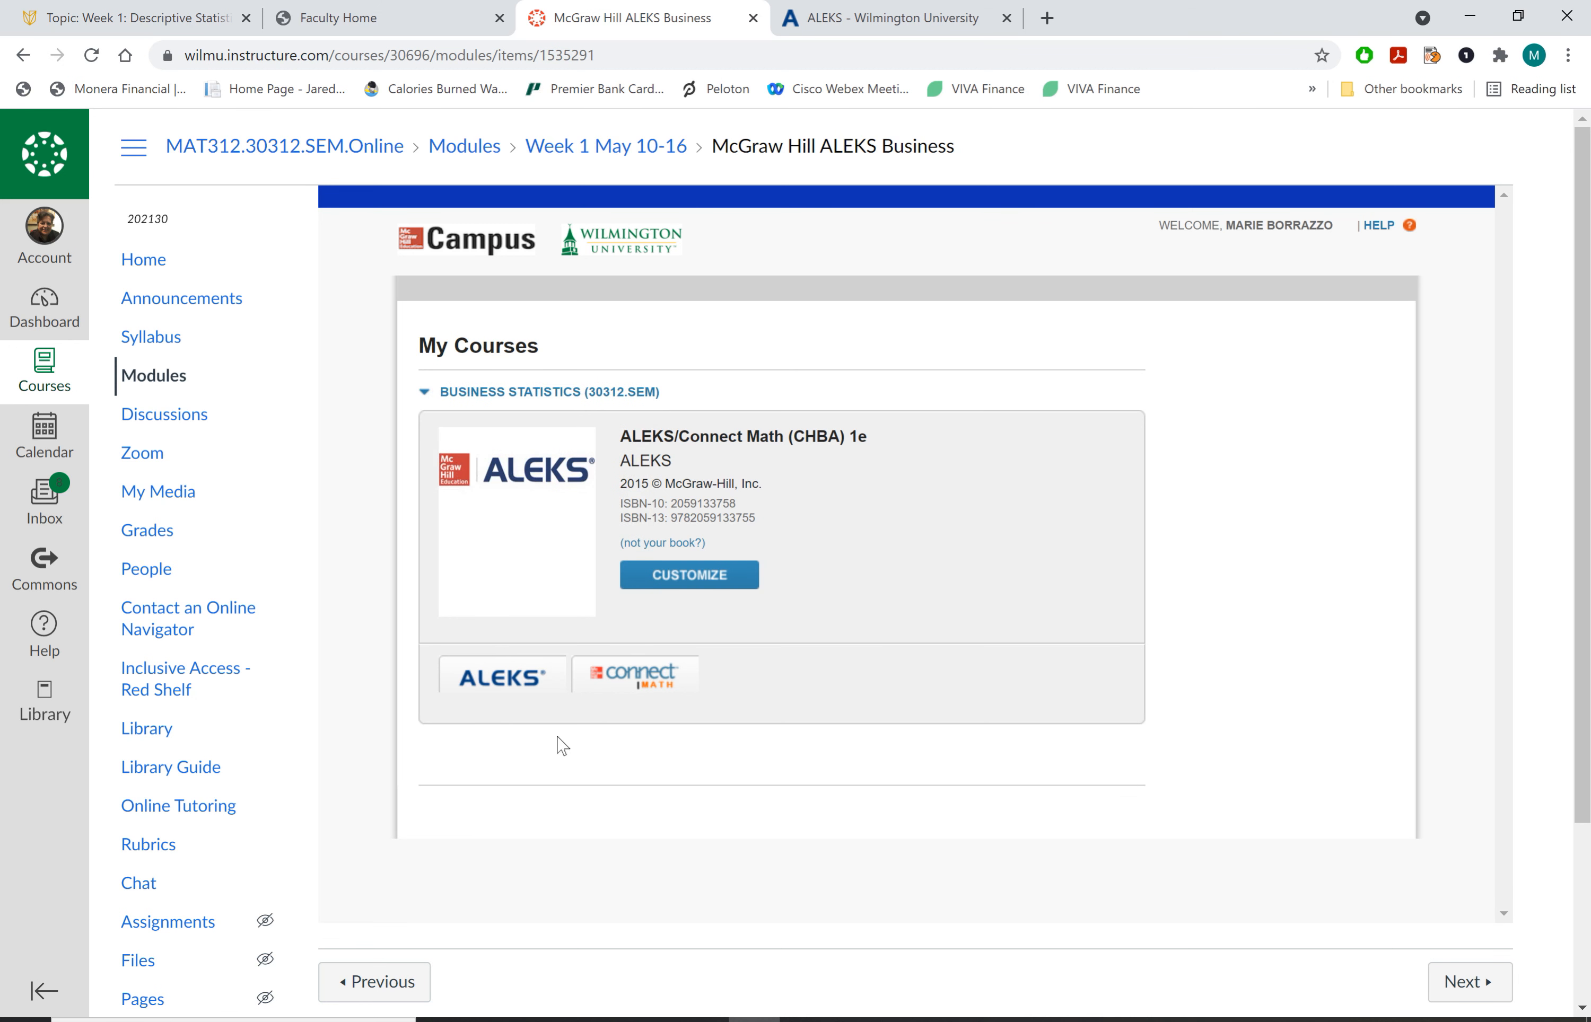
pyautogui.moveTo(991, 683)
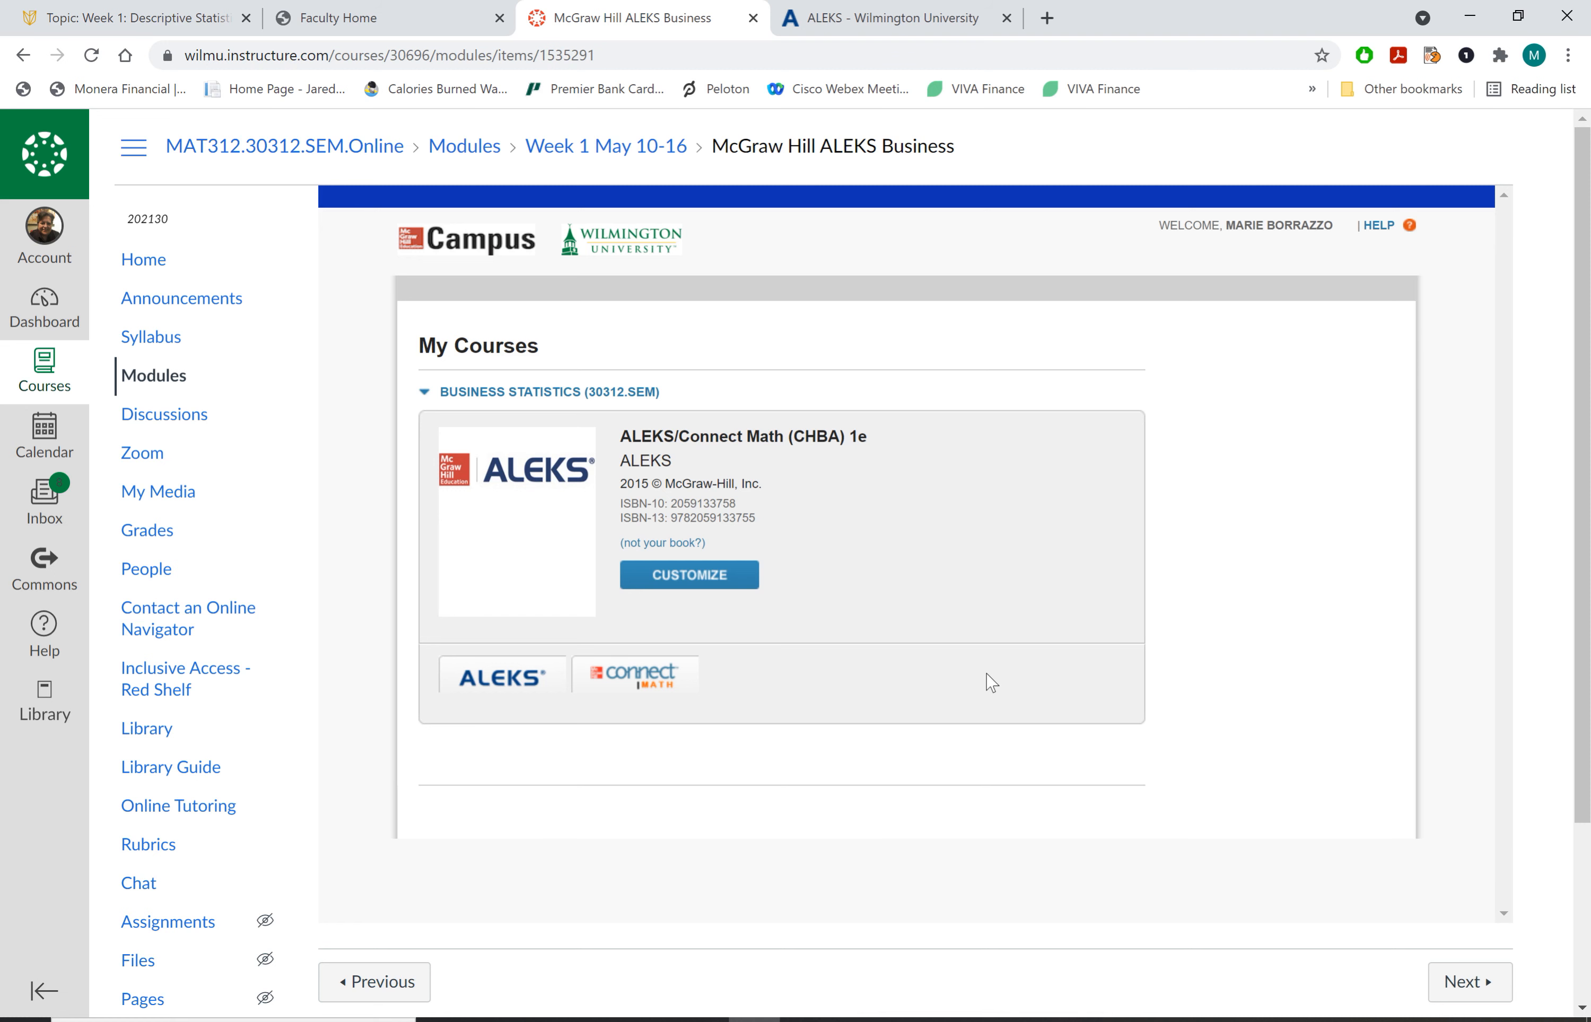
pyautogui.moveTo(997, 677)
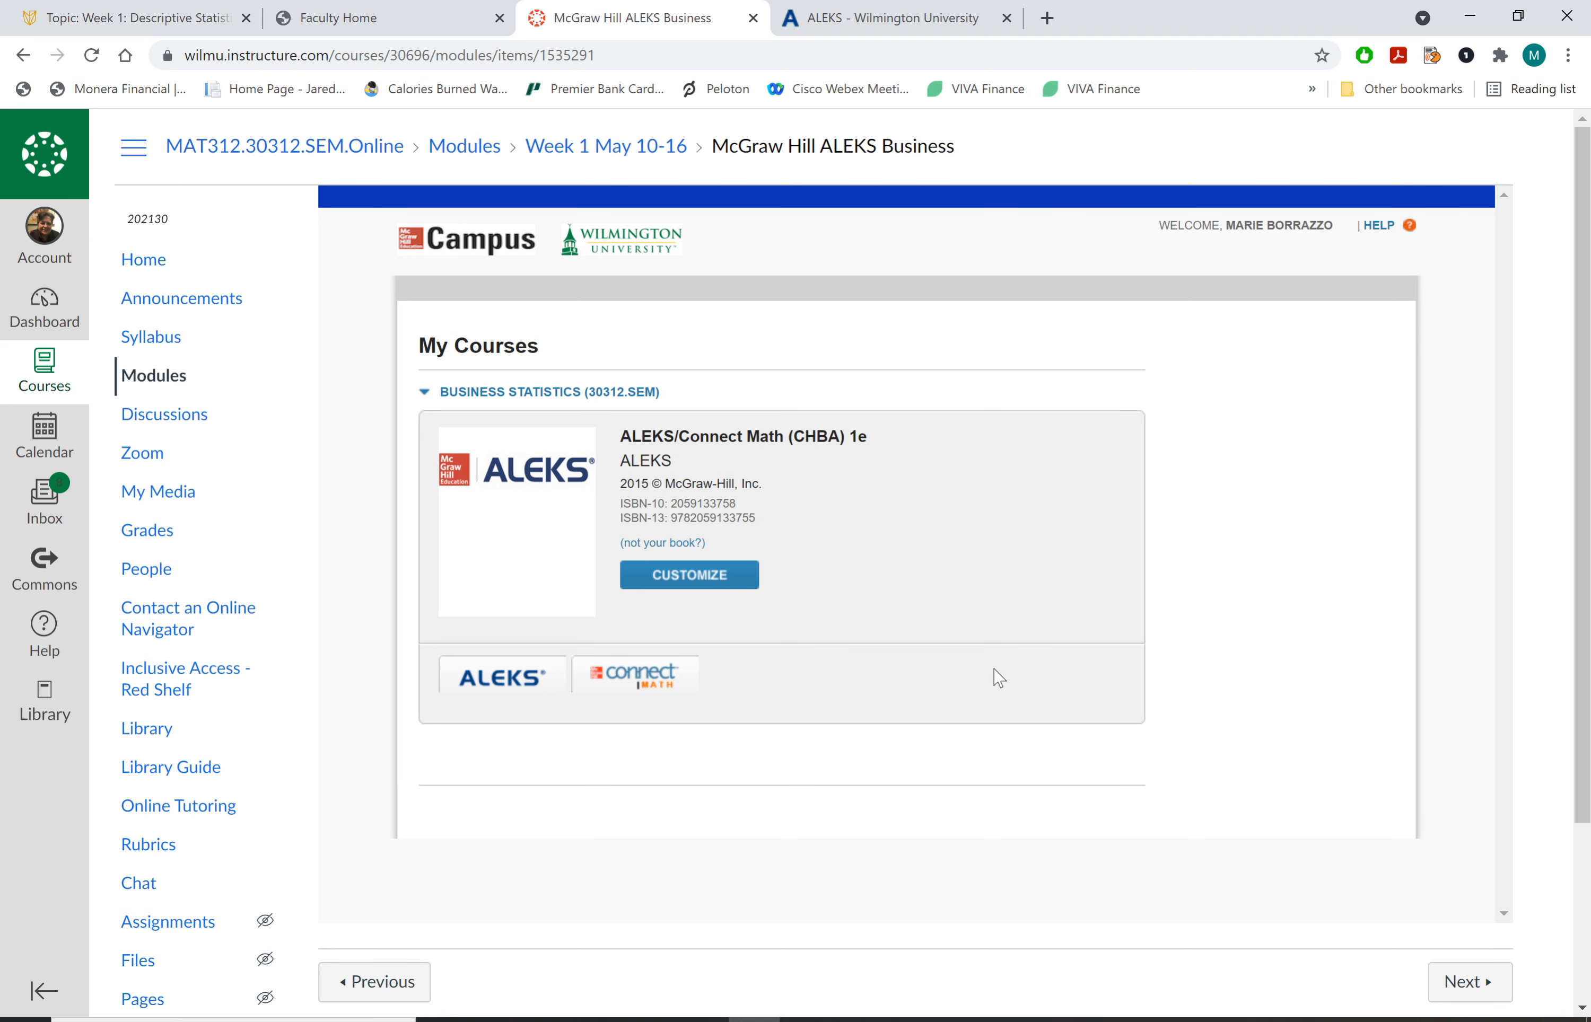
pyautogui.moveTo(1120, 53)
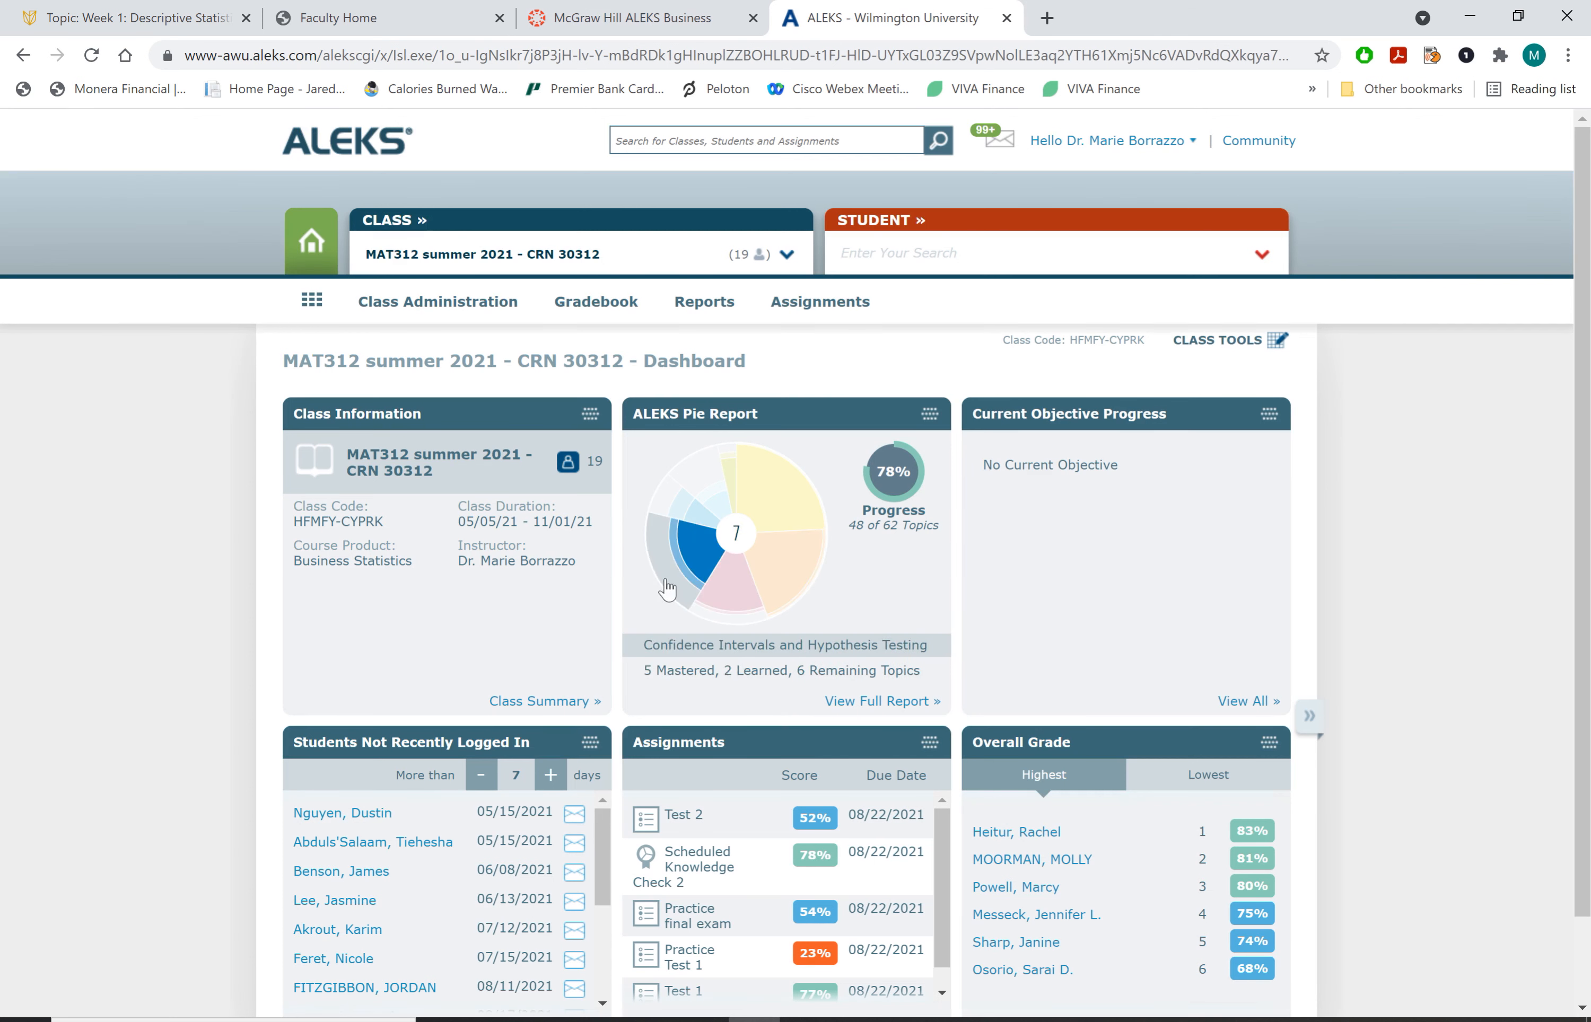
pyautogui.moveTo(703, 592)
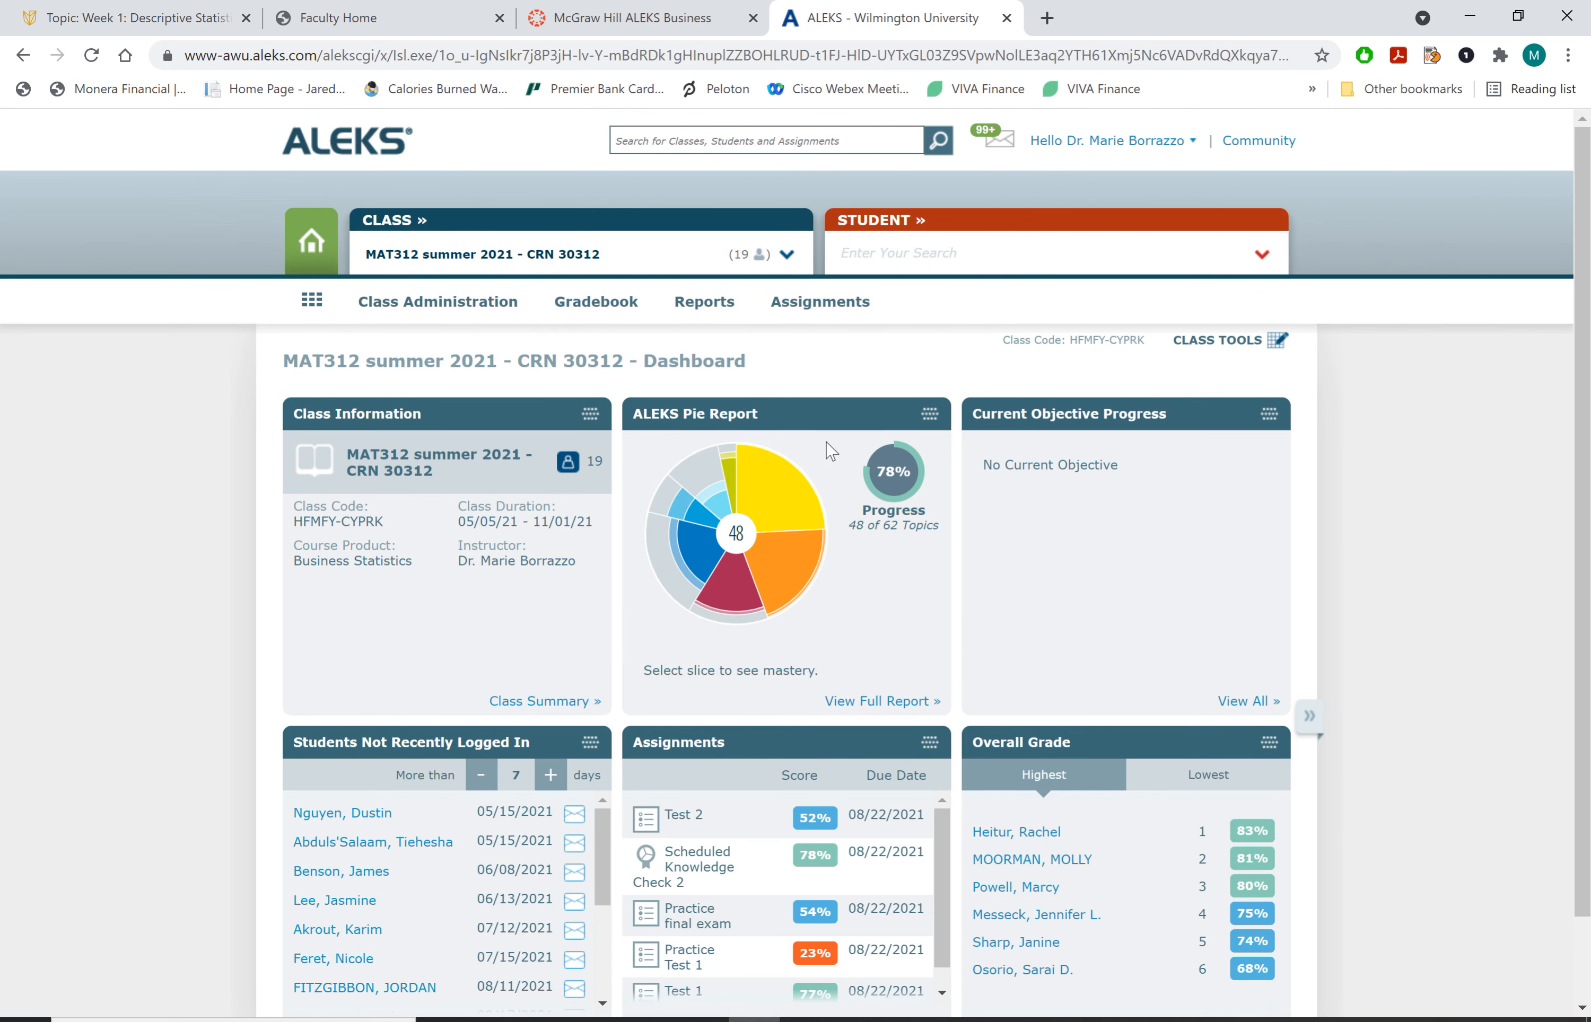
# Review the ALEKS pie report, then return to the Canvas McGraw Hill page and head to Modules
pyautogui.click(771, 476)
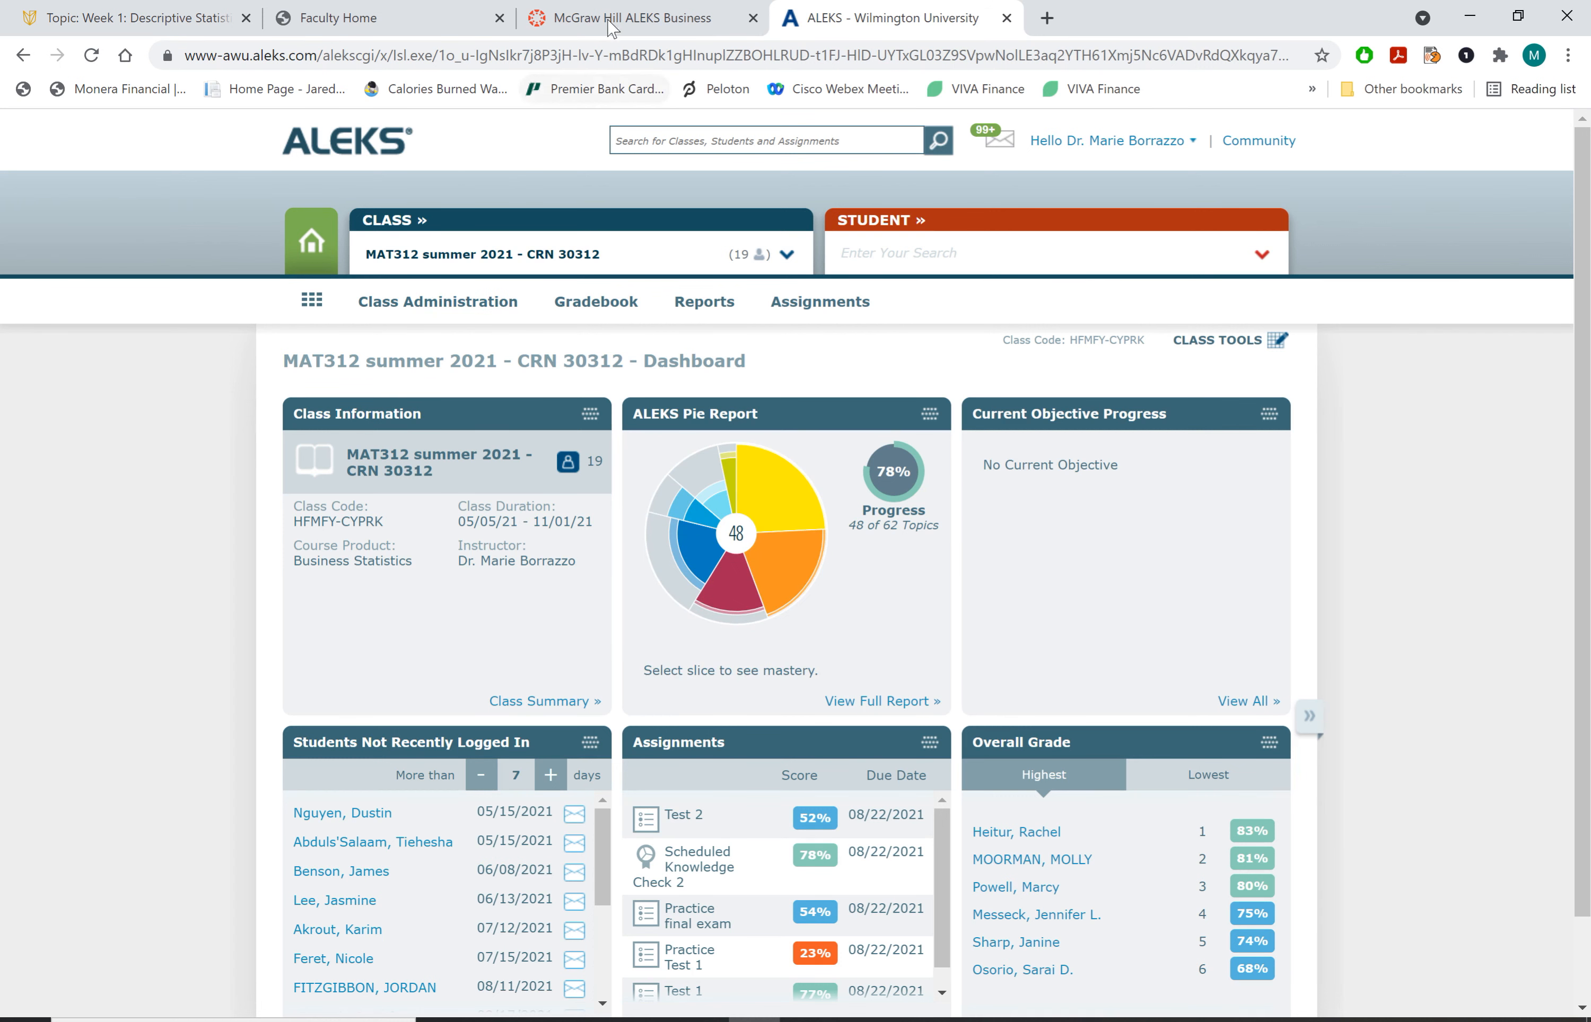
pyautogui.click(629, 18)
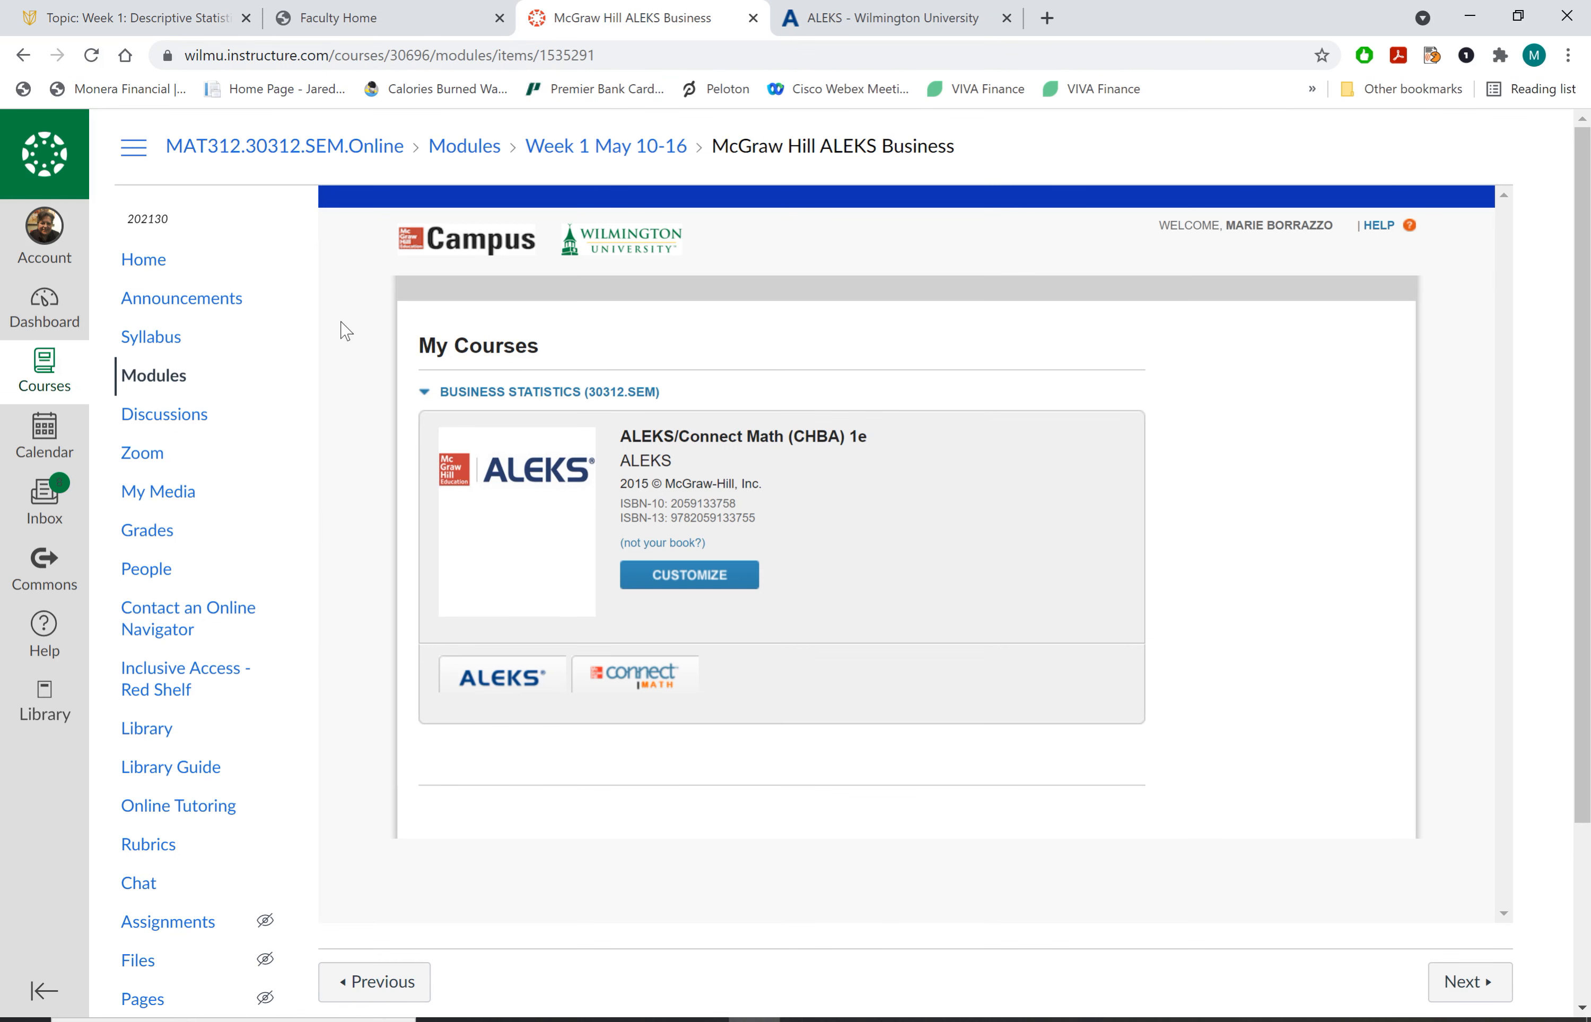
pyautogui.moveTo(325, 414)
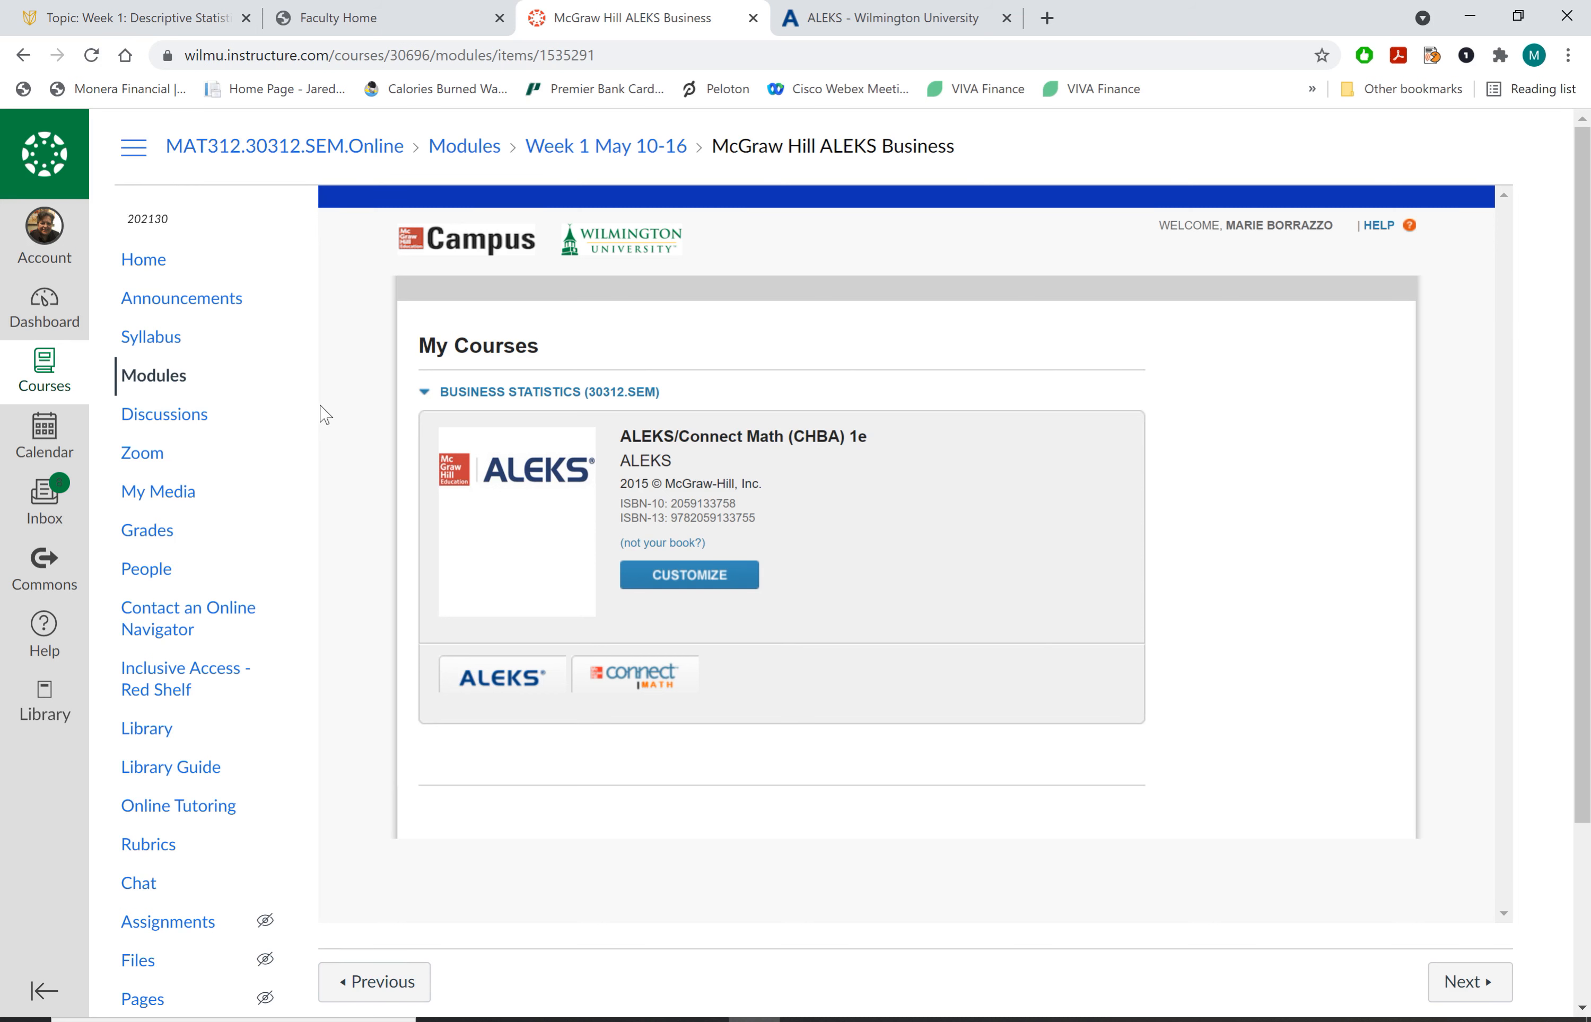
pyautogui.moveTo(306, 395)
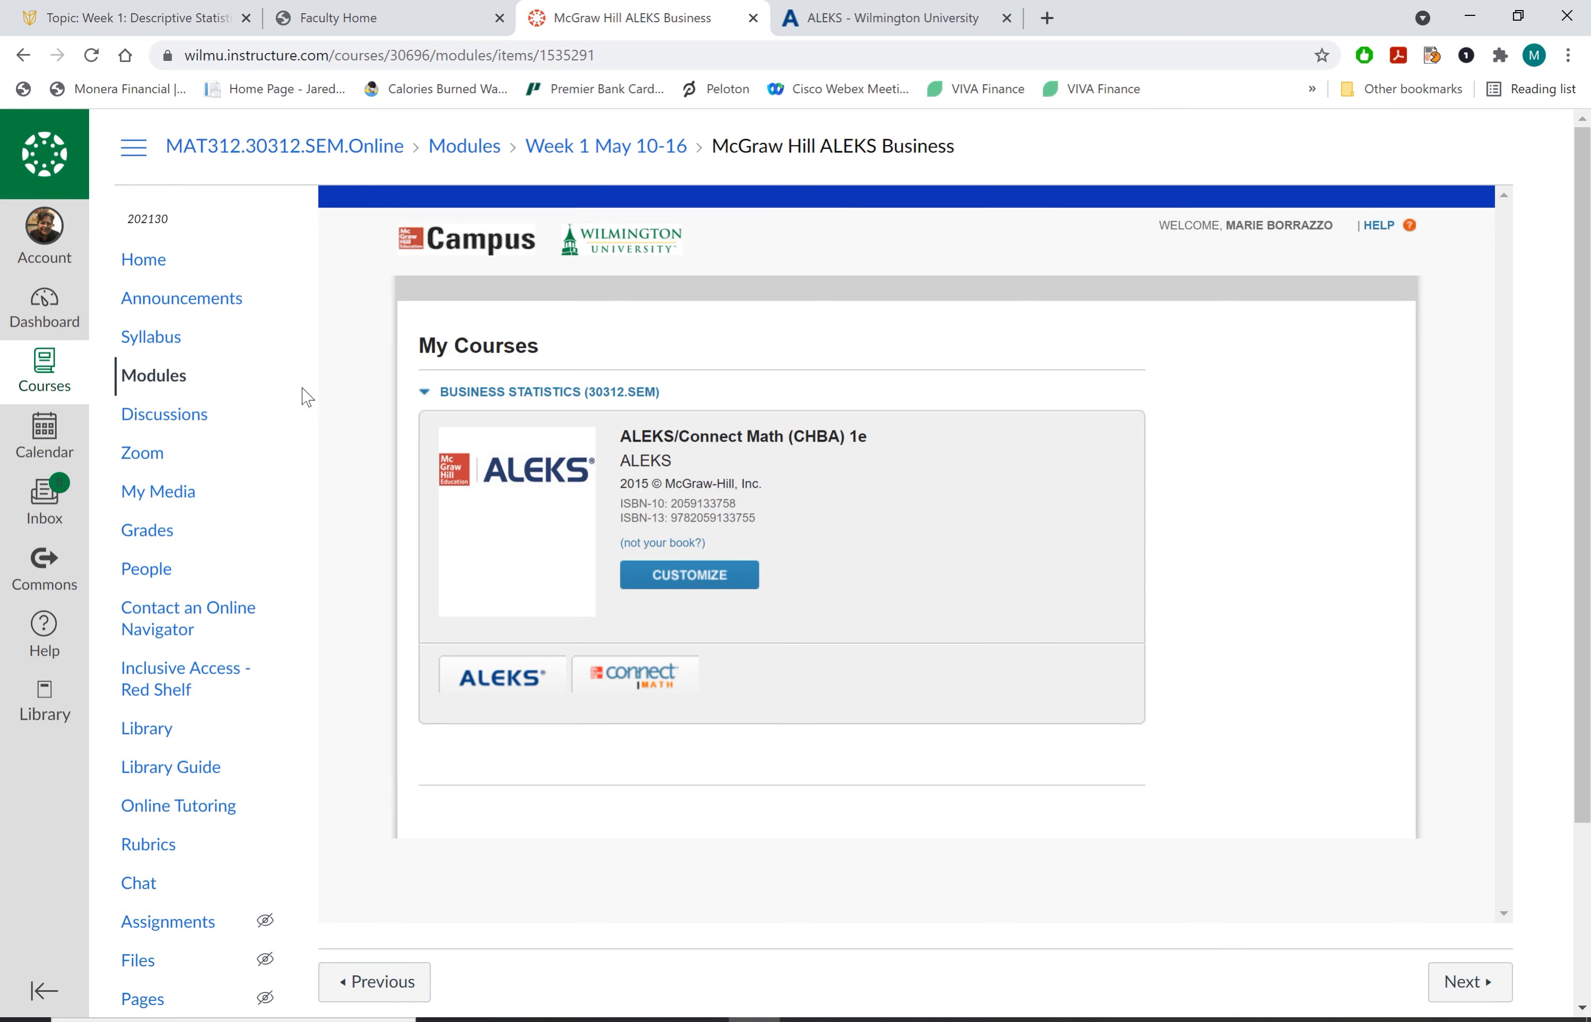
pyautogui.click(153, 376)
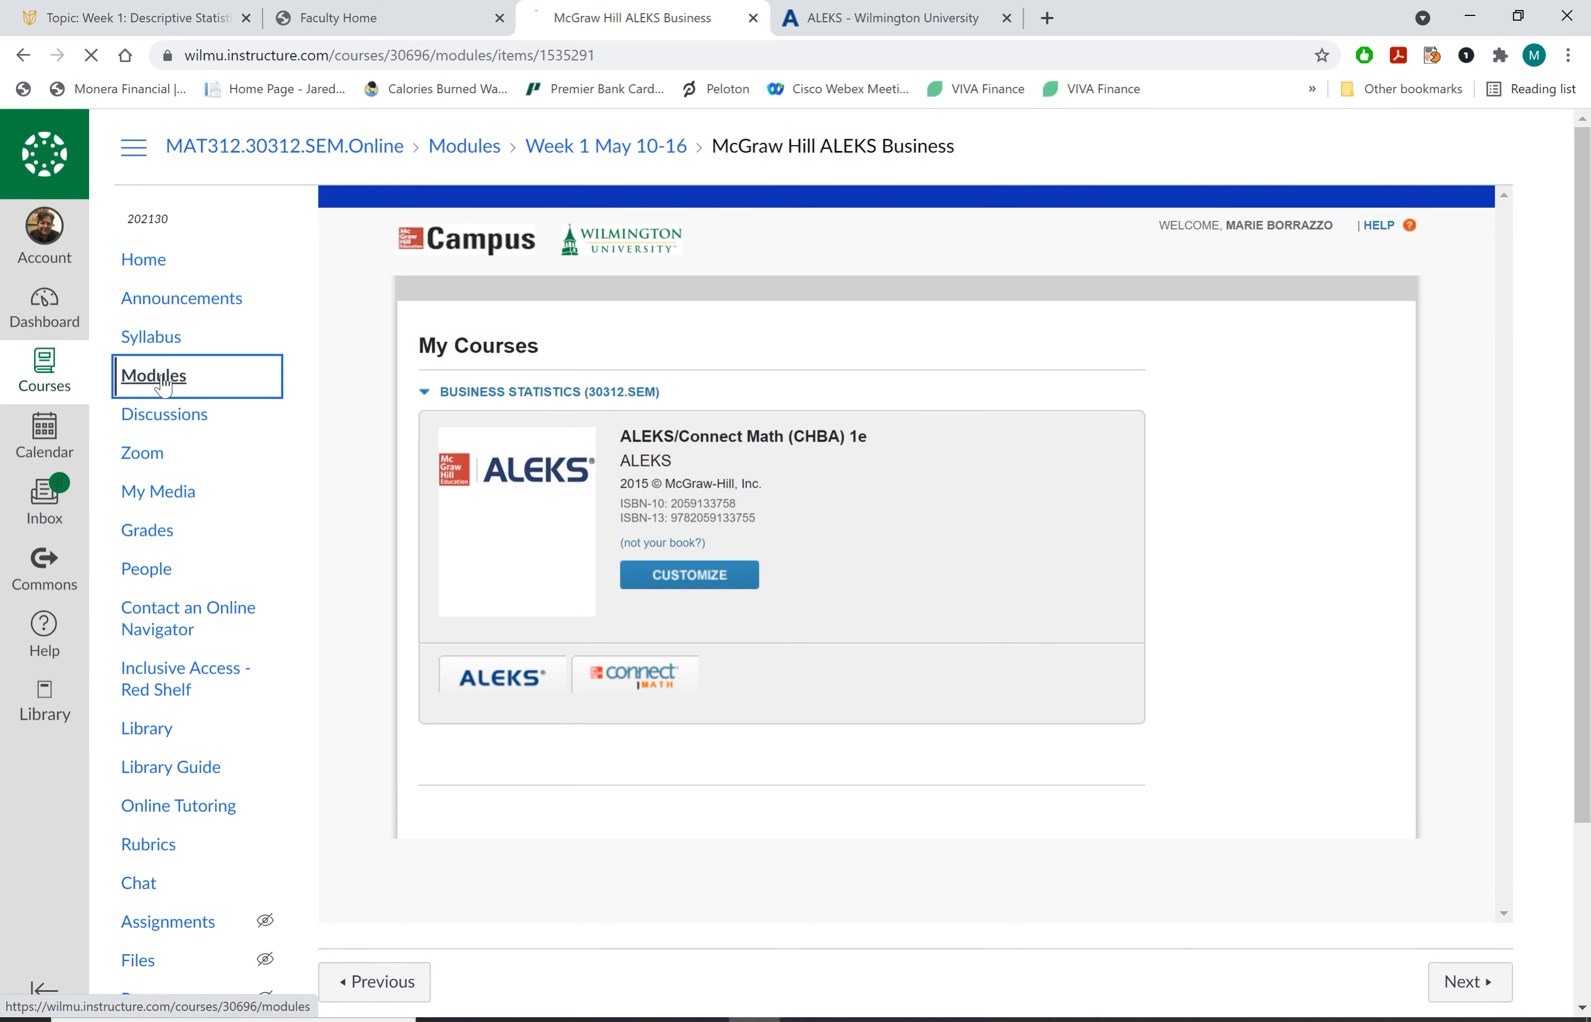
# Browse the Modules list to the Week 1 and Week 2 items and start opening Week 1 ALEKS Assignment
pyautogui.click(151, 376)
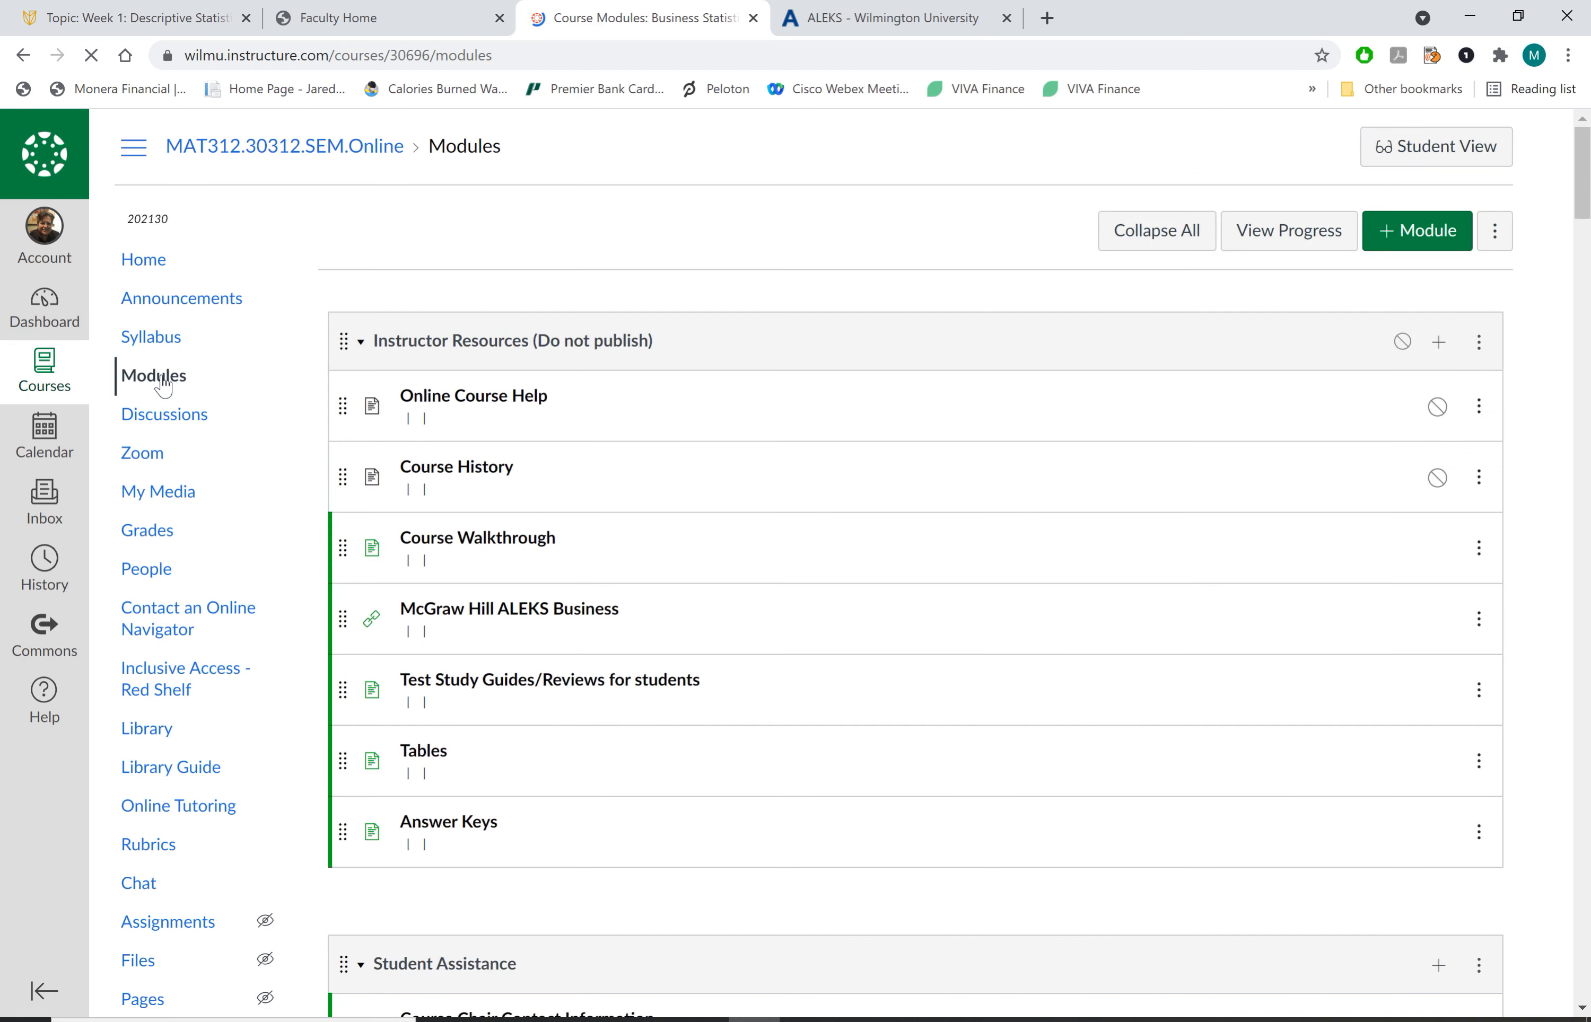
pyautogui.scroll(-3)
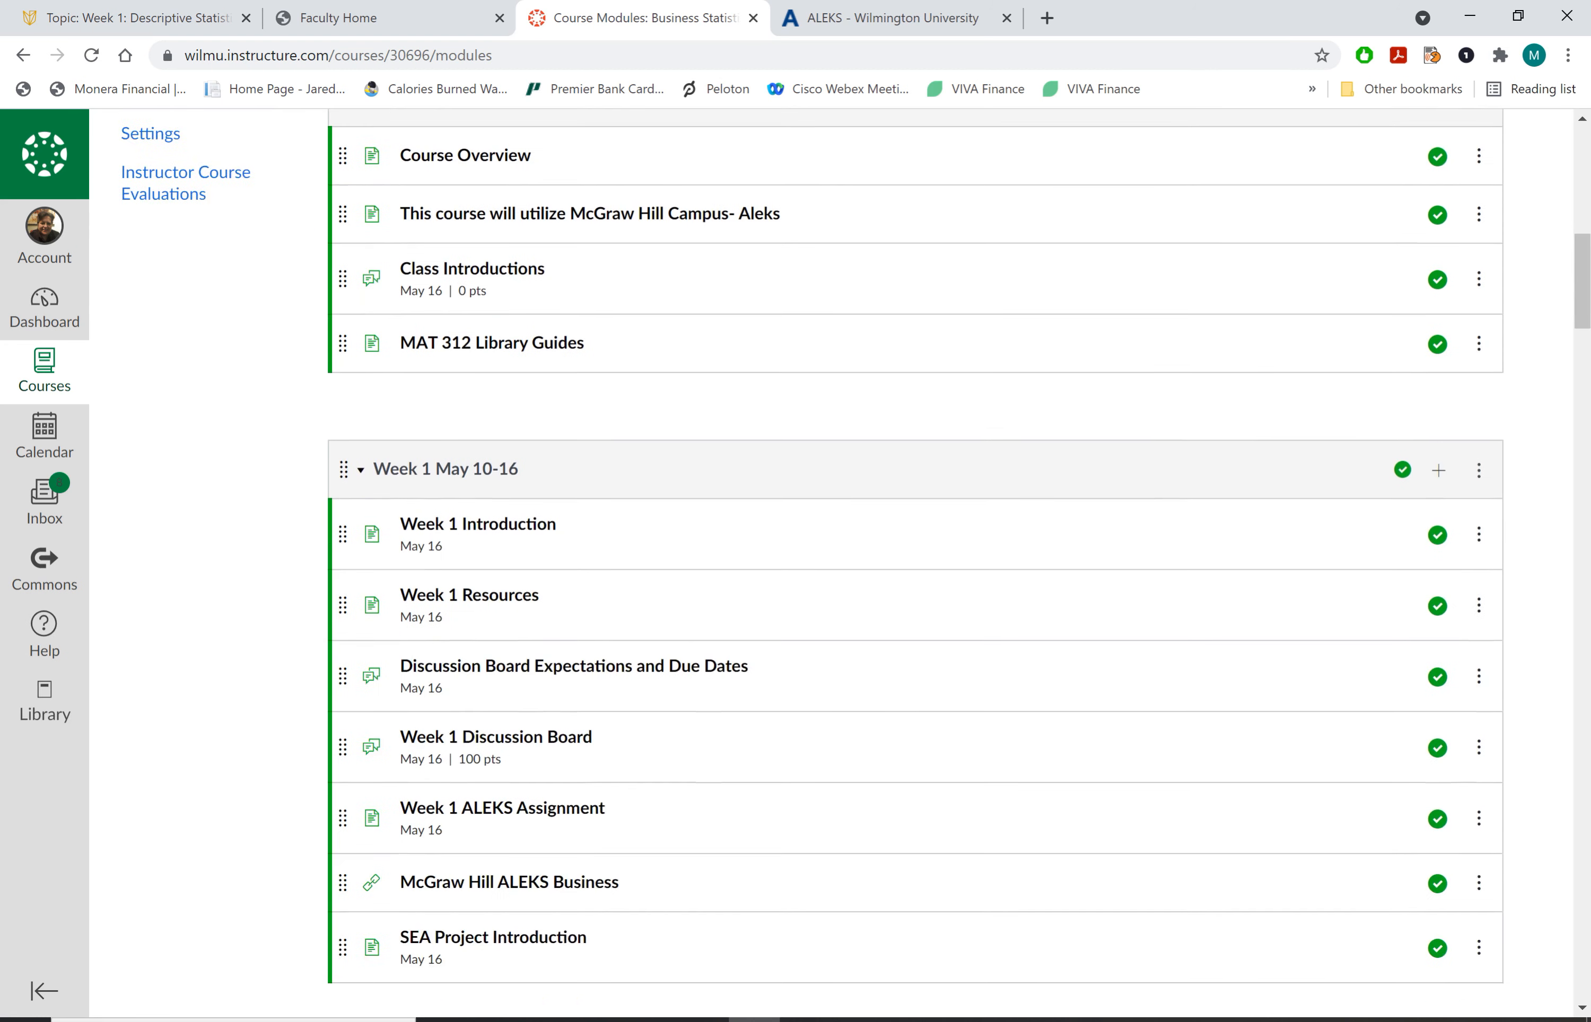
pyautogui.scroll(-3)
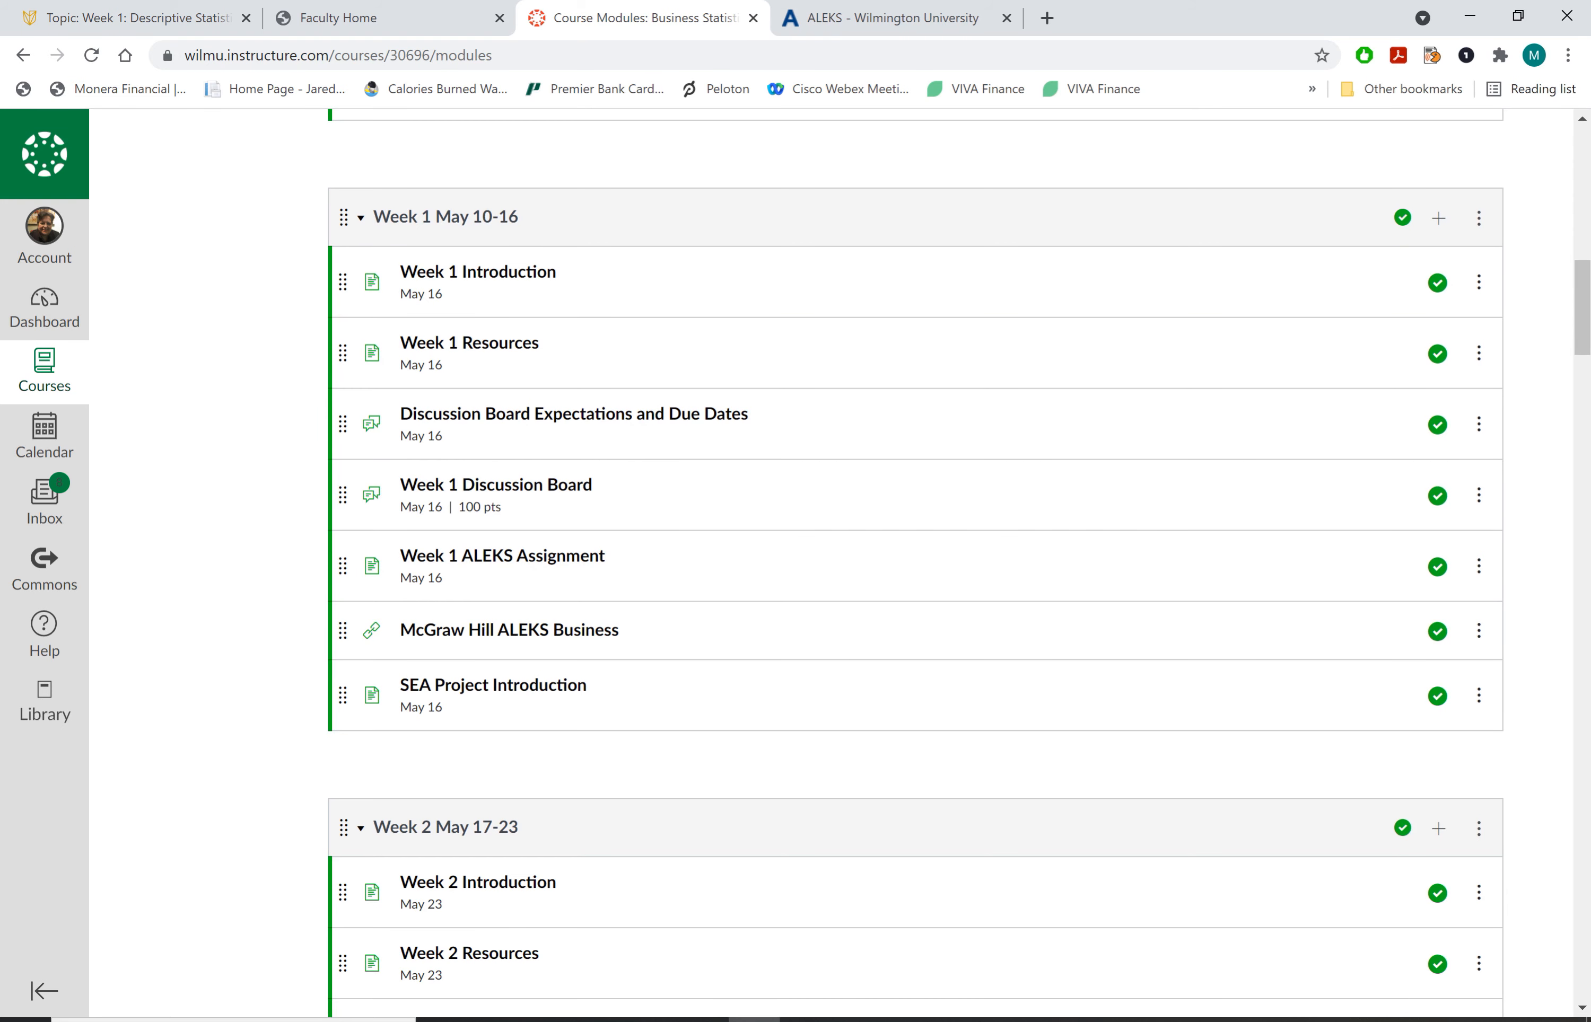
pyautogui.scroll(-3)
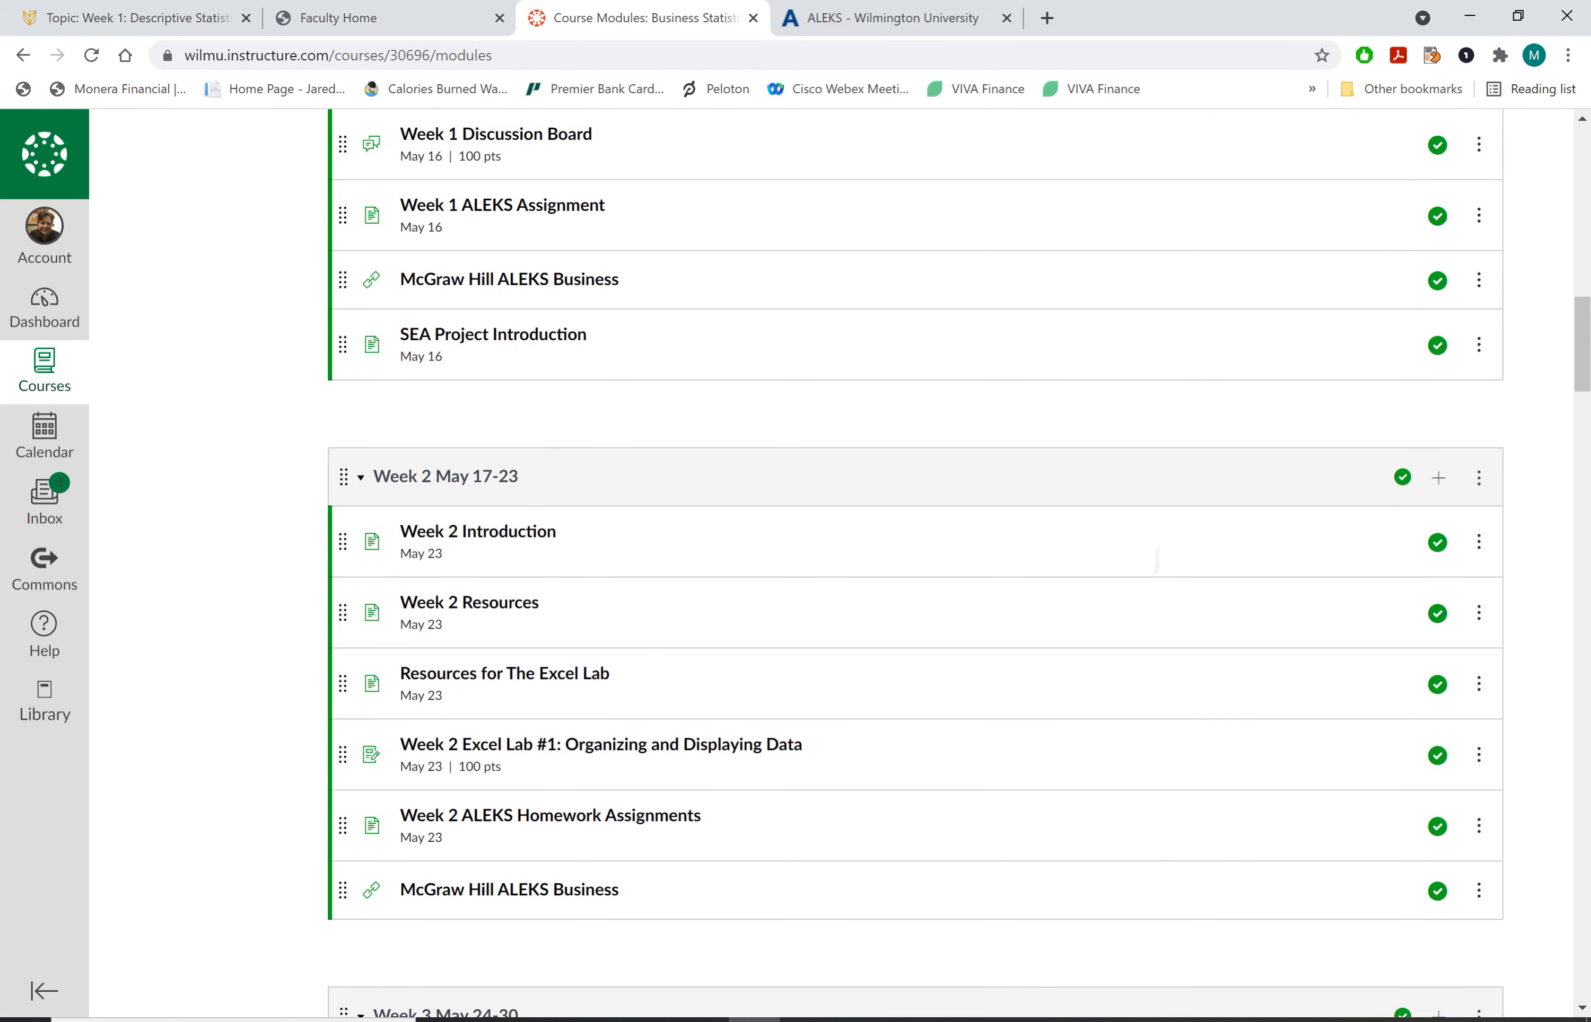
pyautogui.scroll(3)
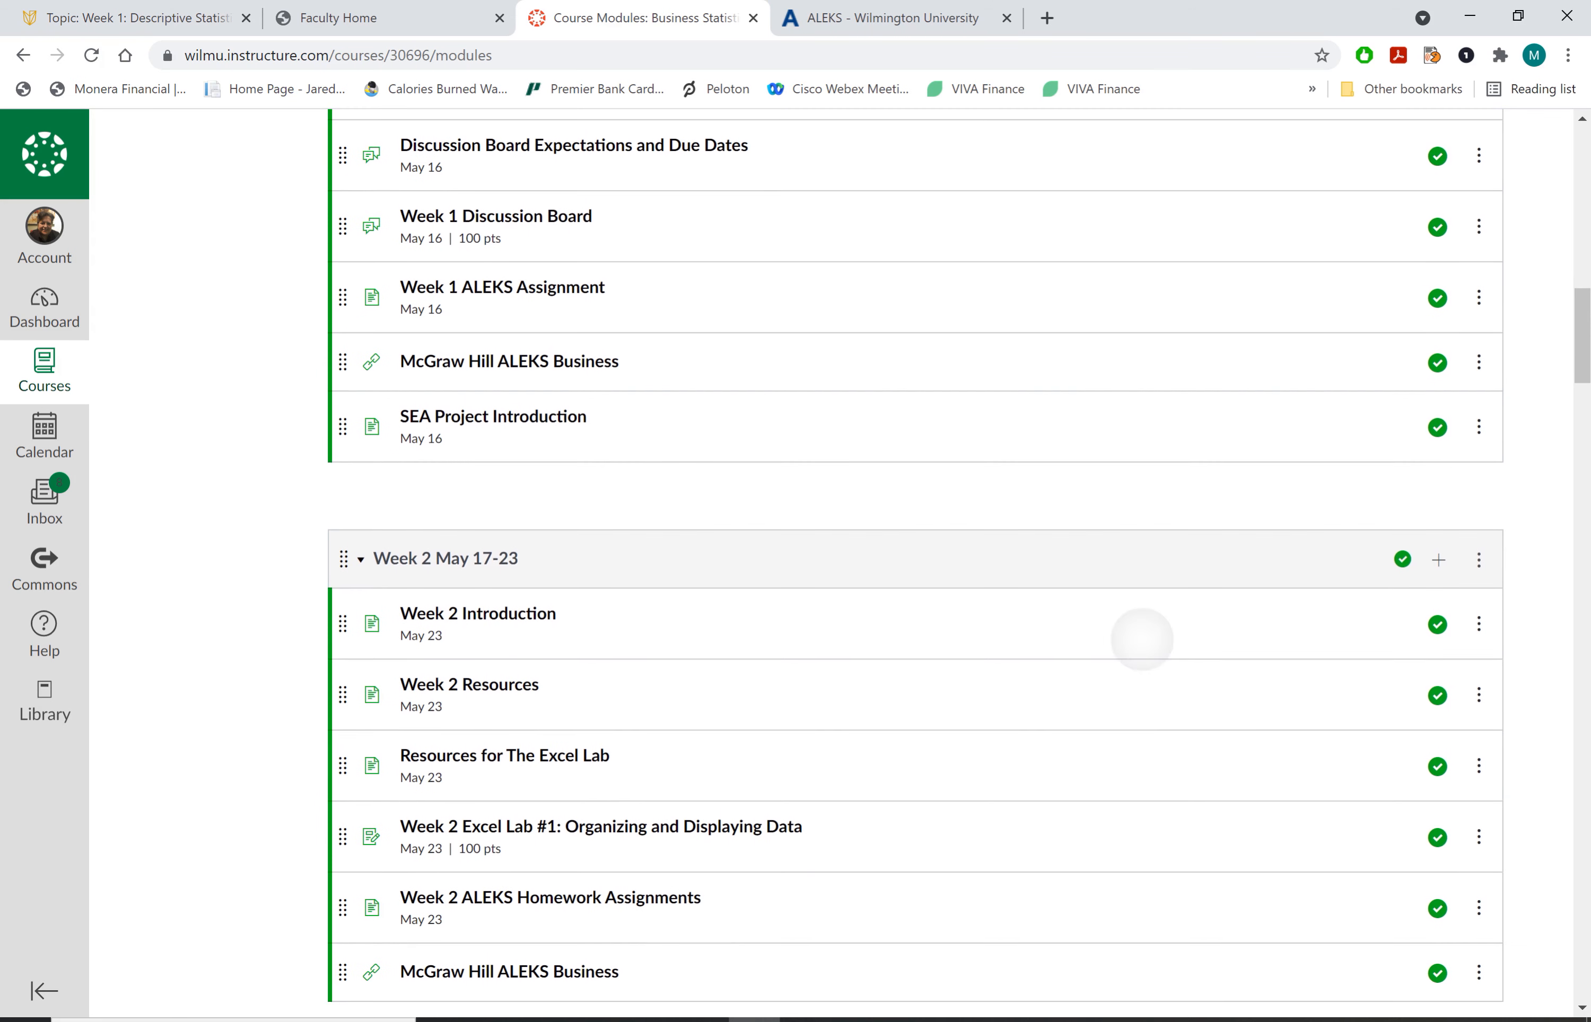
pyautogui.click(502, 289)
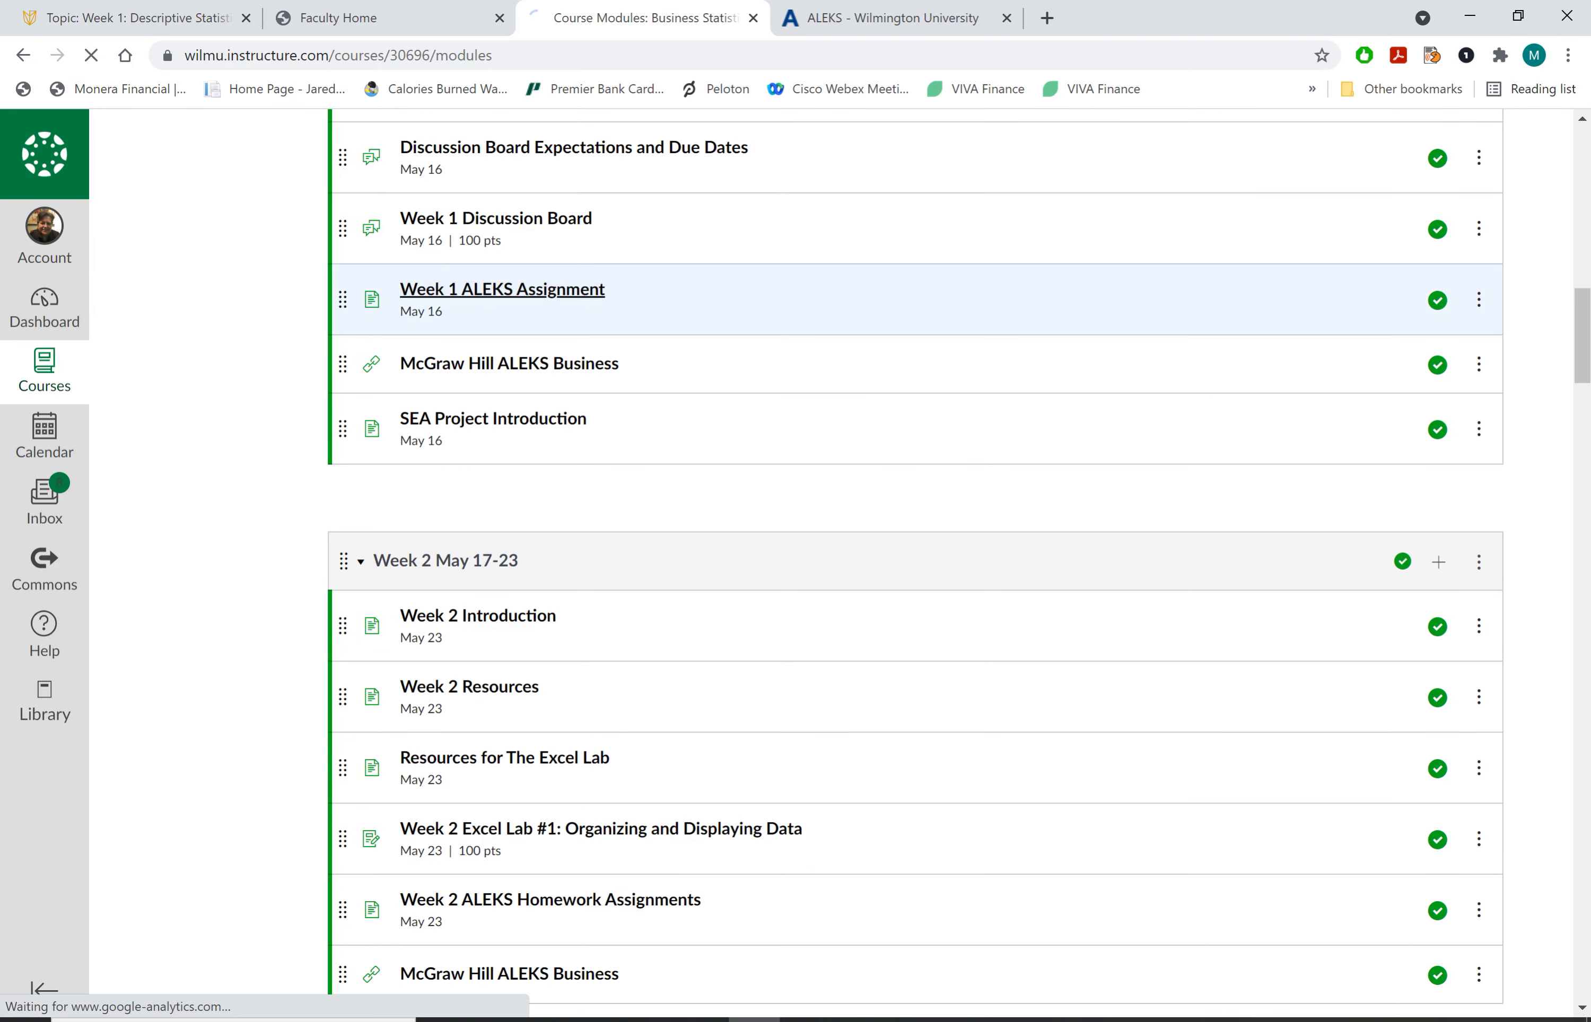
# Read the Week 1 ALEKS Assignment page (sections 1.1–1.3, 2.1–2.4, due May 16), then head back to Modules
pyautogui.click(501, 290)
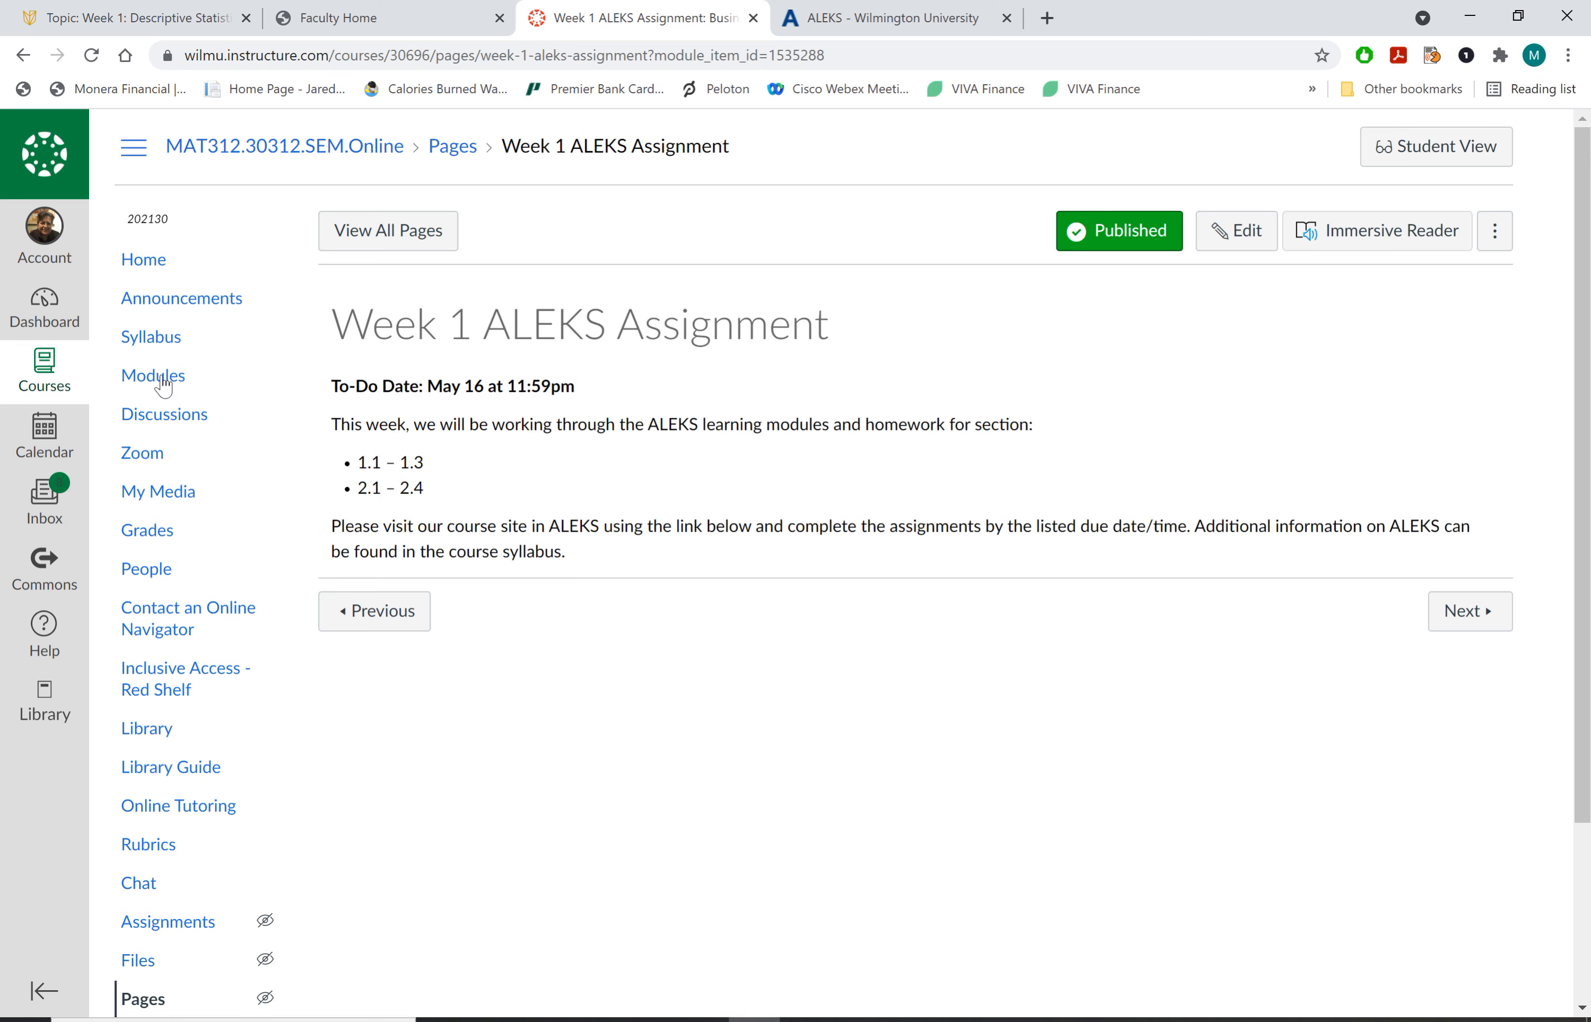
pyautogui.moveTo(181, 297)
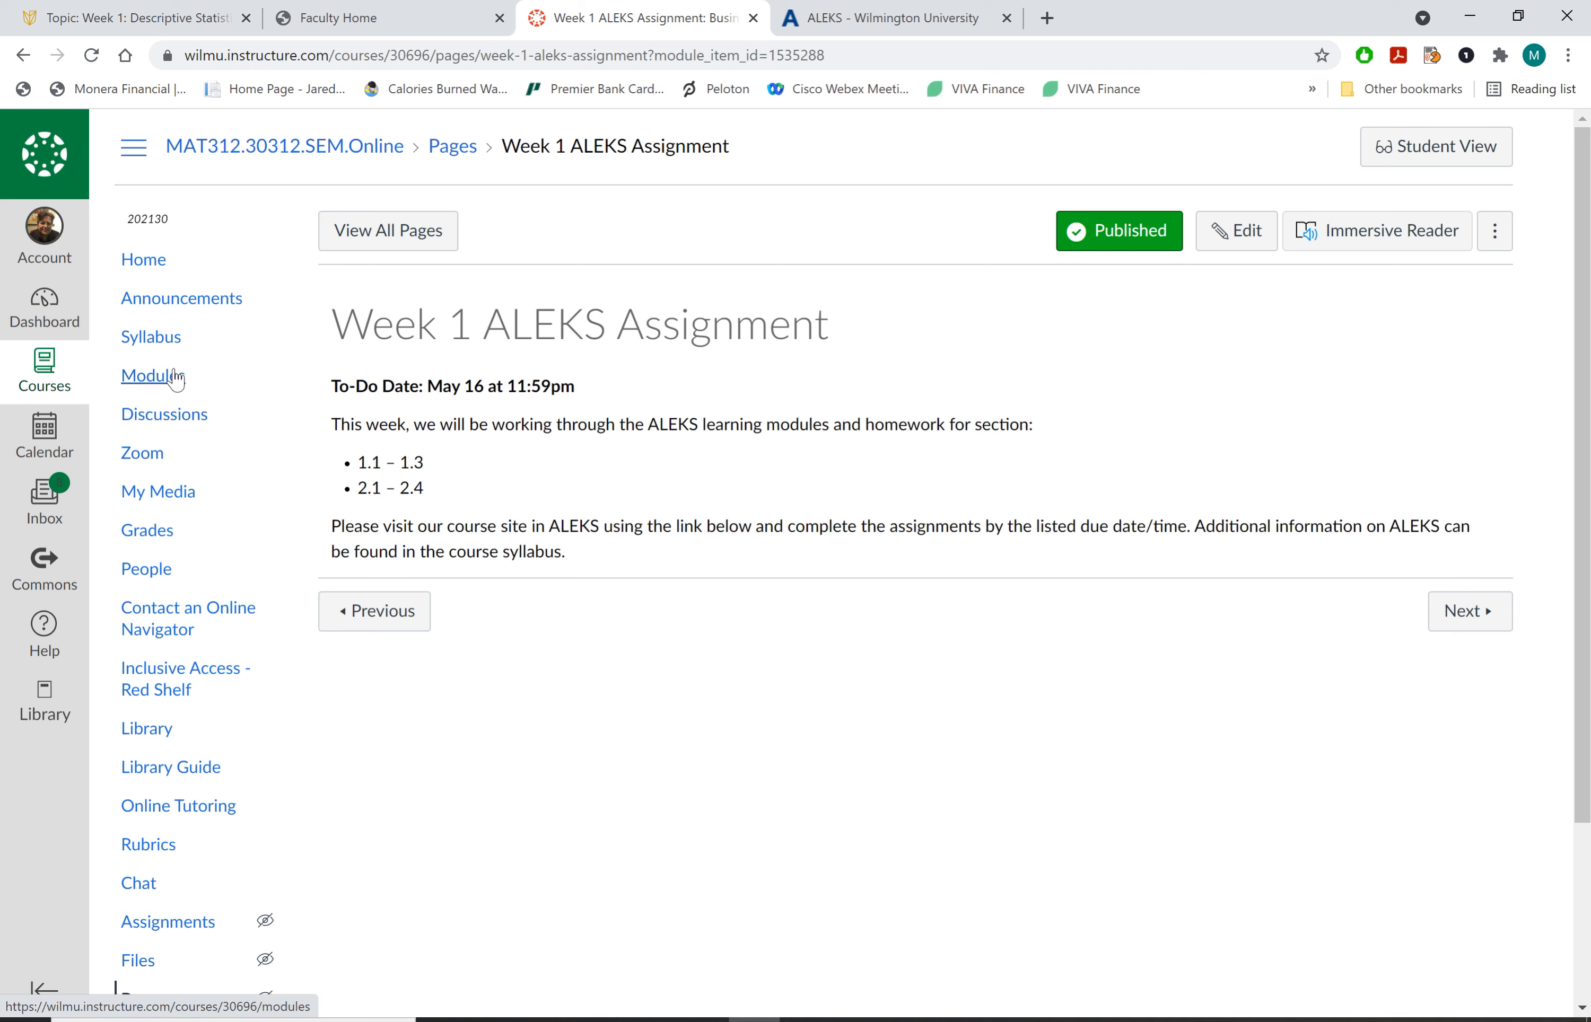
pyautogui.click(152, 376)
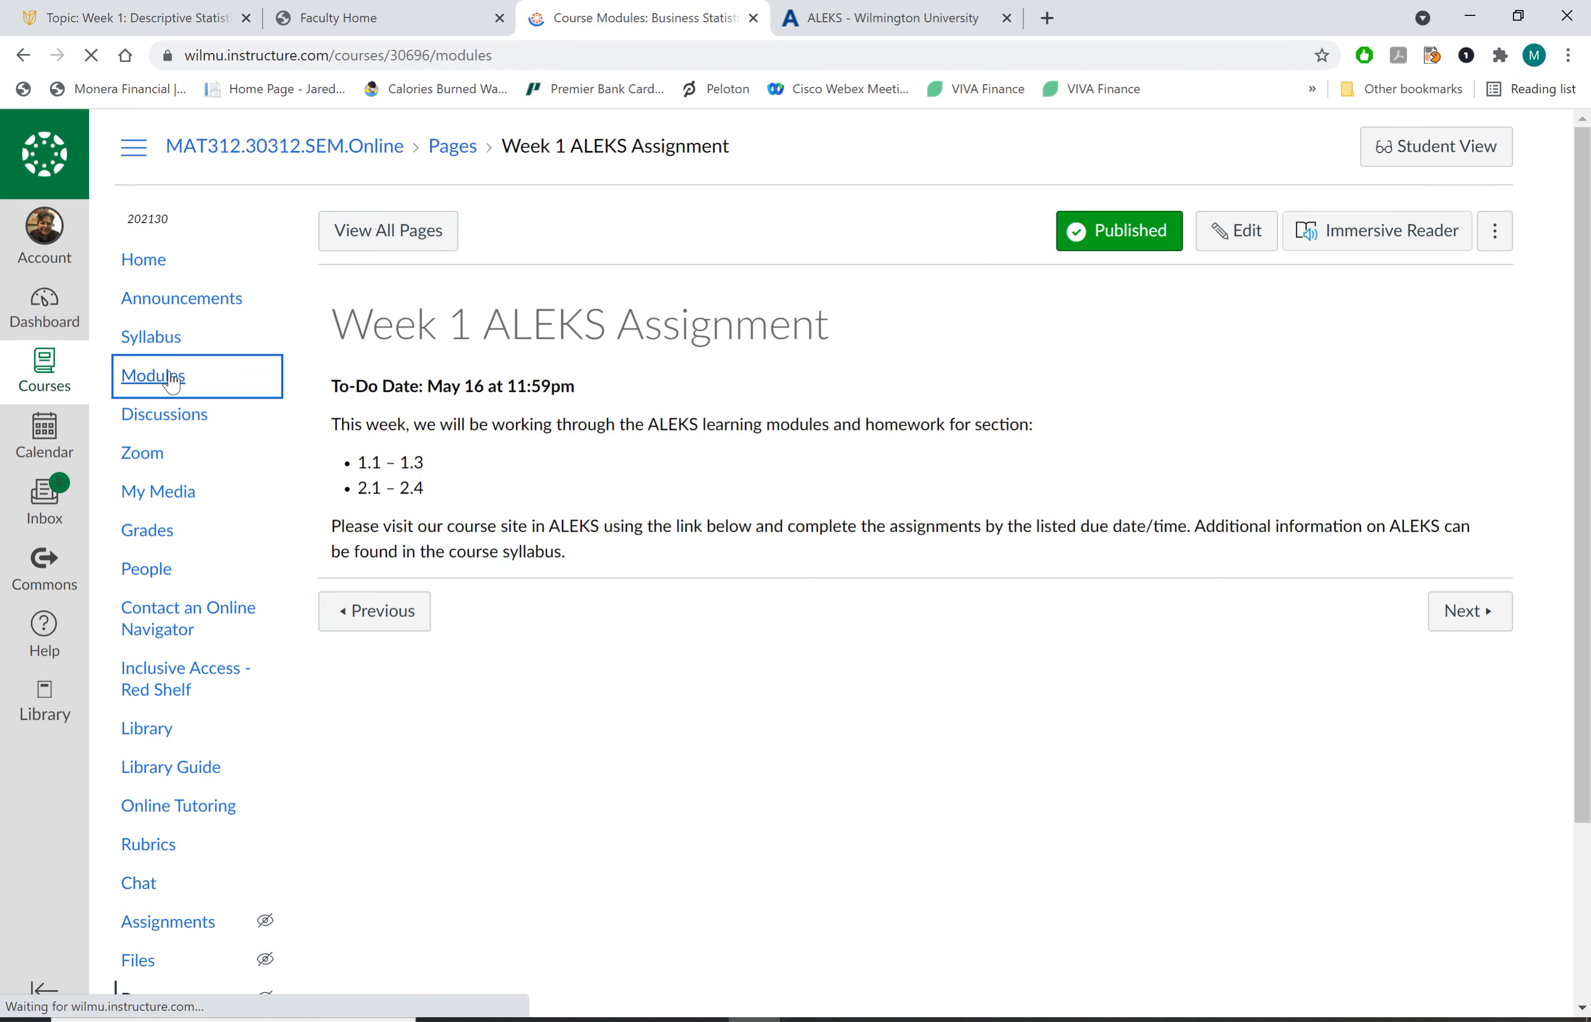
# Scroll the Modules page through the Week 2 May 17-23 and Week 3 May 24-30 modules
pyautogui.click(152, 377)
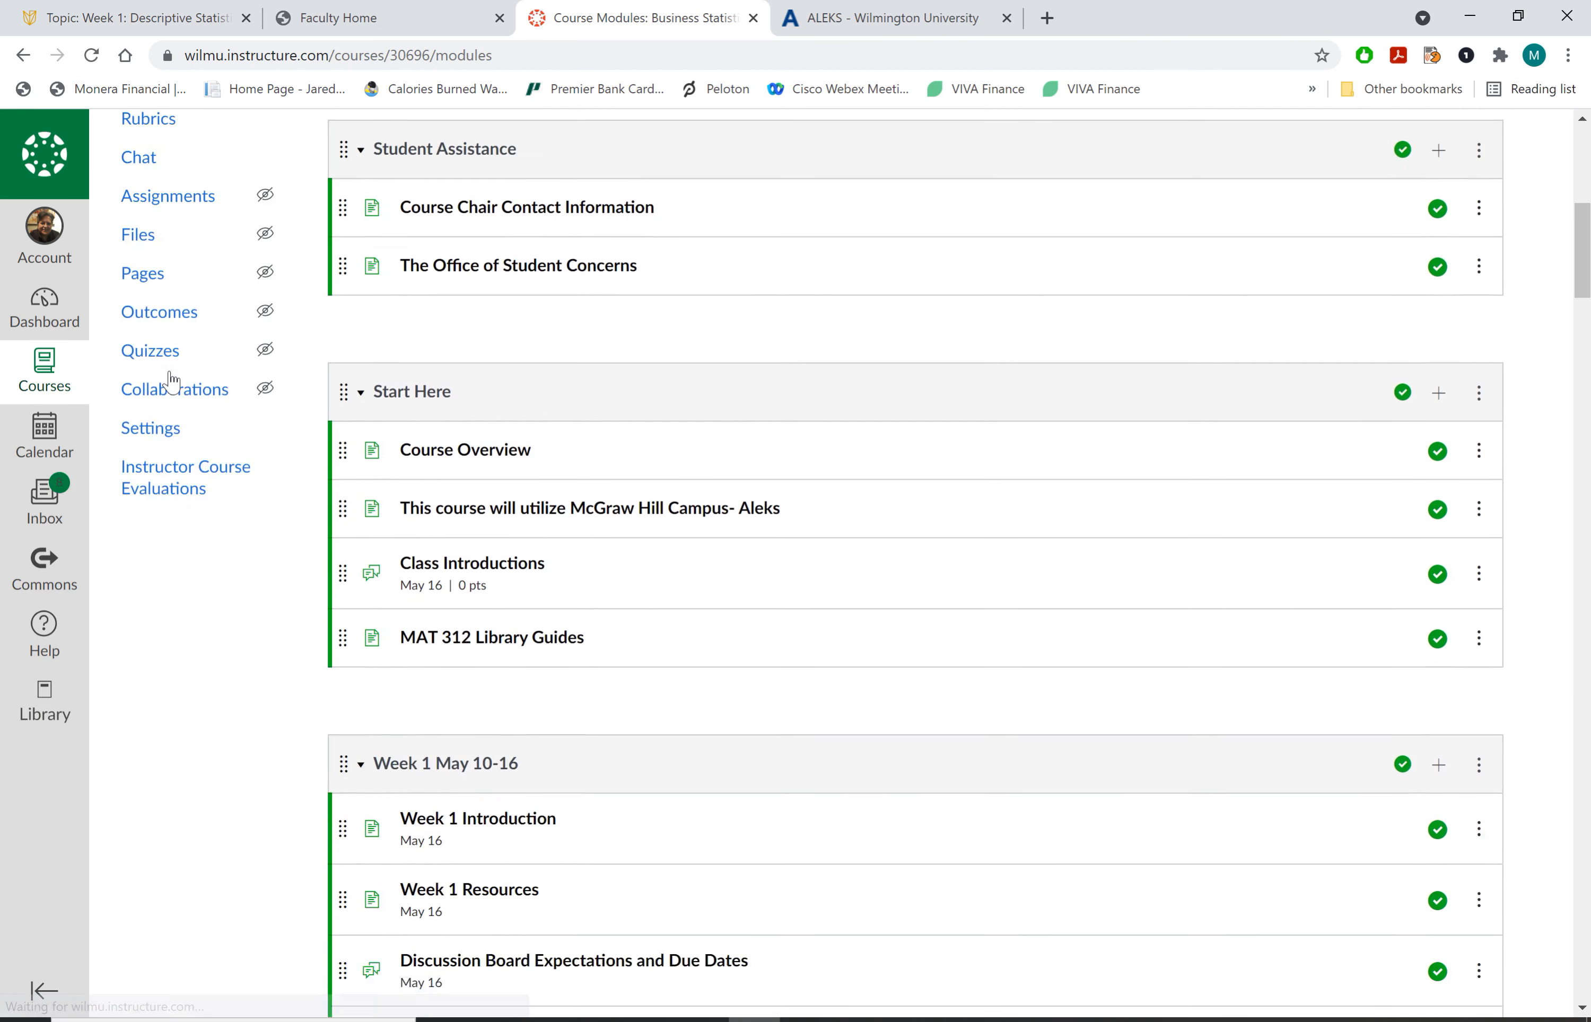
pyautogui.scroll(-3)
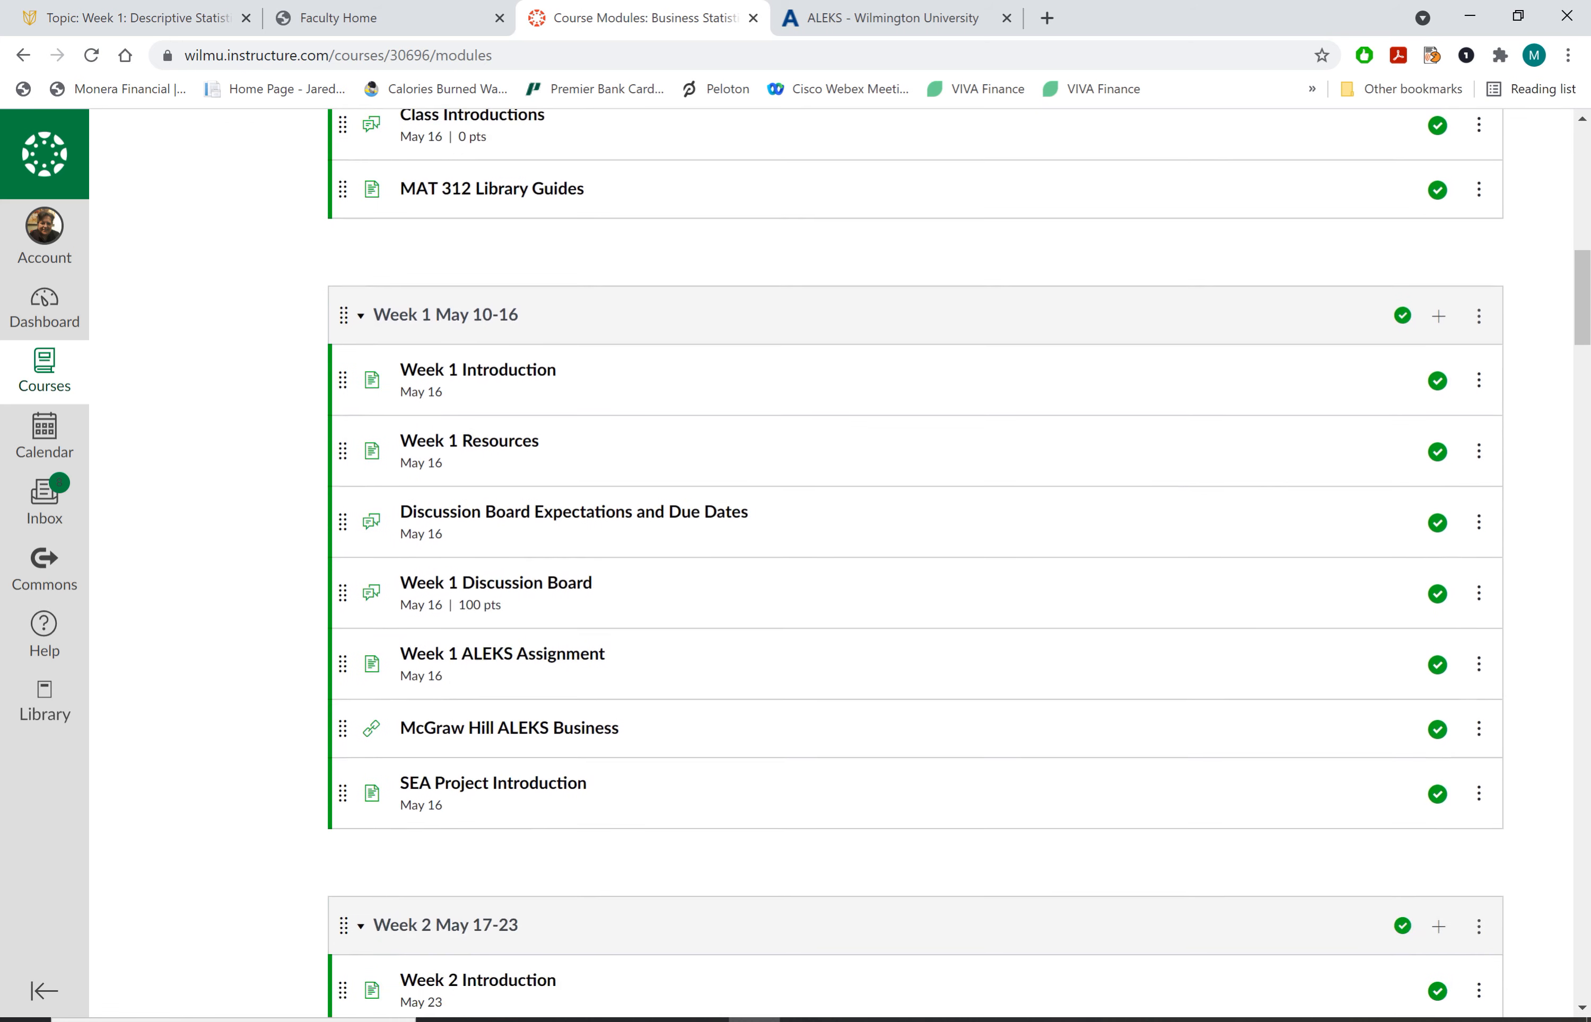
pyautogui.scroll(-3)
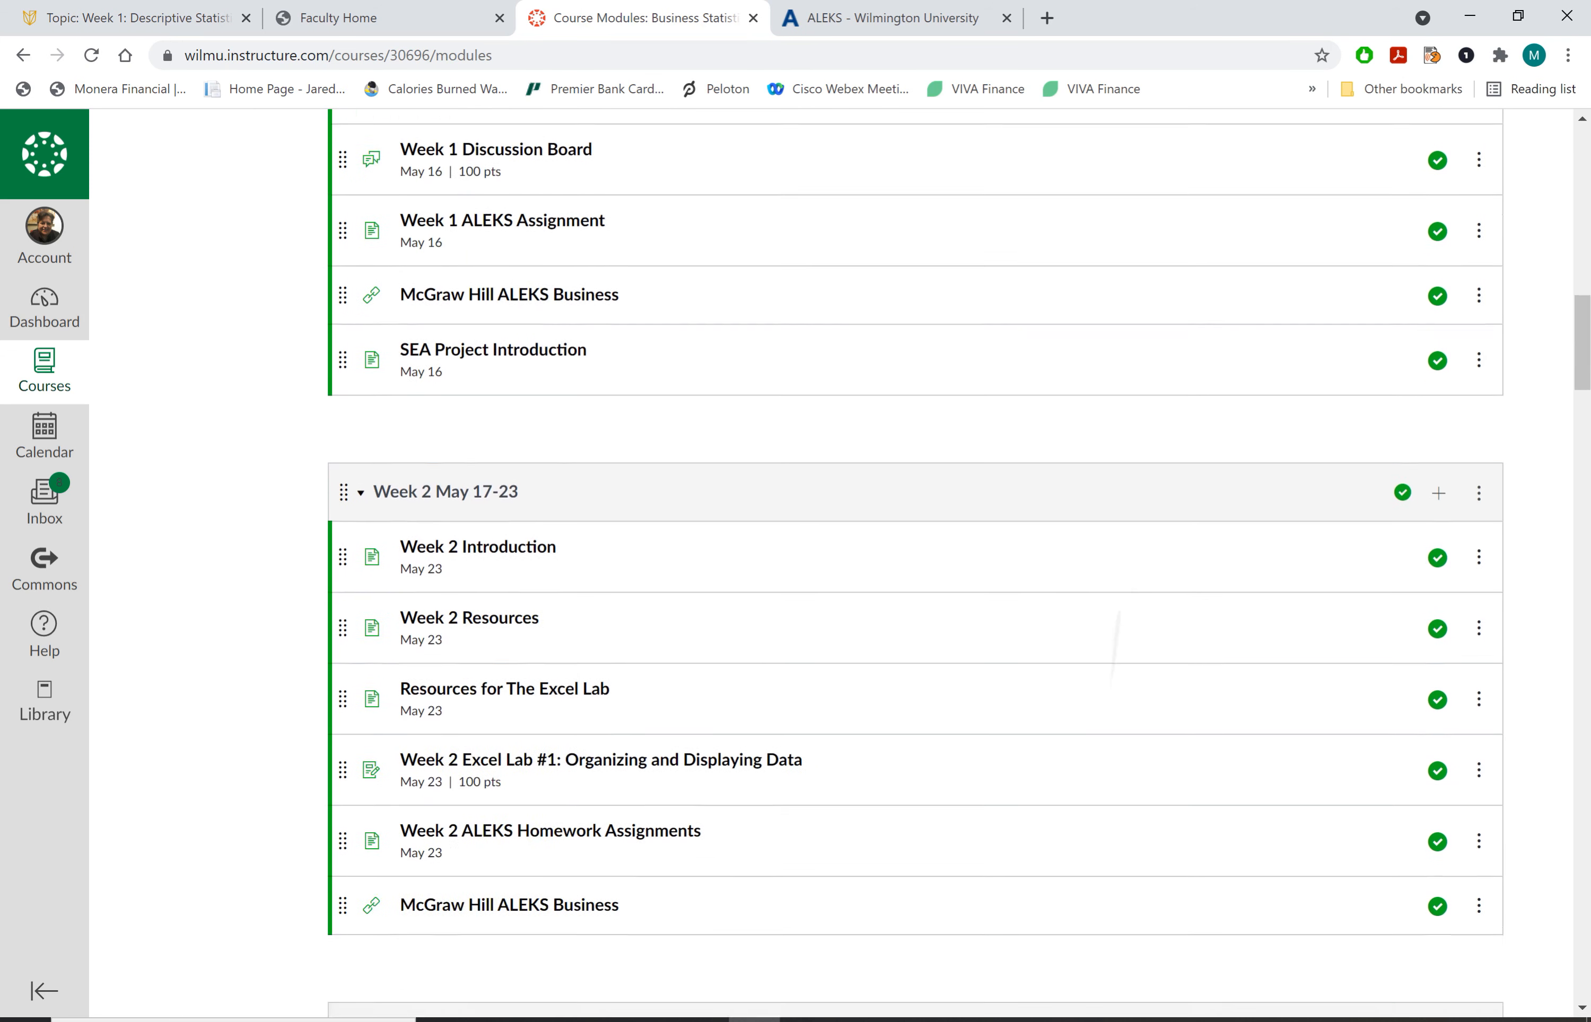
pyautogui.scroll(-3)
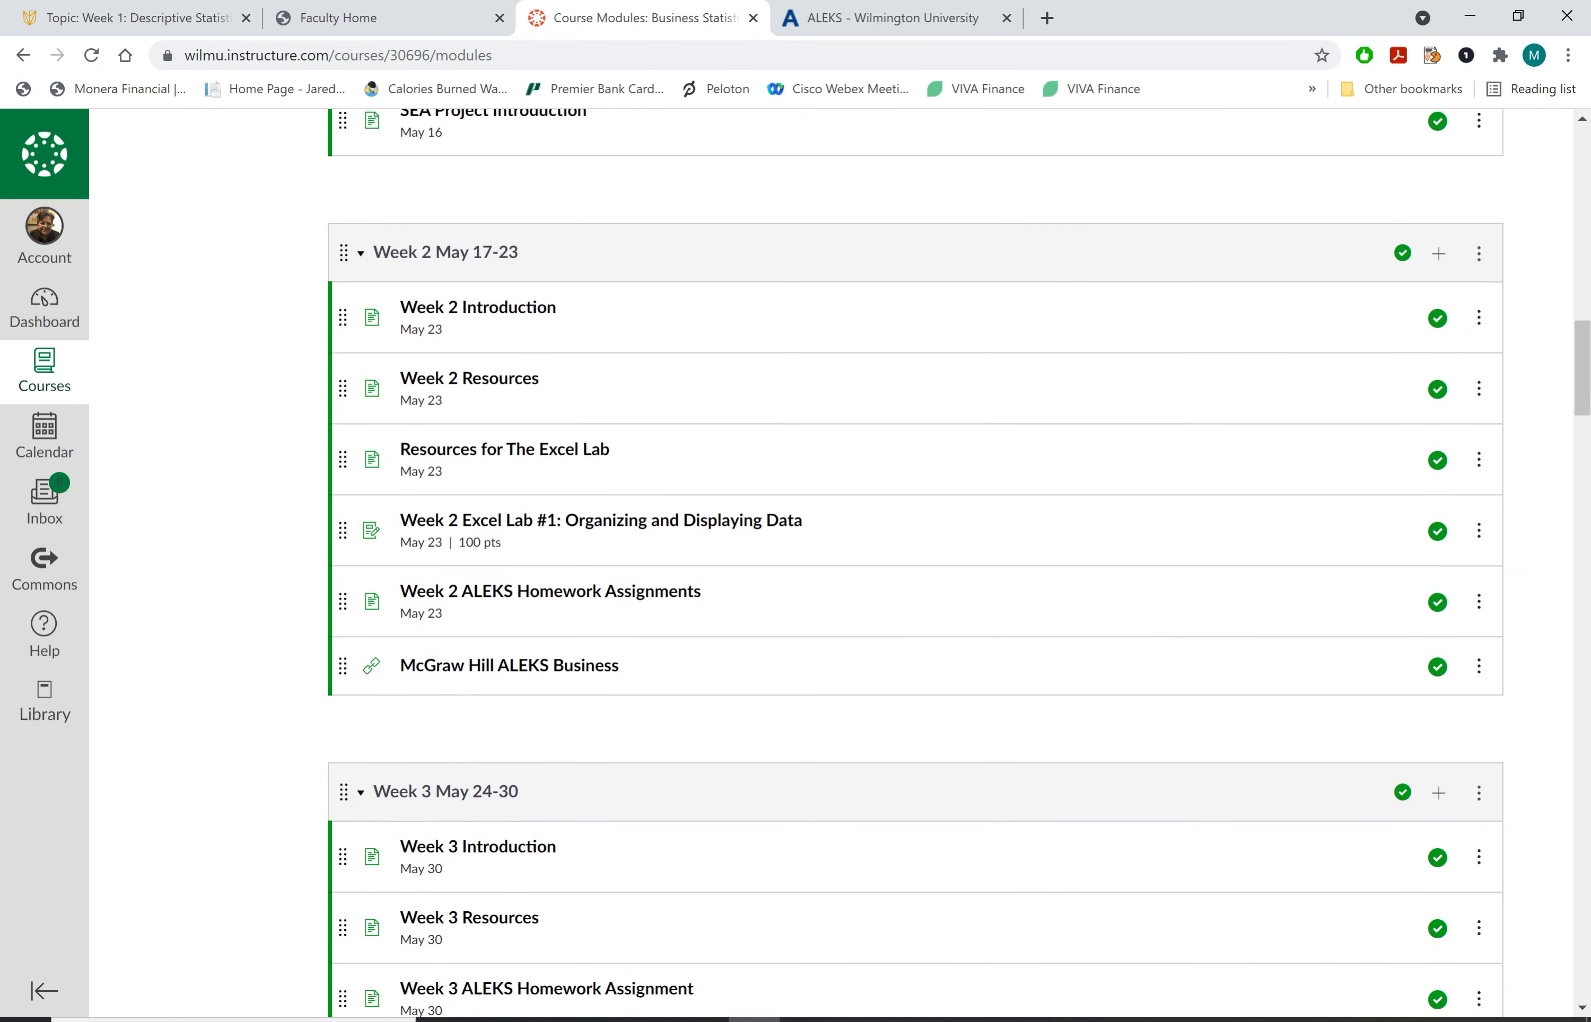
pyautogui.scroll(3)
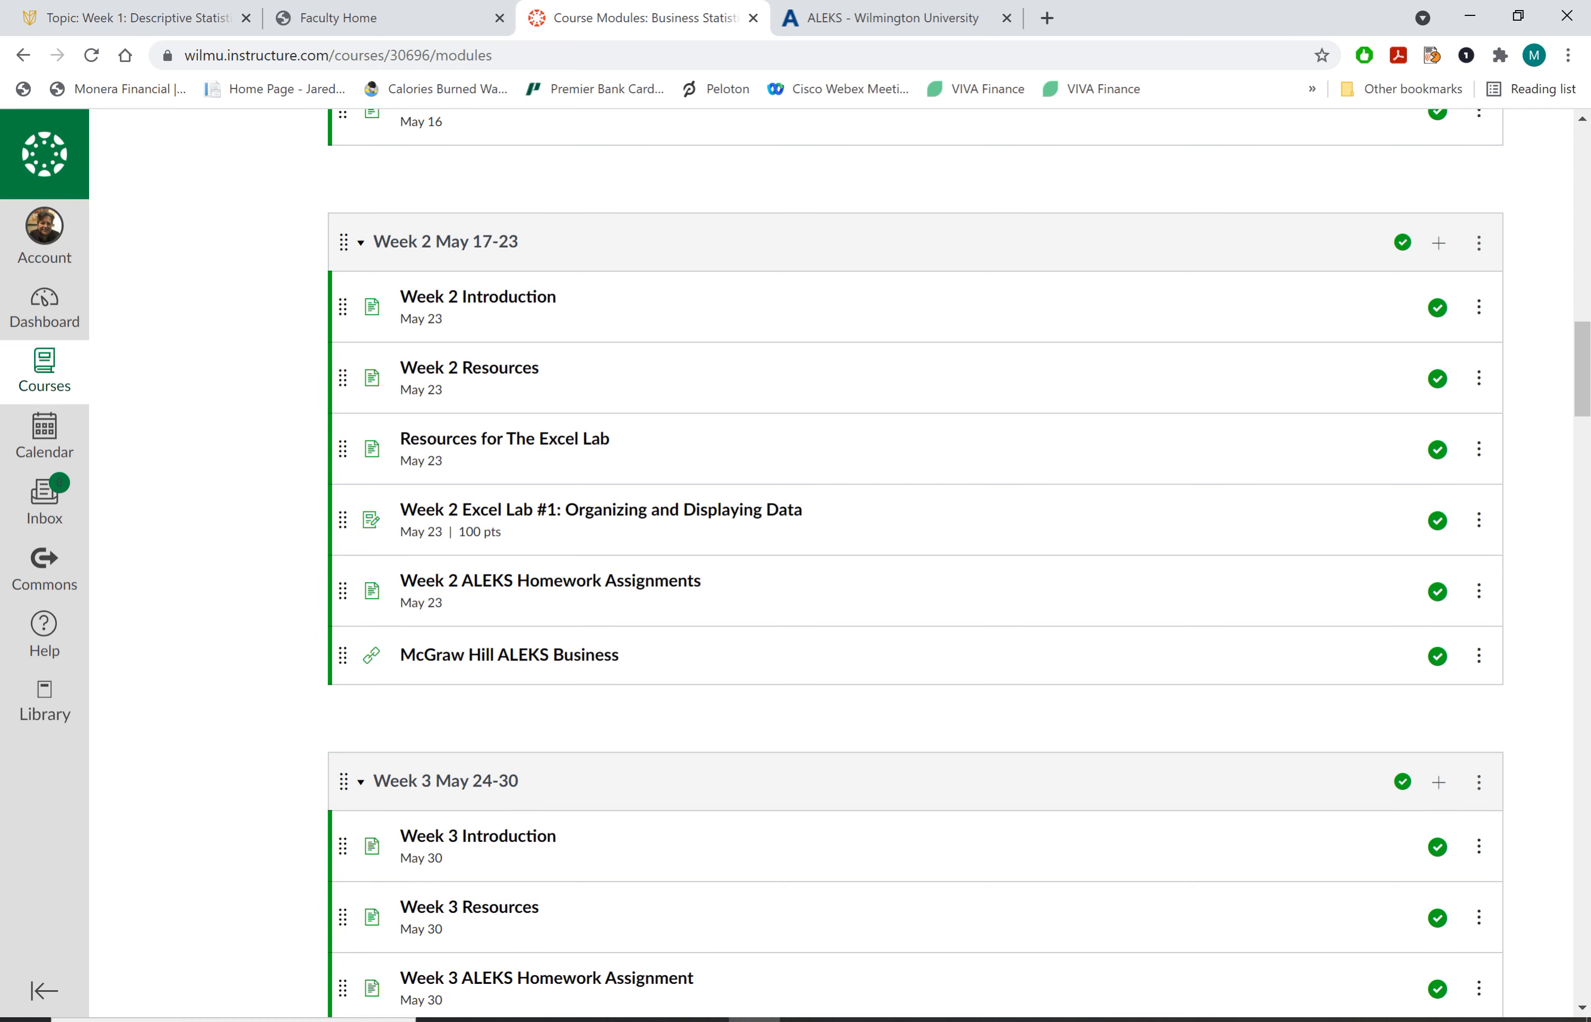
pyautogui.moveTo(759, 507)
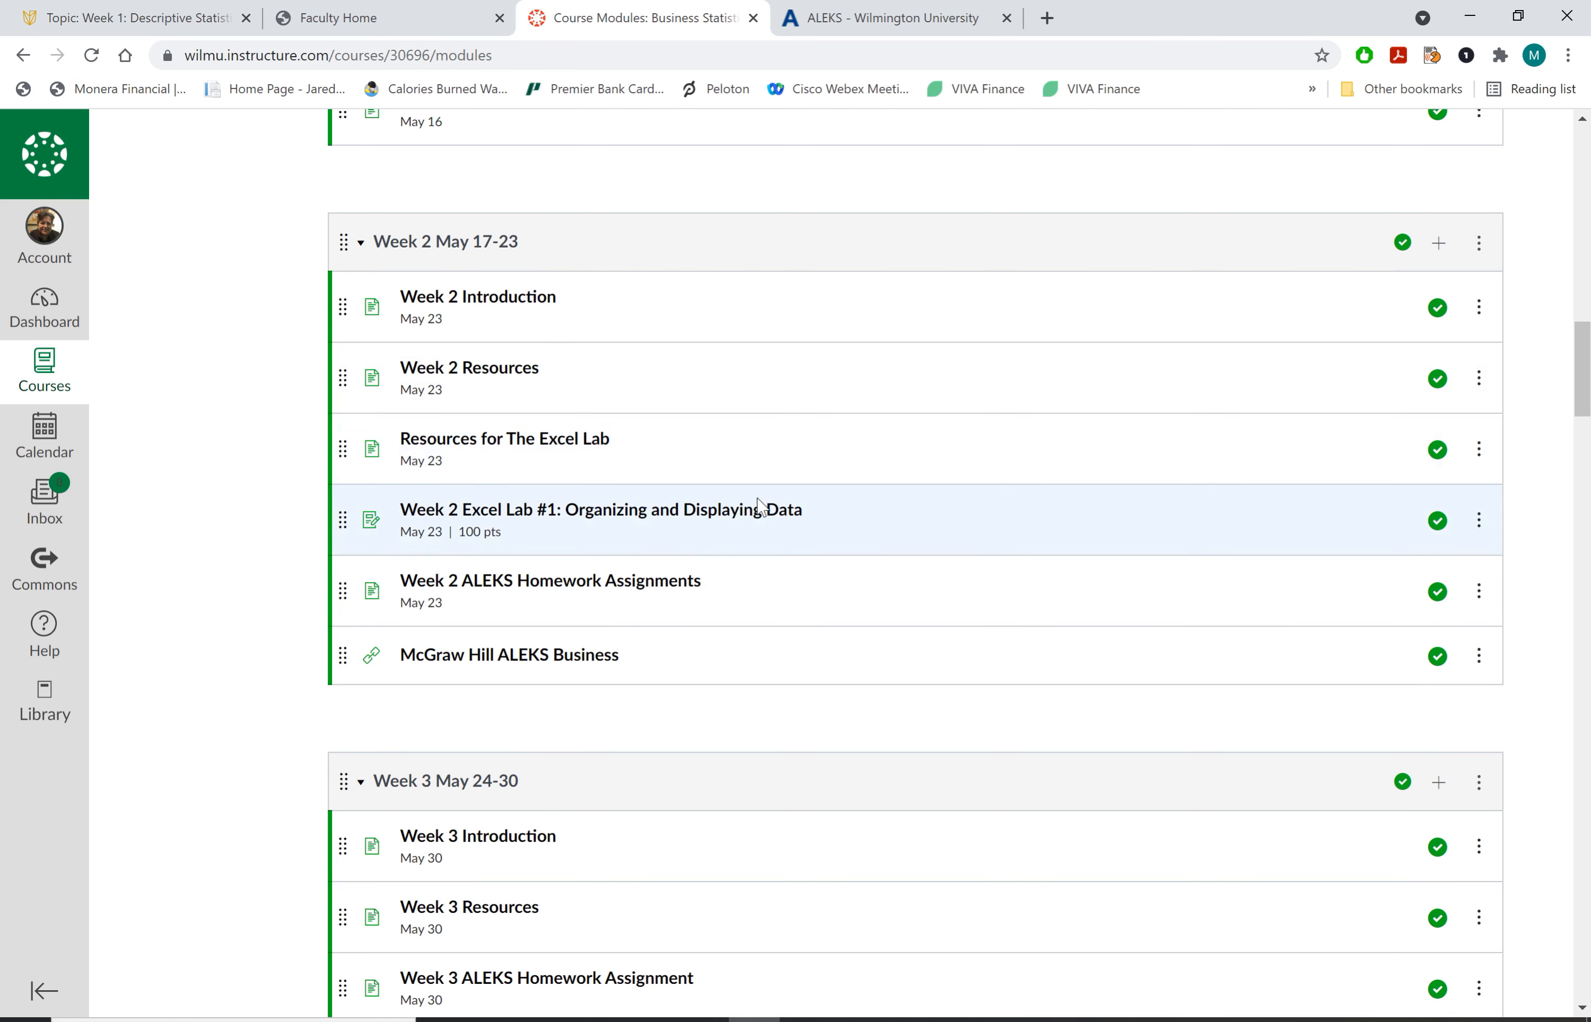
pyautogui.moveTo(796, 548)
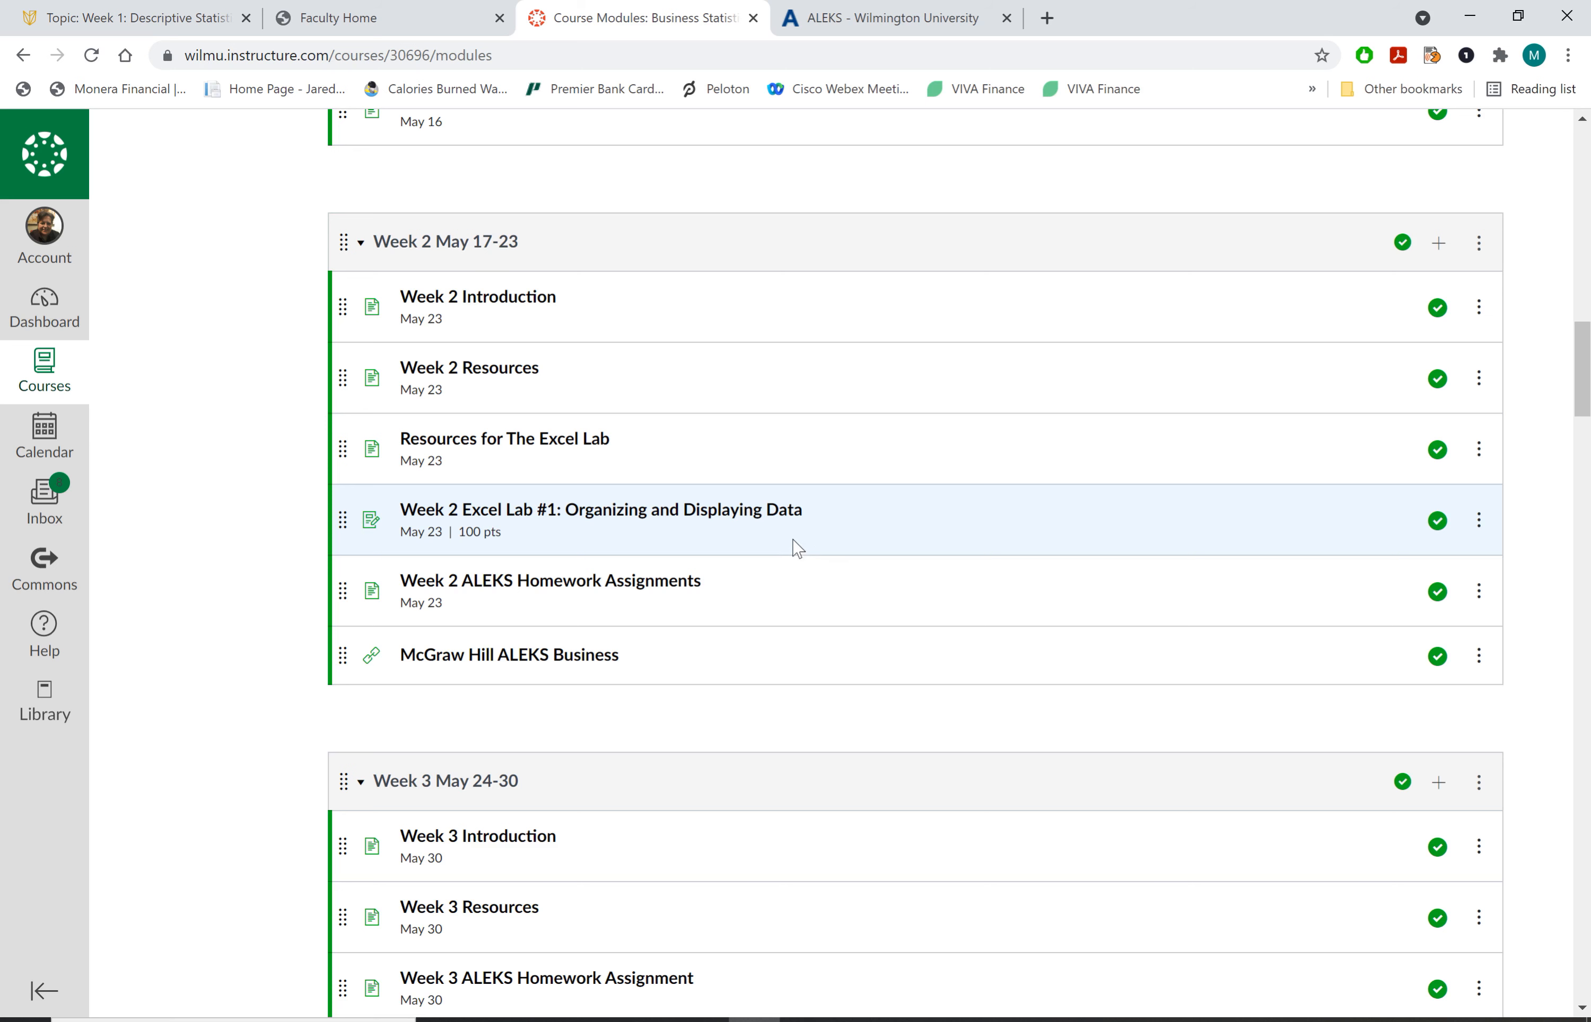
pyautogui.moveTo(895, 812)
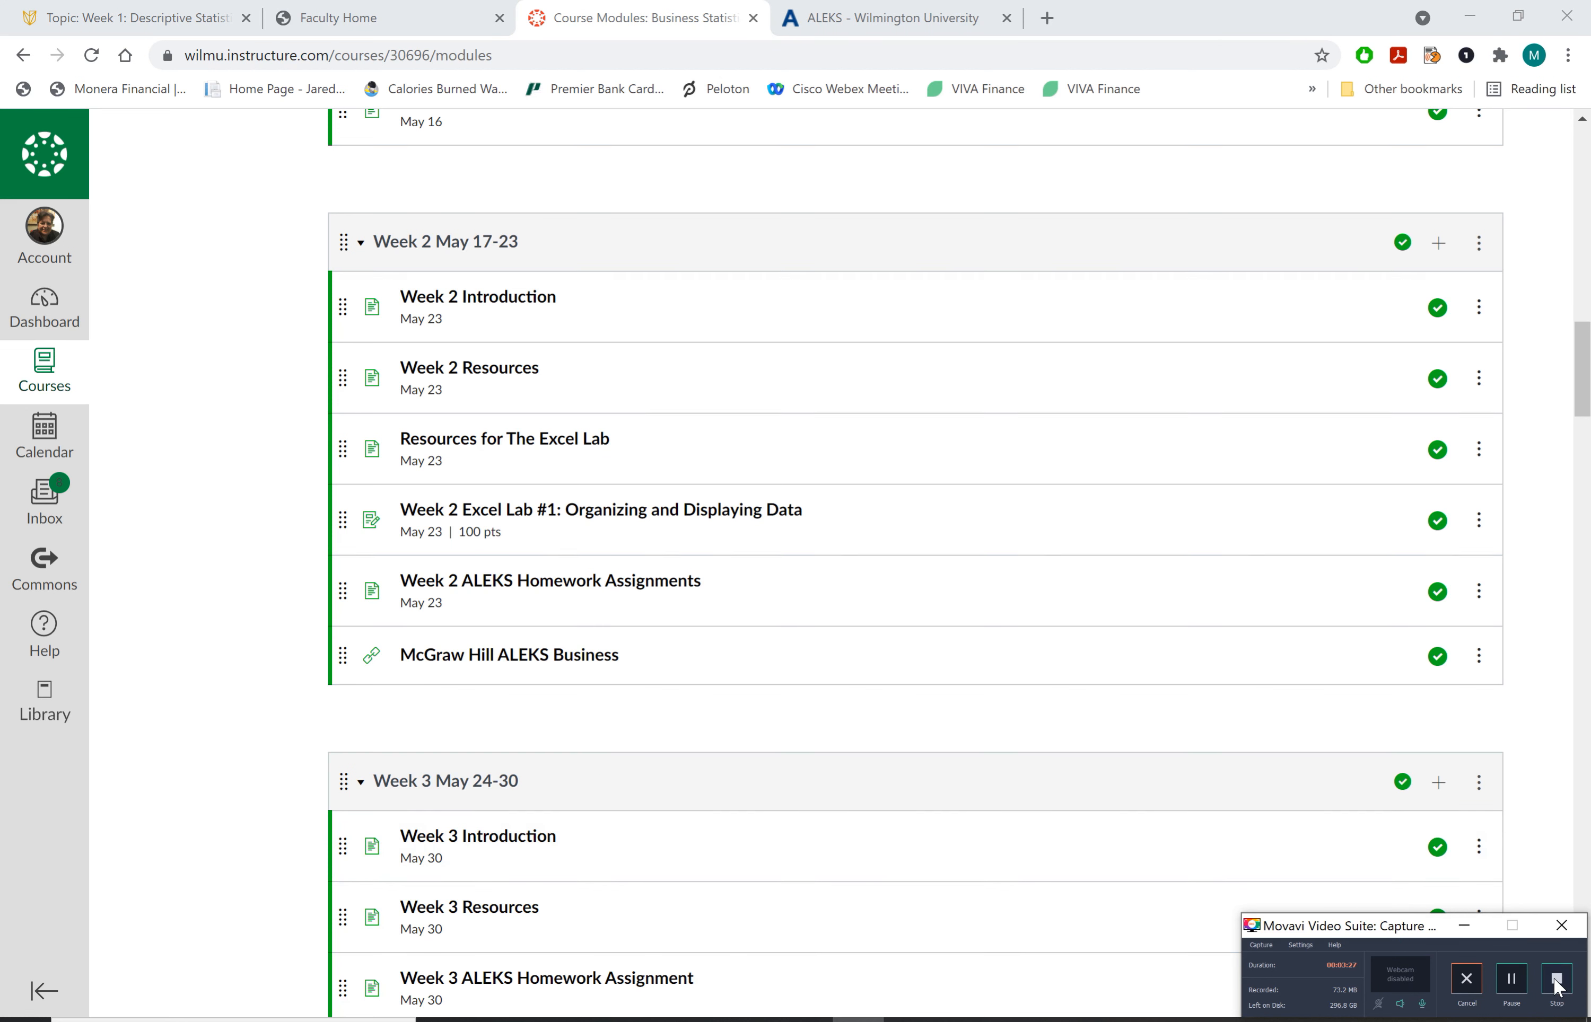
pyautogui.moveTo(1556, 984)
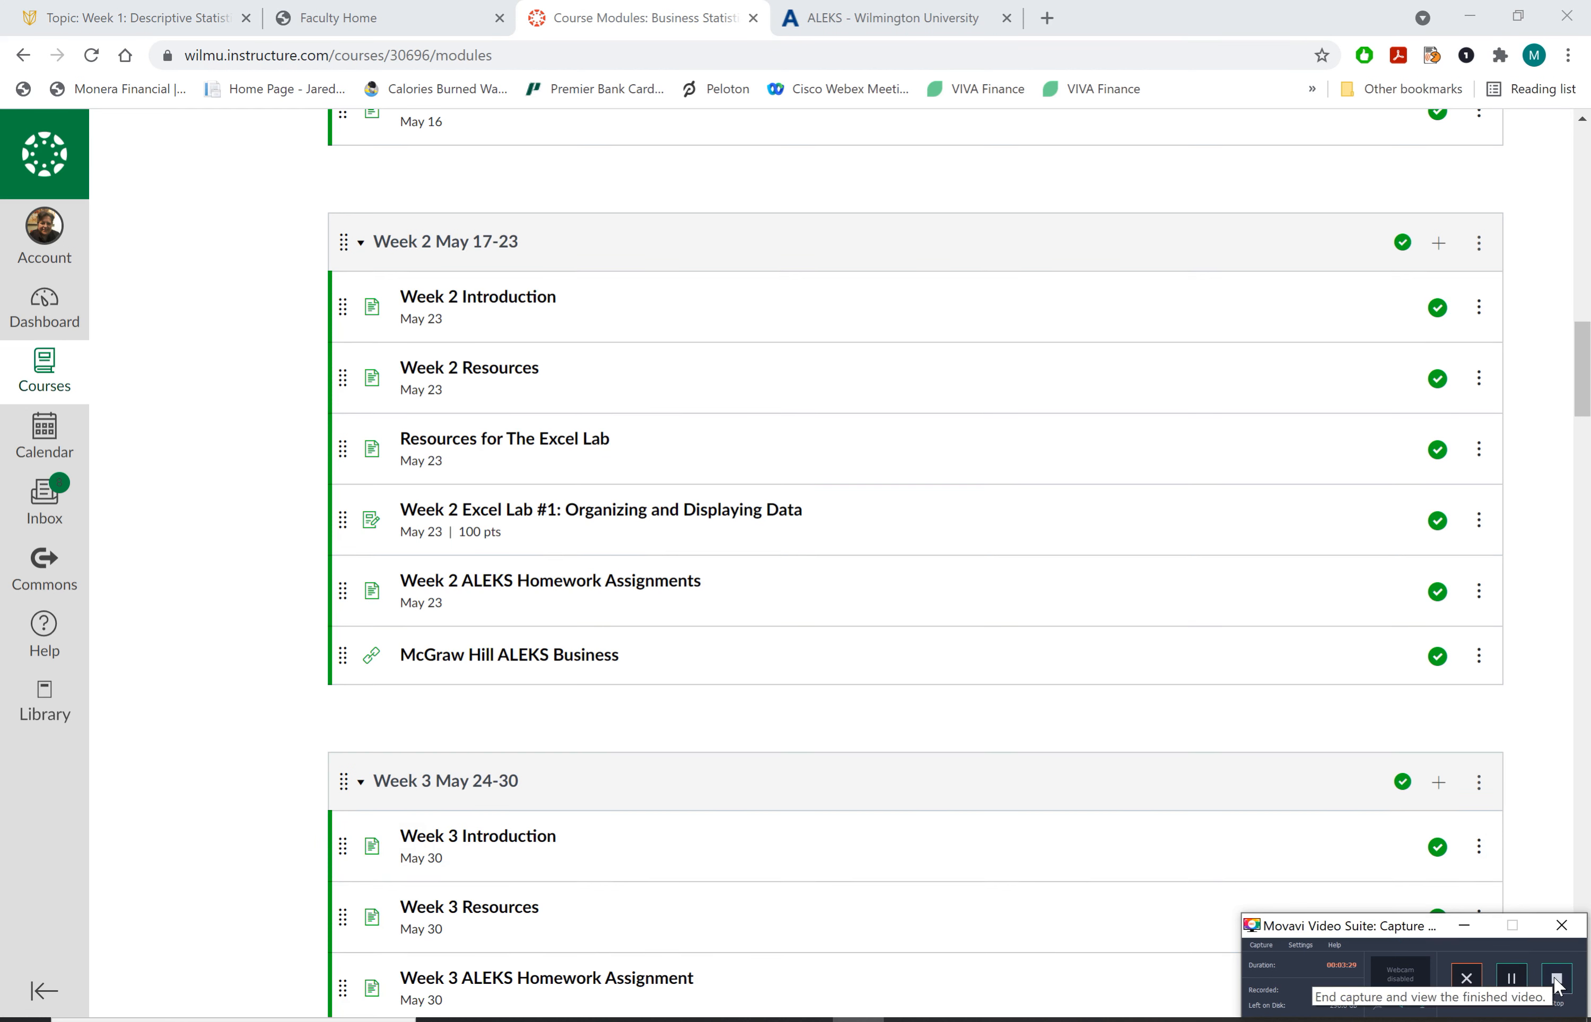